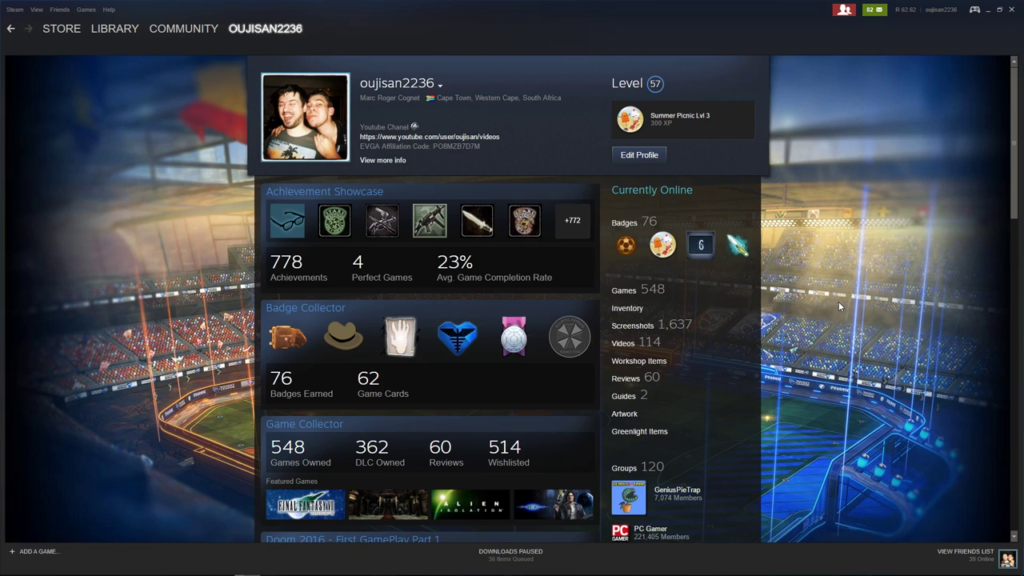
# Step: Go to the profile's Badges page listing every game's badge and card progress
pyautogui.click(876, 10)
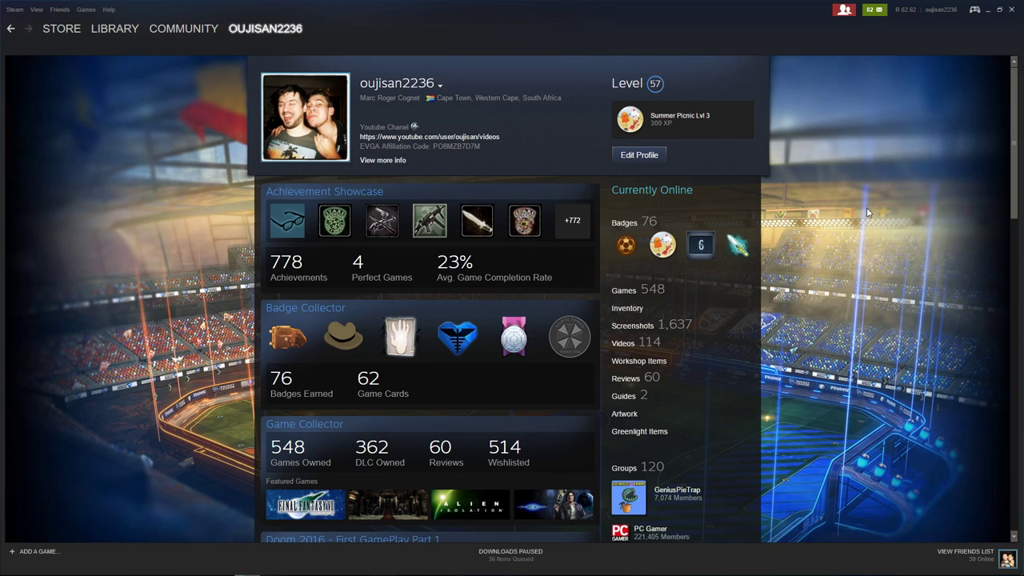
pyautogui.moveTo(134, 62)
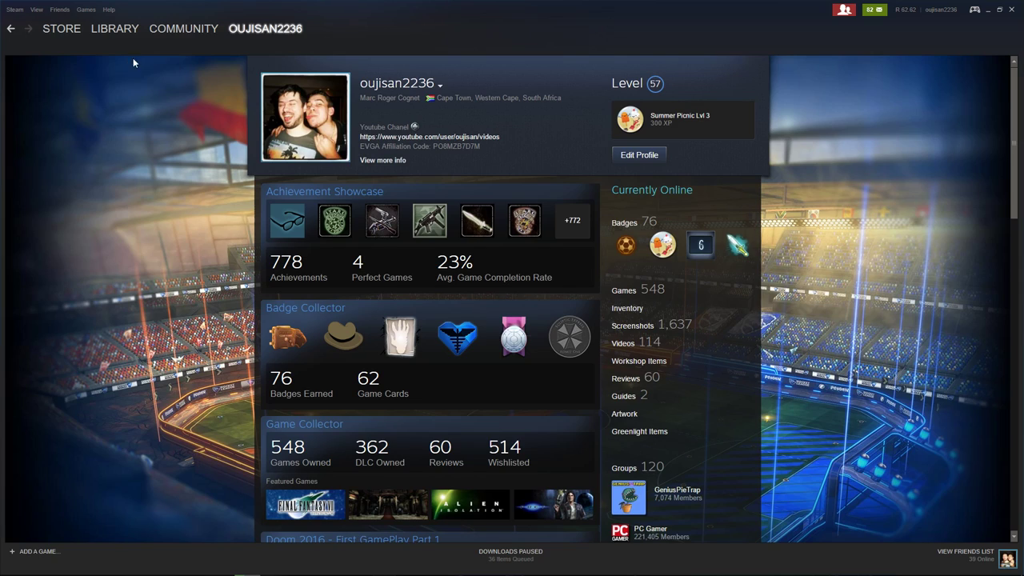
pyautogui.click(182, 29)
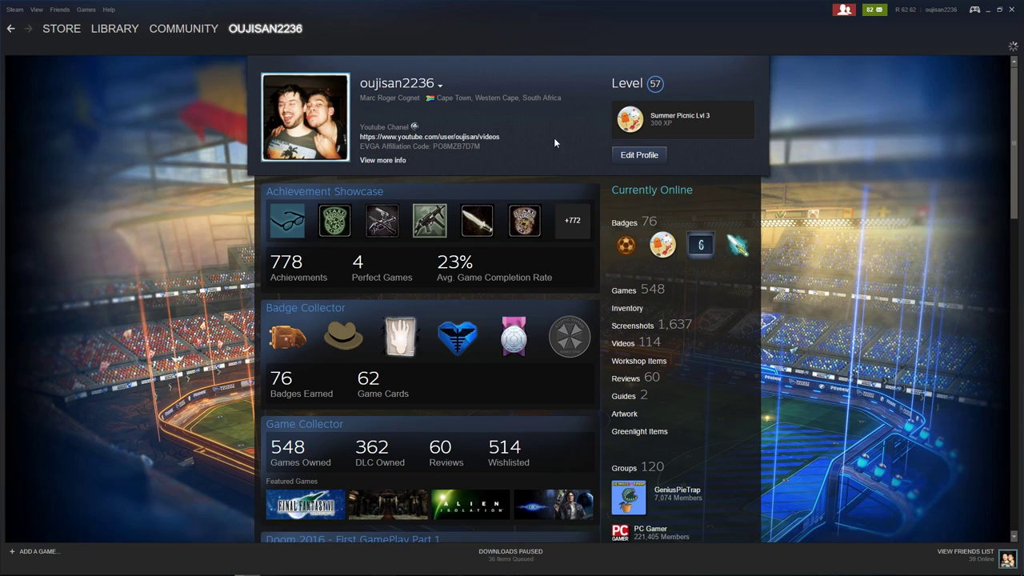
pyautogui.moveTo(819, 182)
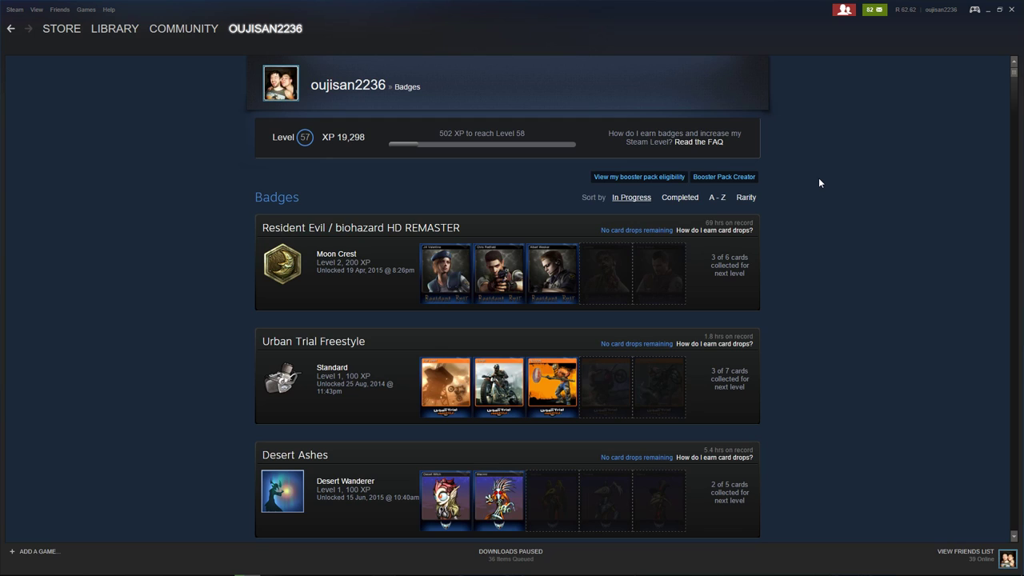
# Step: Scroll the badge list down to The Elder Scrolls V: Skyrim entry
pyautogui.scroll(-3)
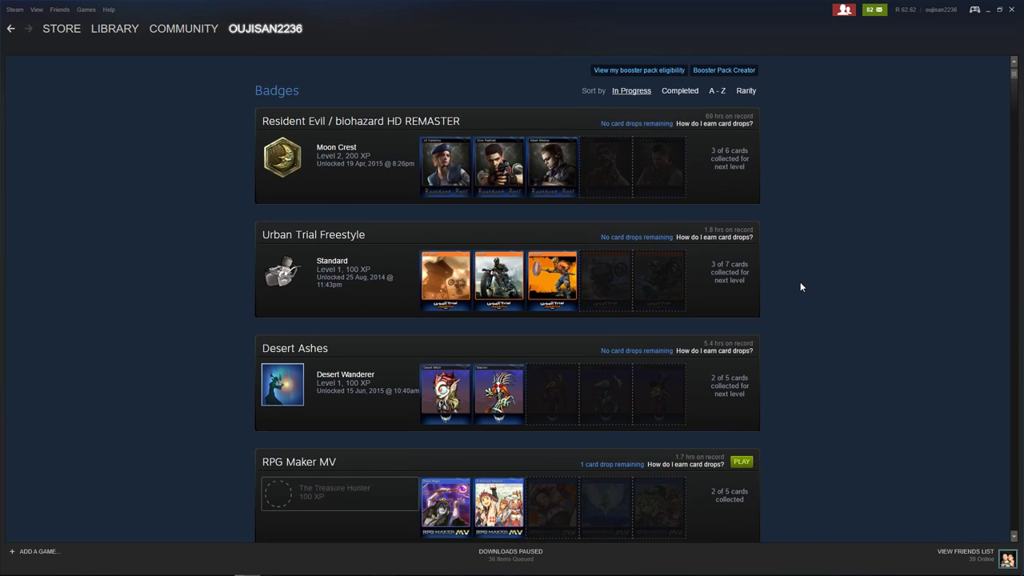
pyautogui.scroll(-3)
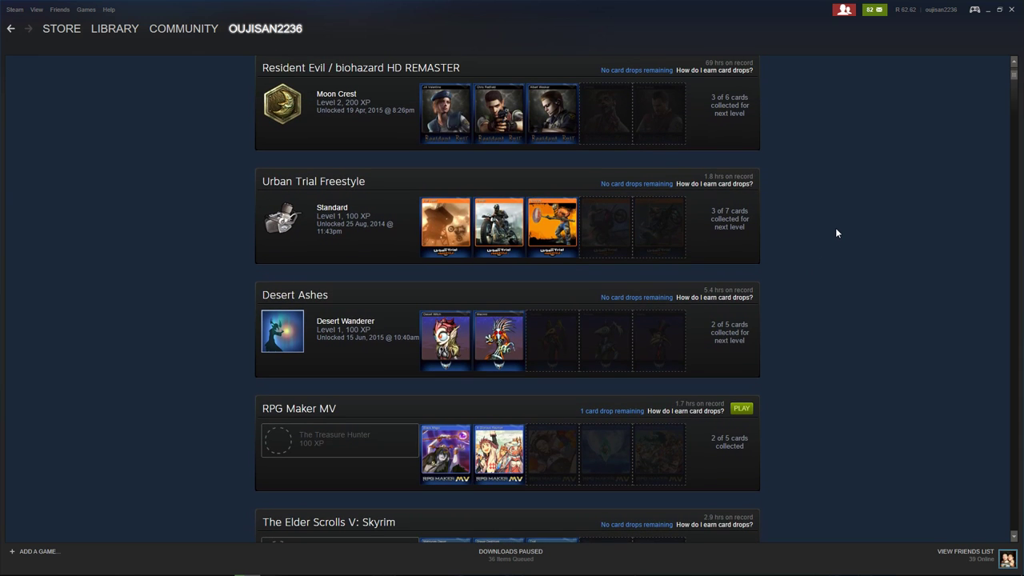
pyautogui.scroll(-3)
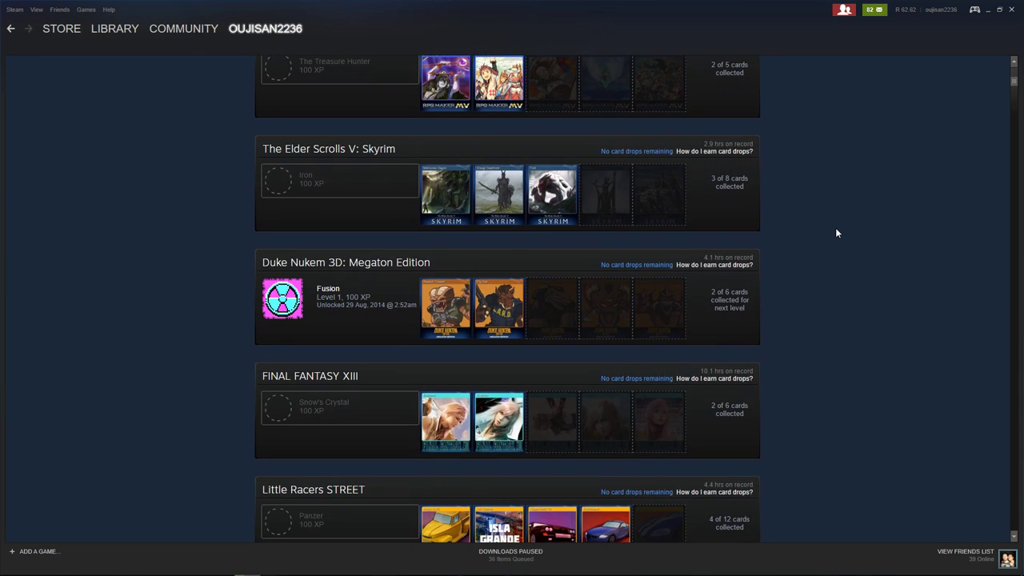
pyautogui.scroll(-3)
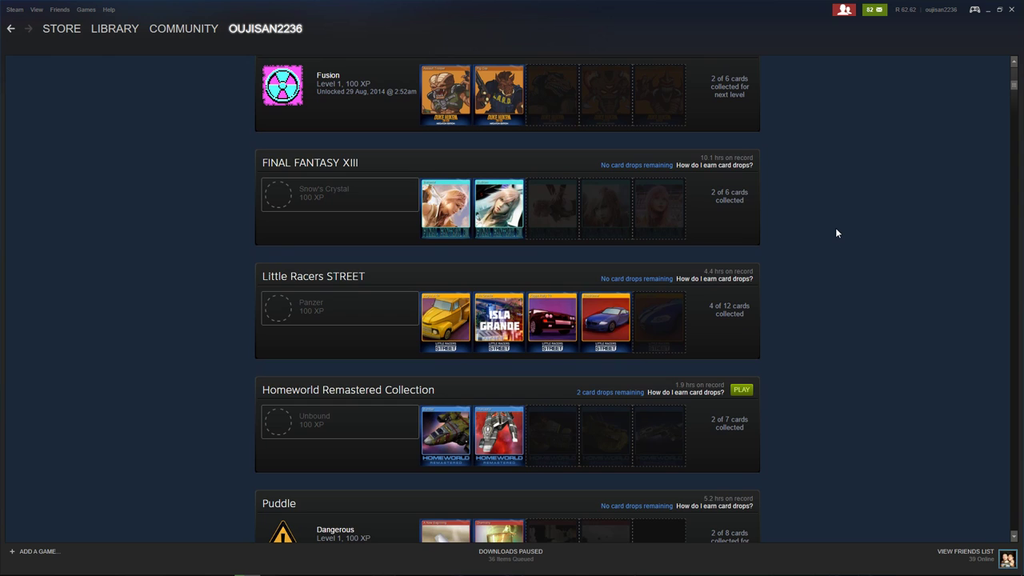
pyautogui.scroll(3)
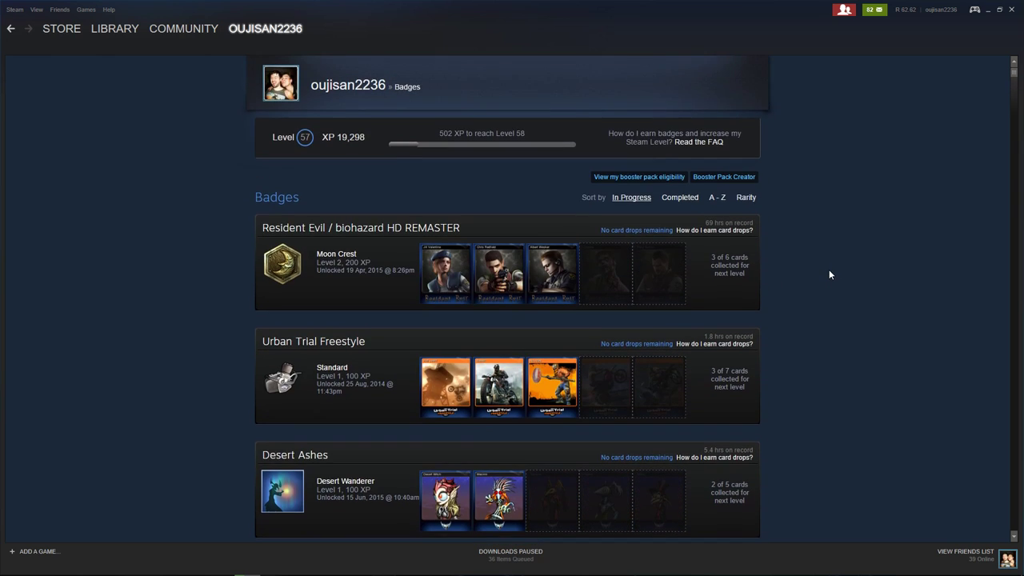
pyautogui.scroll(-3)
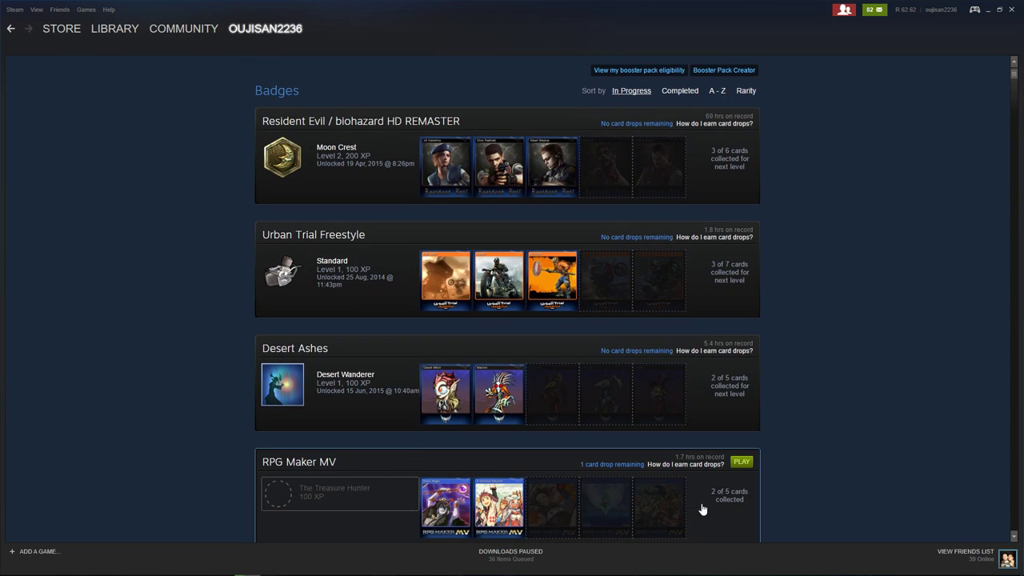
pyautogui.scroll(-3)
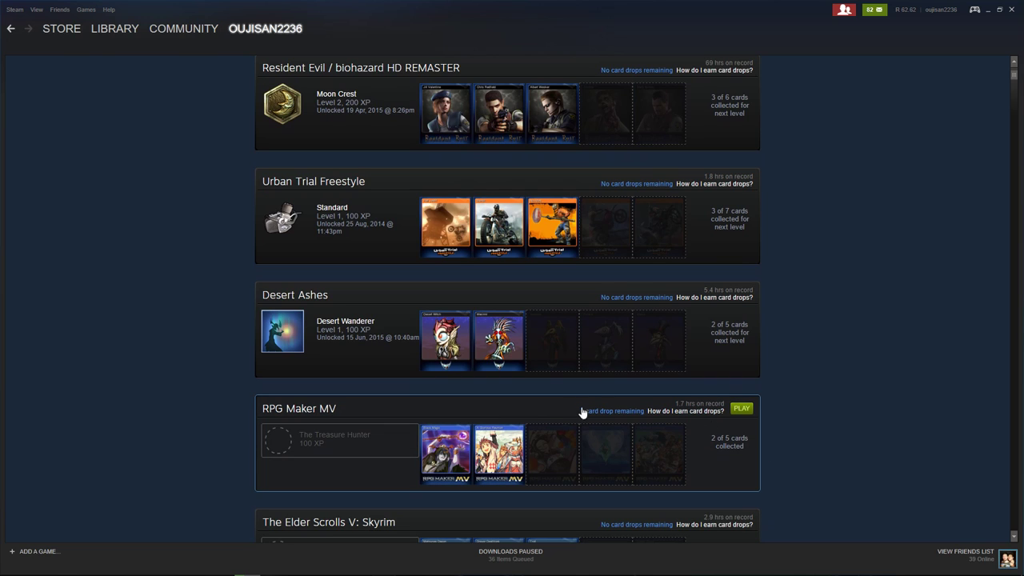
pyautogui.scroll(-3)
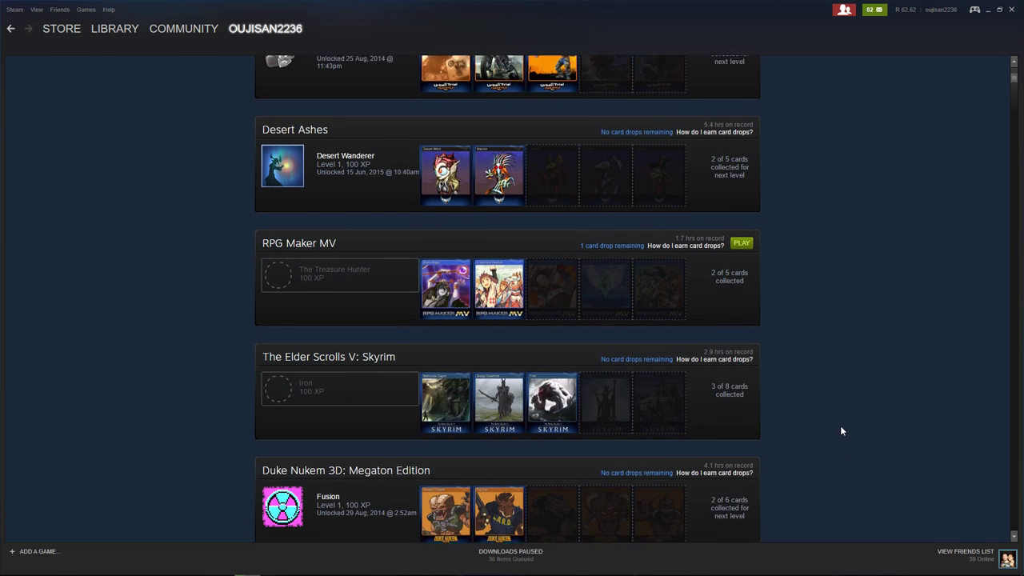
pyautogui.scroll(-3)
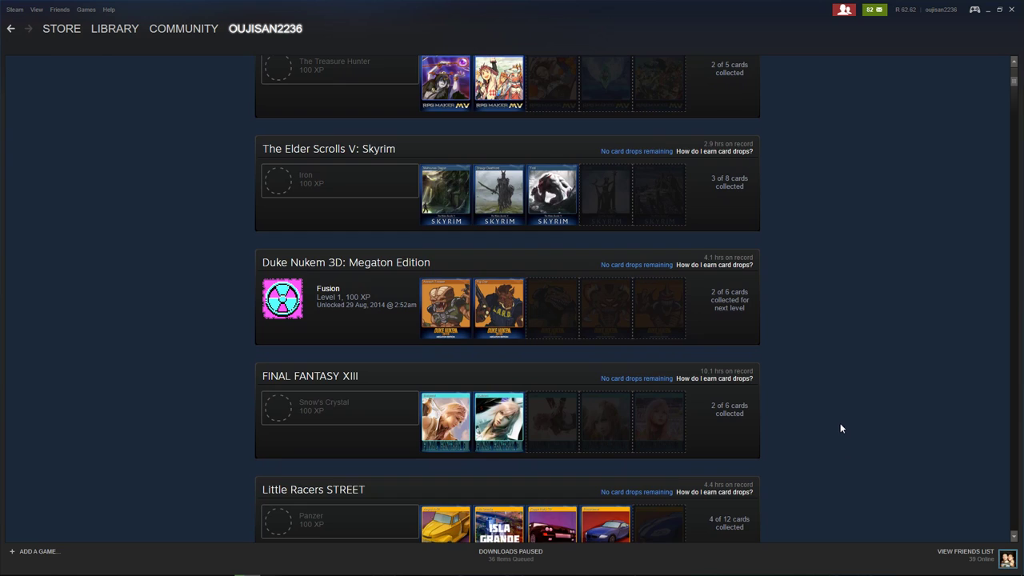
pyautogui.moveTo(723, 211)
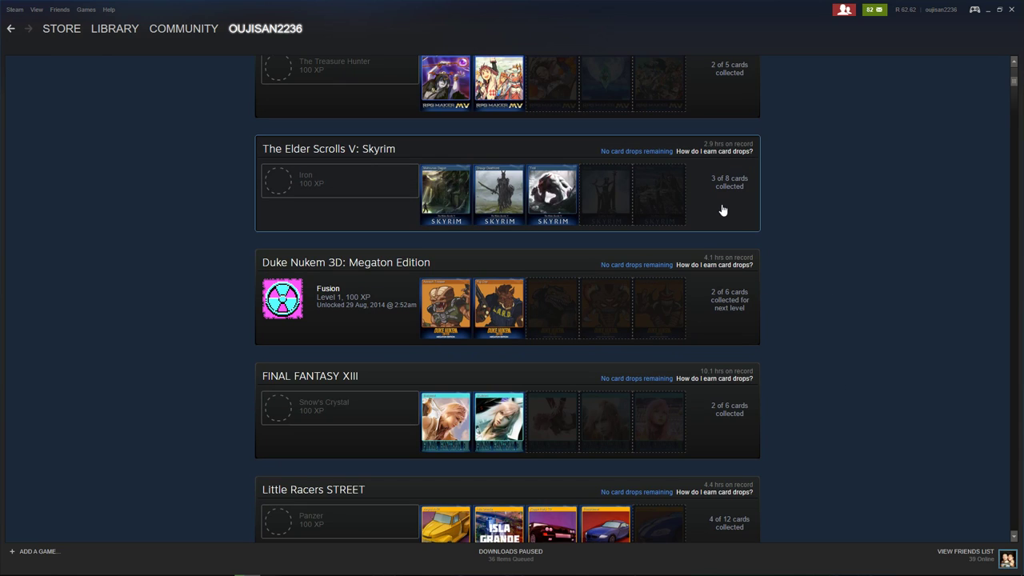
pyautogui.moveTo(765, 223)
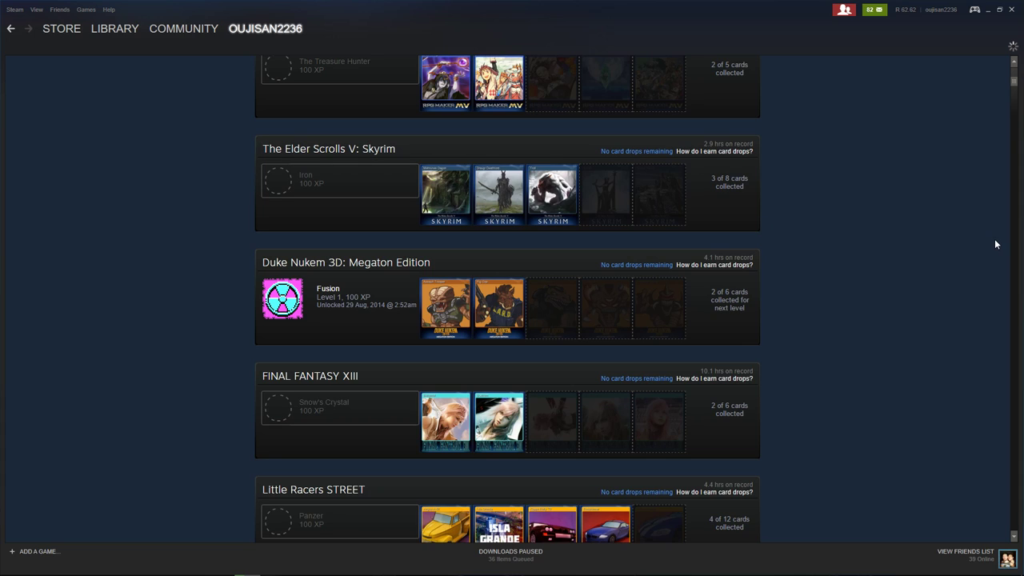
# Step: View the Skyrim badge's eight trading cards to see which are owned and which are missing
pyautogui.click(330, 147)
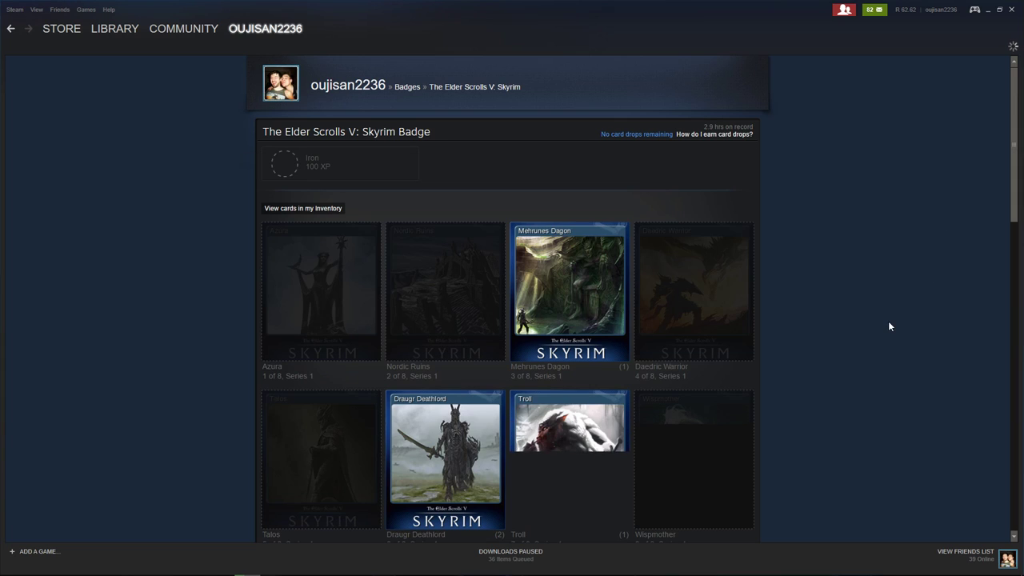
pyautogui.scroll(-3)
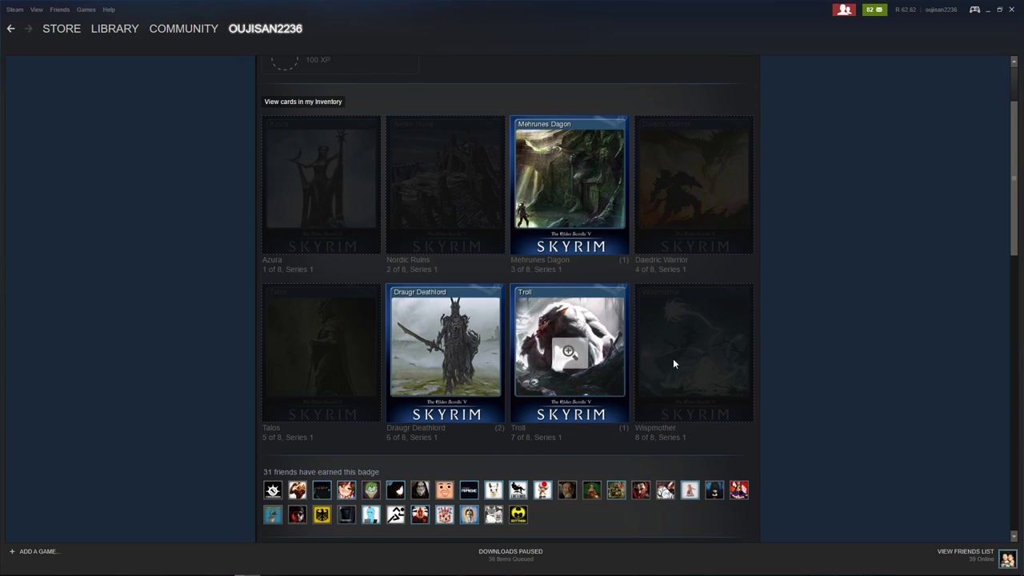
pyautogui.moveTo(894, 44)
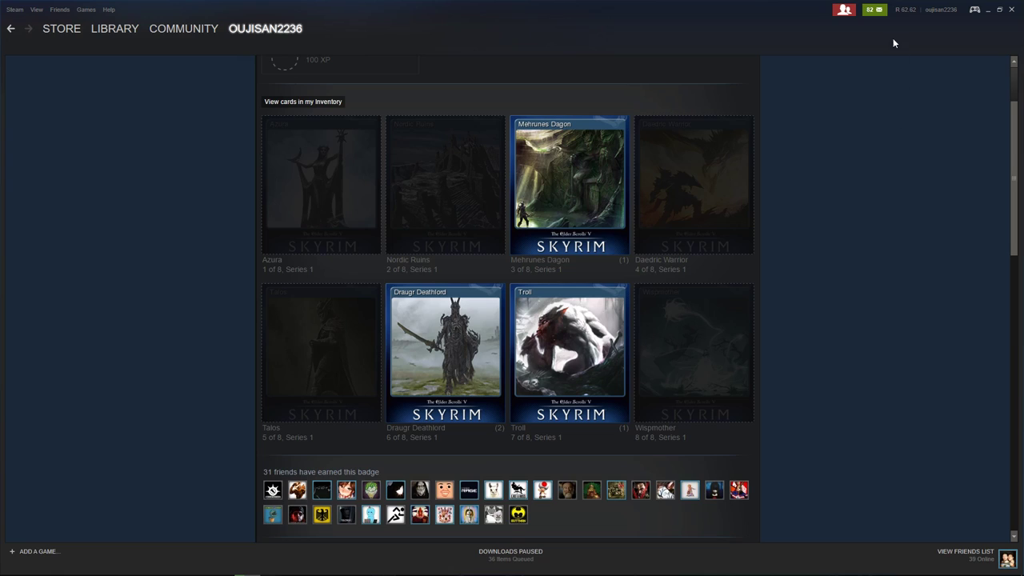
pyautogui.moveTo(905, 10)
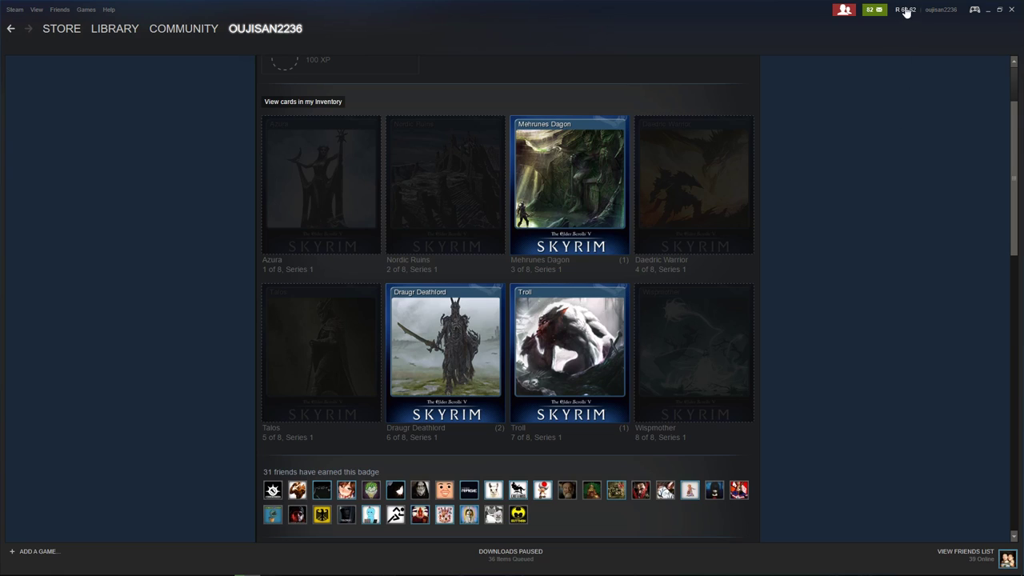
pyautogui.moveTo(851, 294)
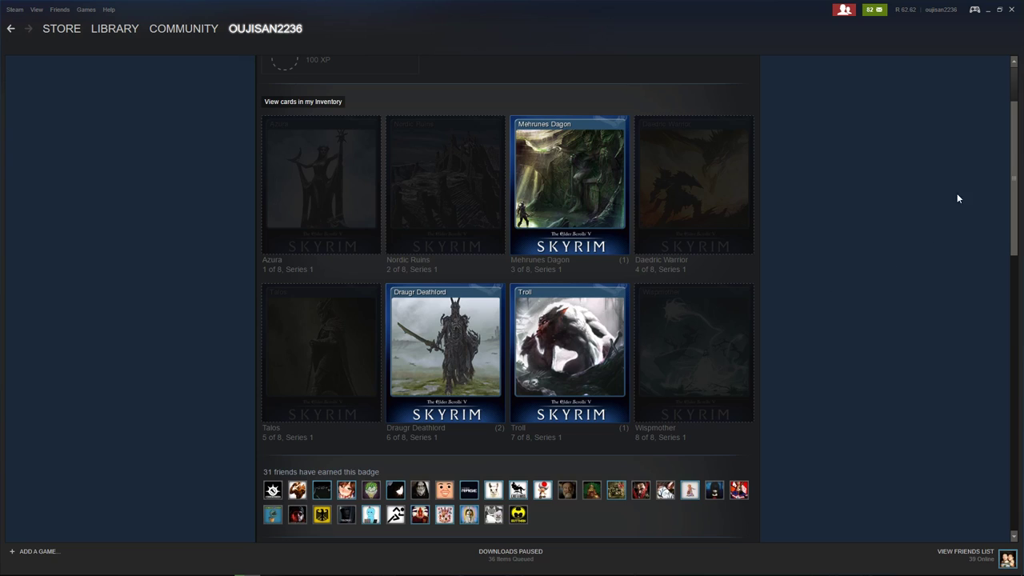
pyautogui.moveTo(902, 344)
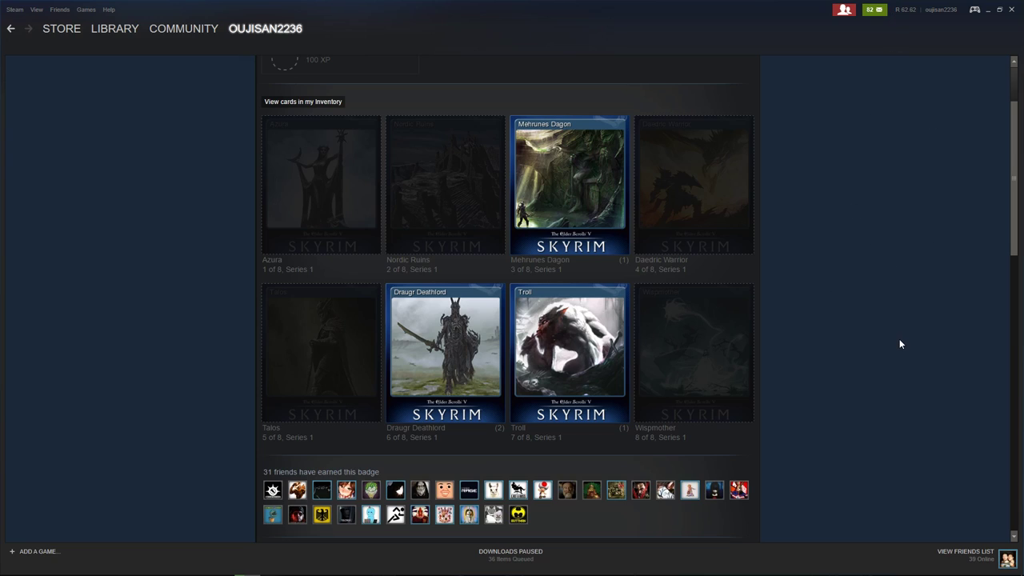
pyautogui.moveTo(928, 173)
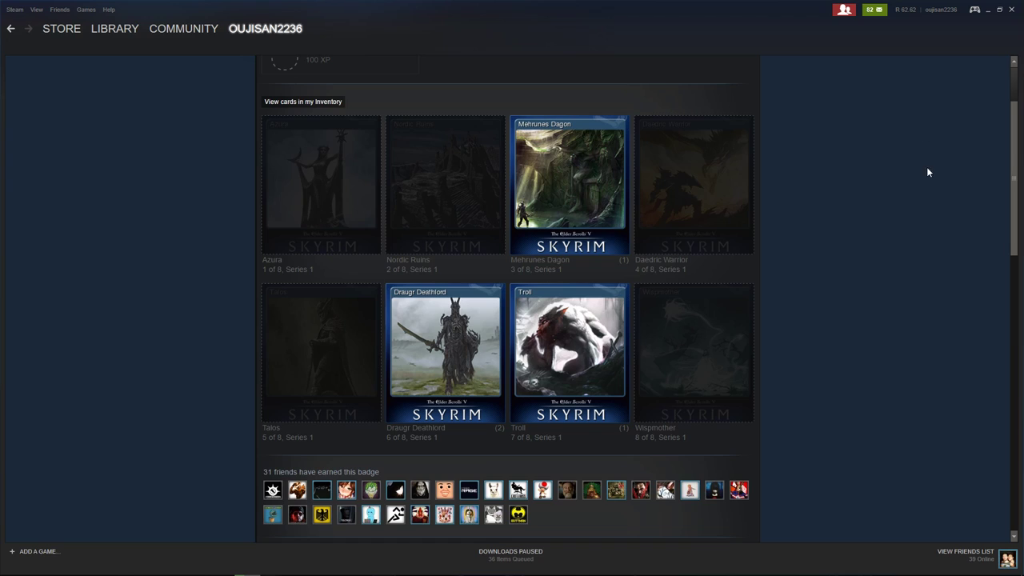
pyautogui.moveTo(921, 282)
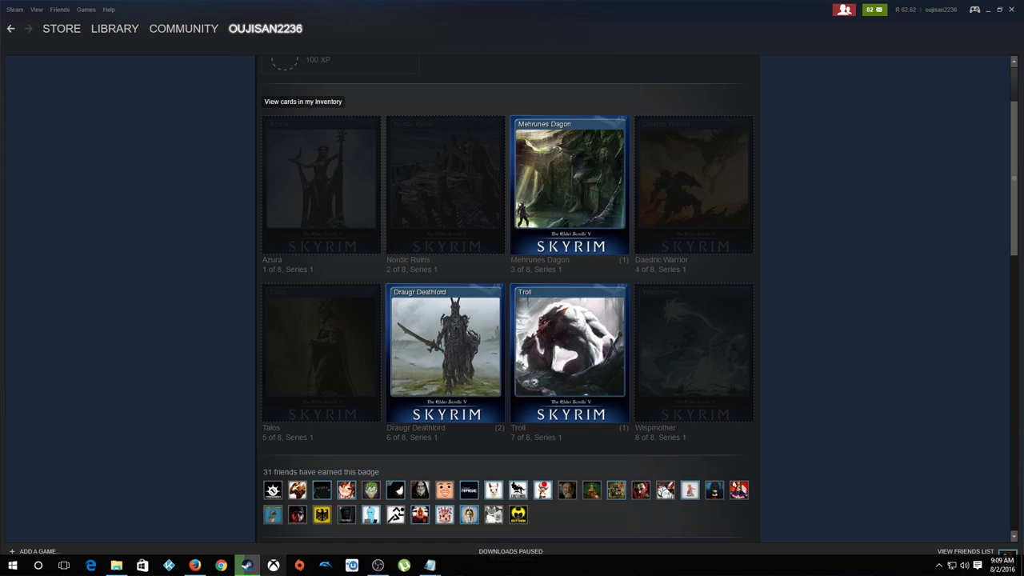
pyautogui.moveTo(282, 331)
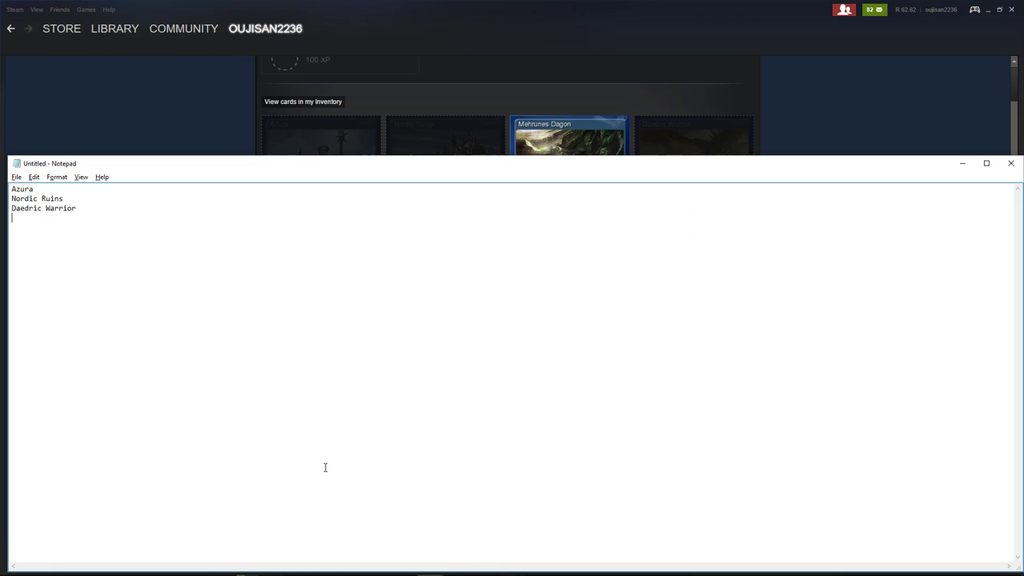
# Step: Copy the Talos card name from the Skyrim page and return to the Notepad list of missing cards
pyautogui.click(1011, 163)
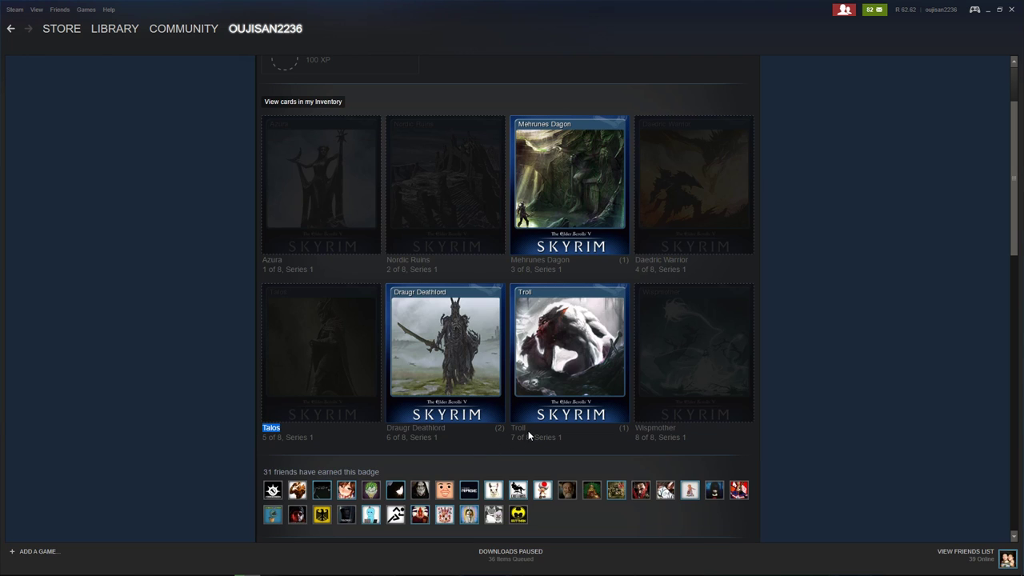
pyautogui.rightClick(656, 427)
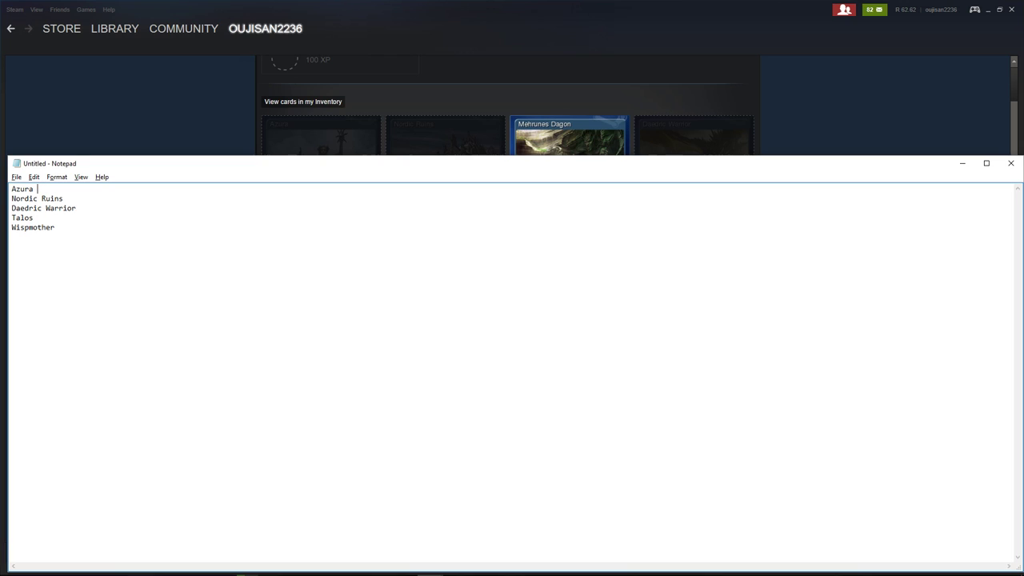
pyautogui.click(1010, 163)
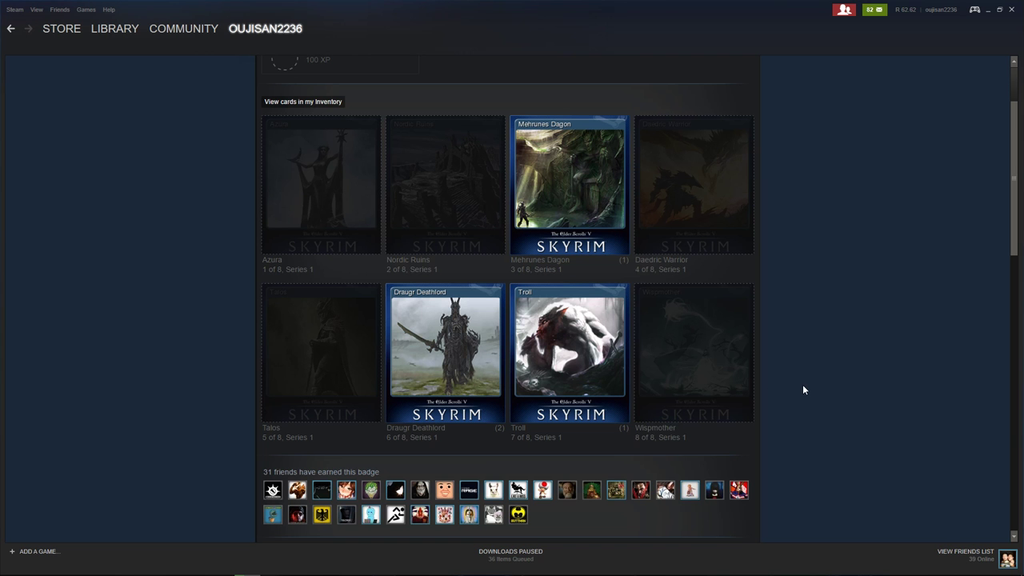
pyautogui.click(115, 28)
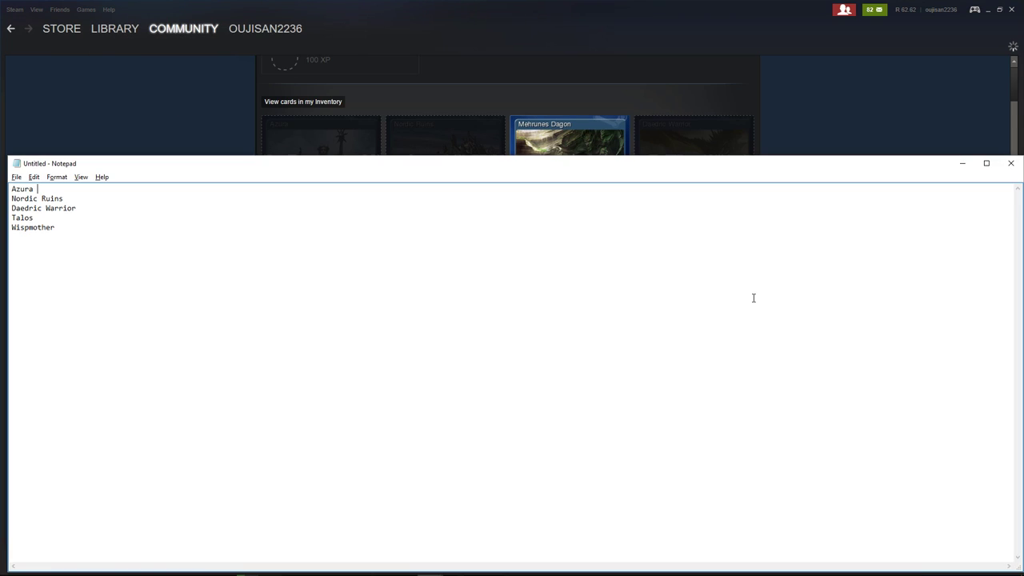
pyautogui.click(1011, 163)
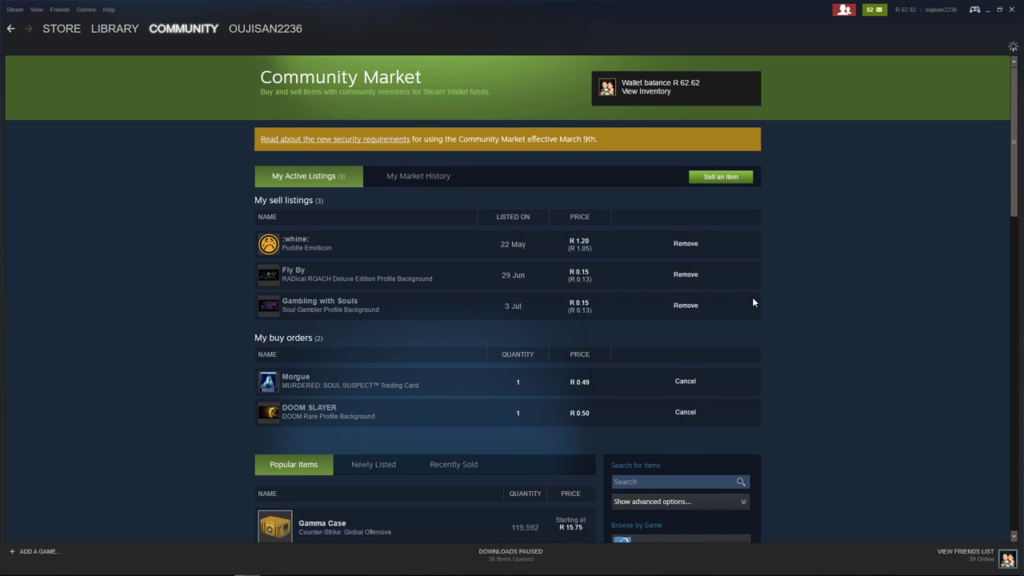
pyautogui.scroll(-3)
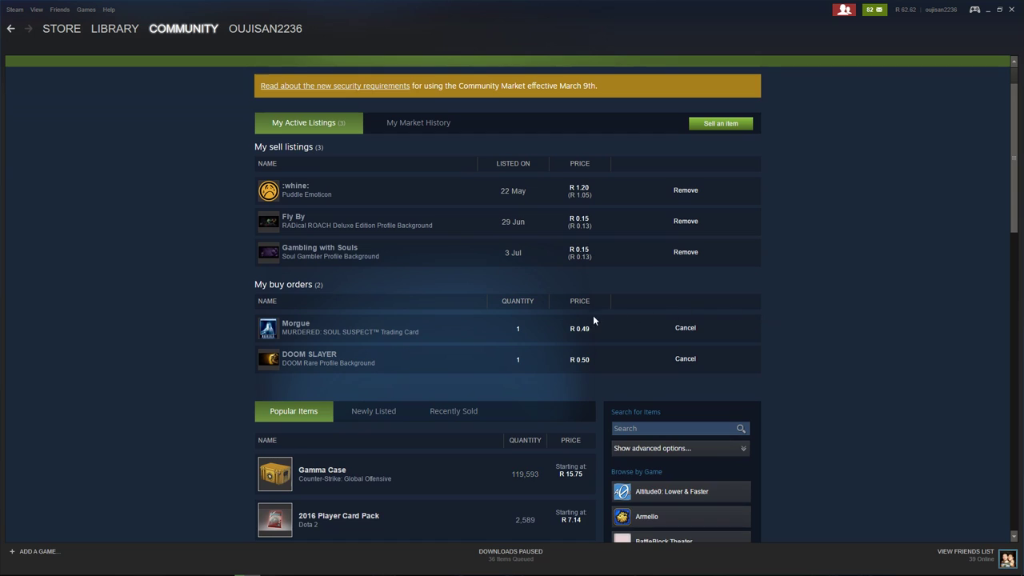
pyautogui.moveTo(646, 205)
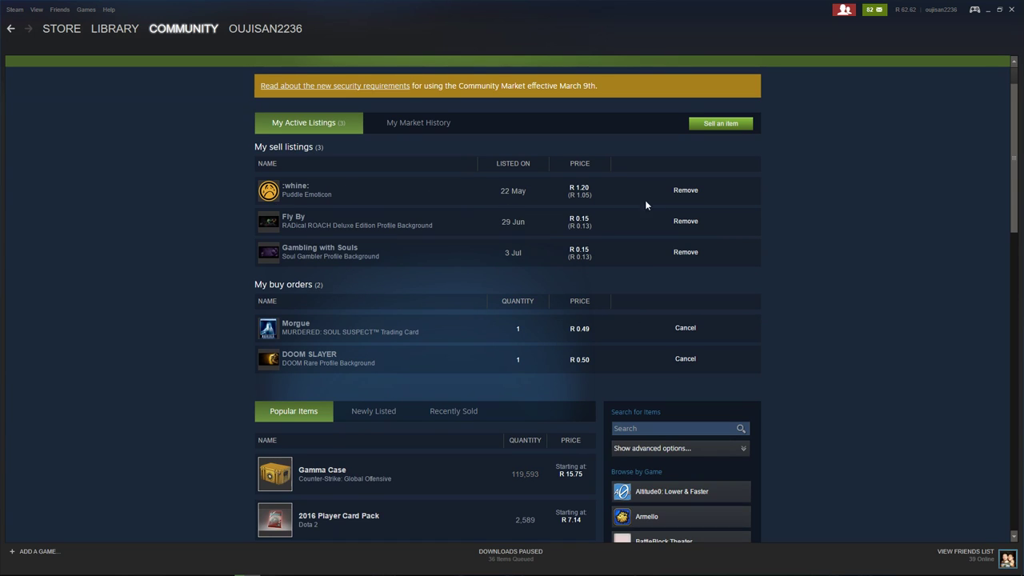
pyautogui.moveTo(344, 328)
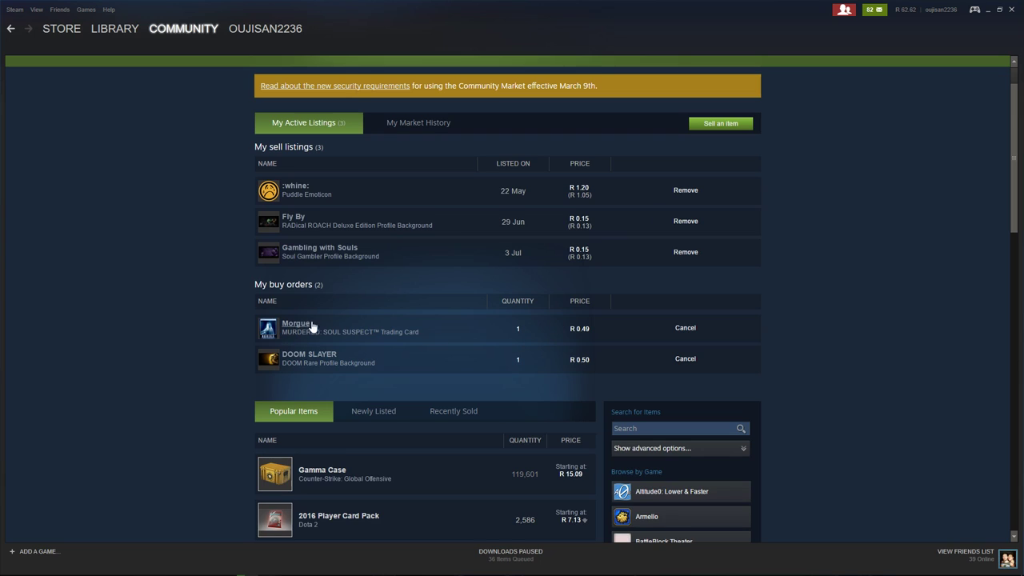
pyautogui.moveTo(521, 373)
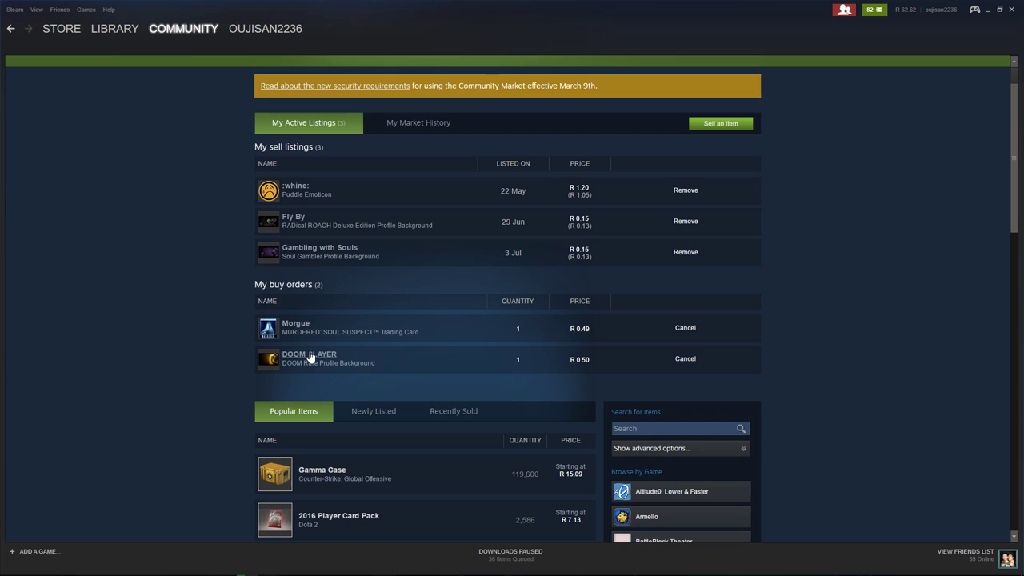
pyautogui.scroll(-3)
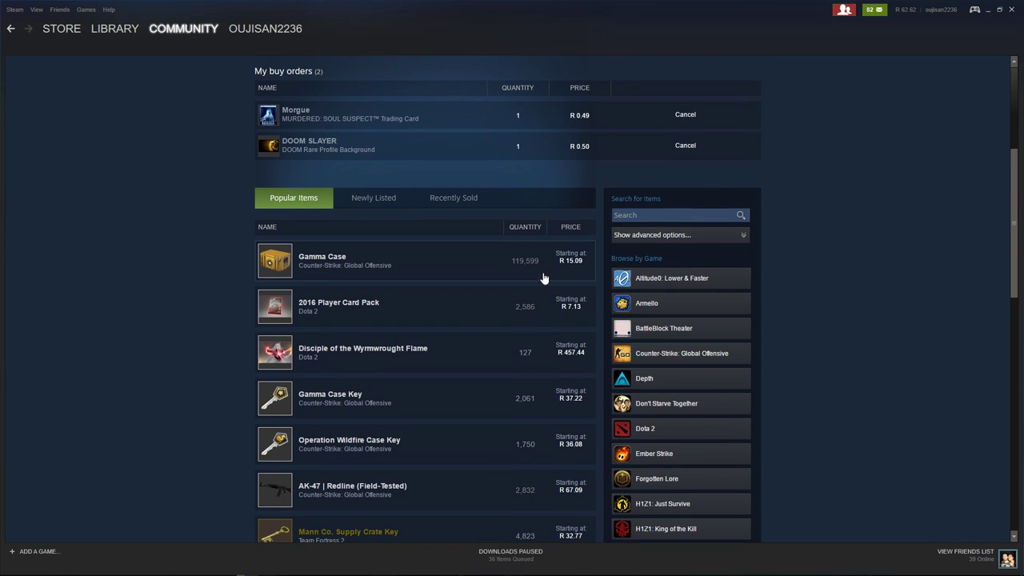
pyautogui.moveTo(419, 397)
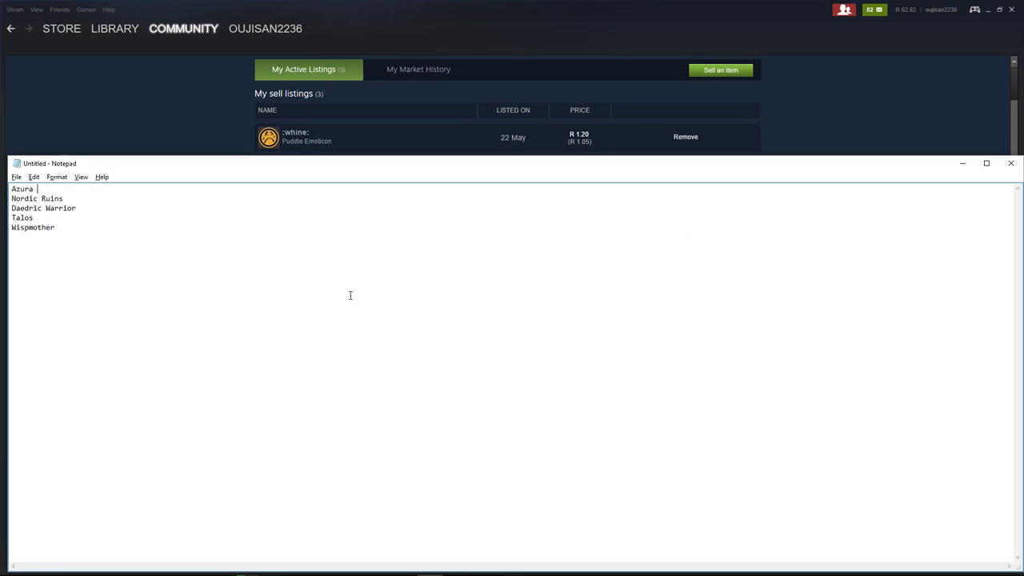
# Step: Search the Community Market for Azura and show the card's sale offers and buy requests
pyautogui.rightClick(22, 189)
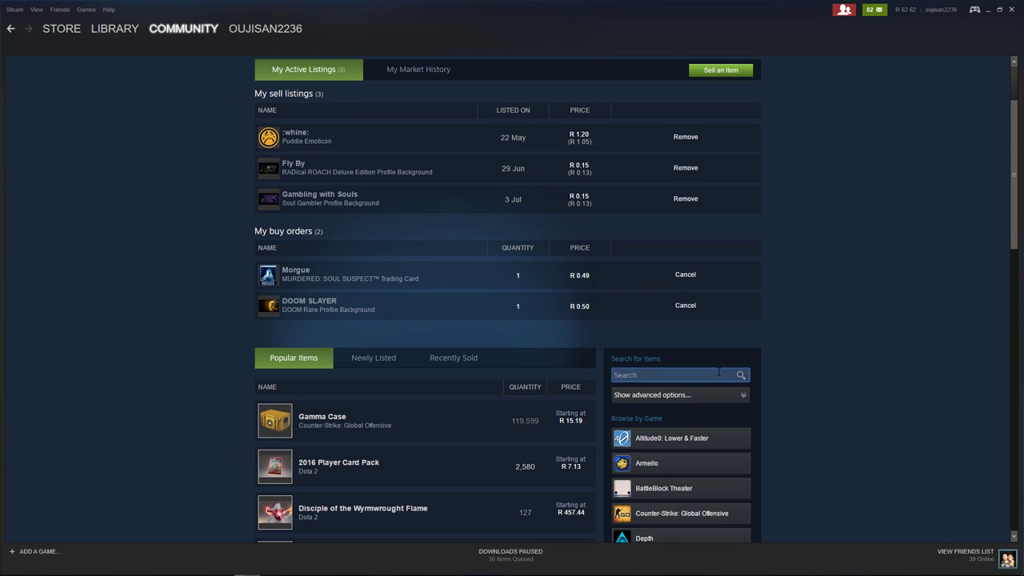
pyautogui.write('Azura')
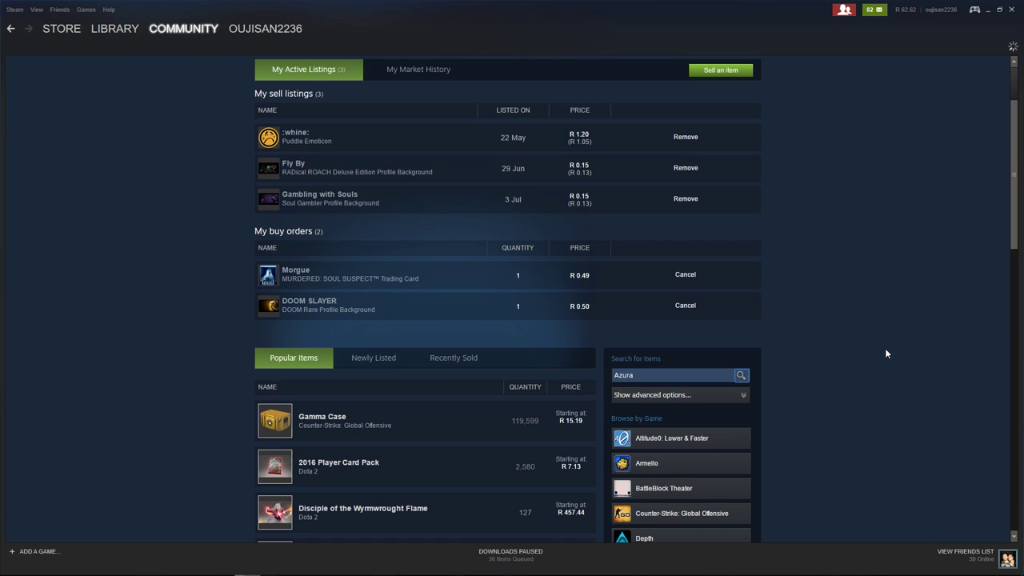
pyautogui.click(739, 375)
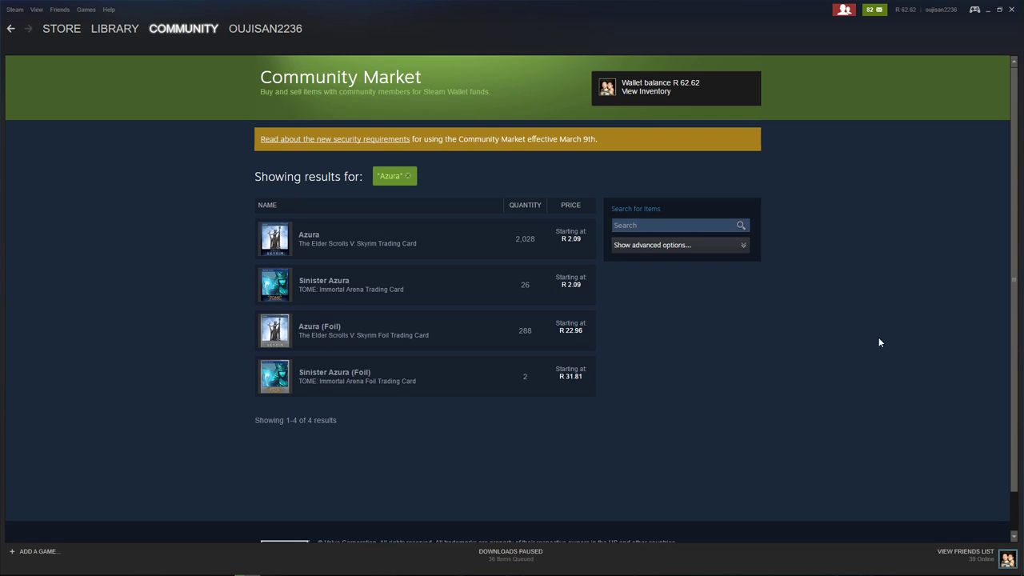
pyautogui.moveTo(448, 230)
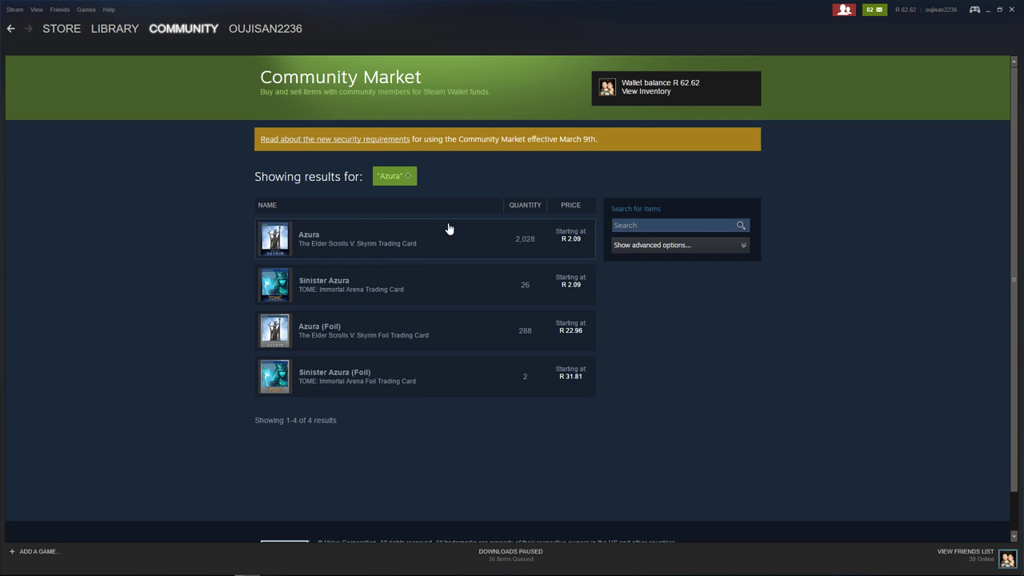
pyautogui.moveTo(445, 334)
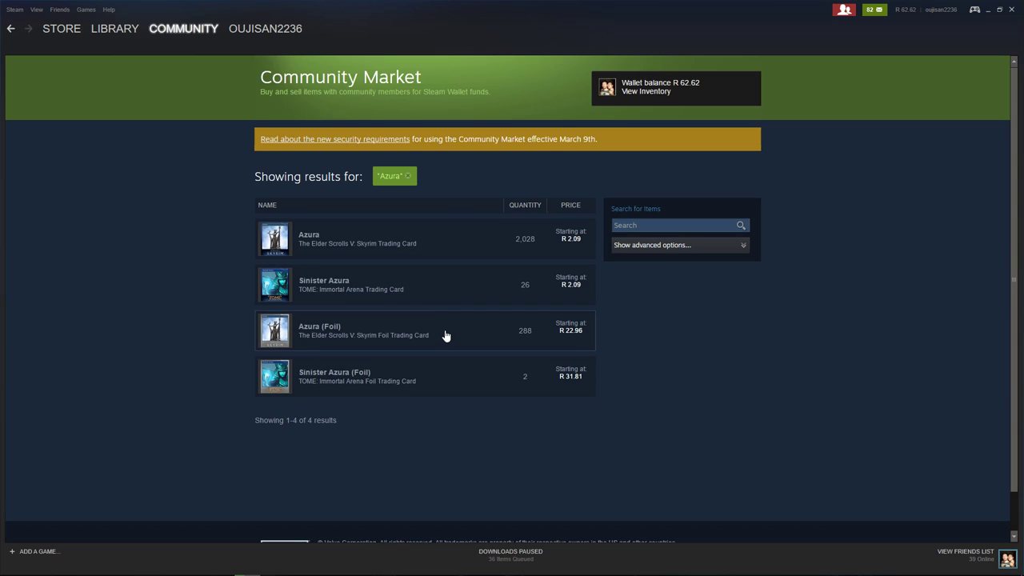
pyautogui.moveTo(688, 306)
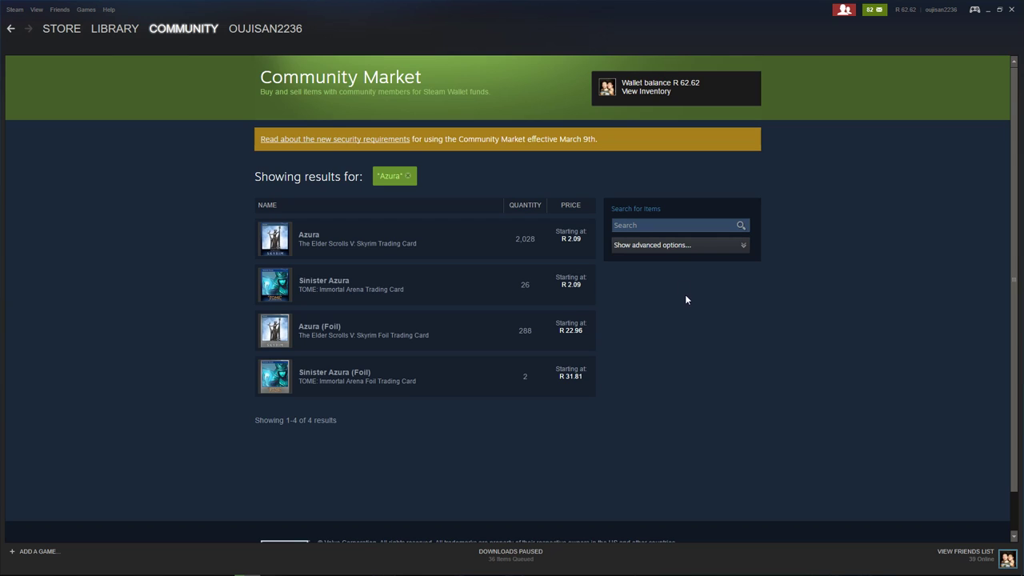
pyautogui.moveTo(358, 239)
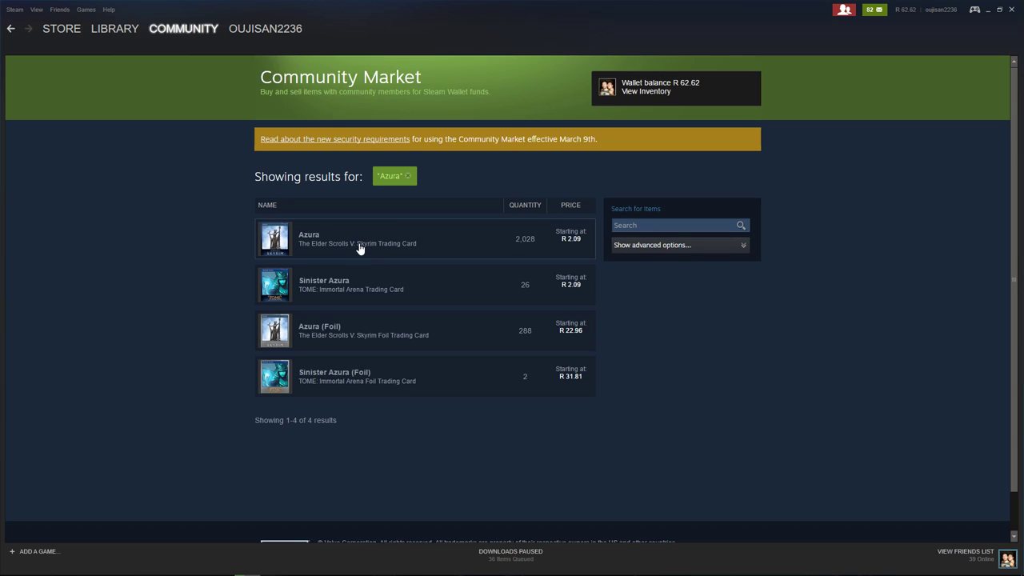
pyautogui.moveTo(347, 246)
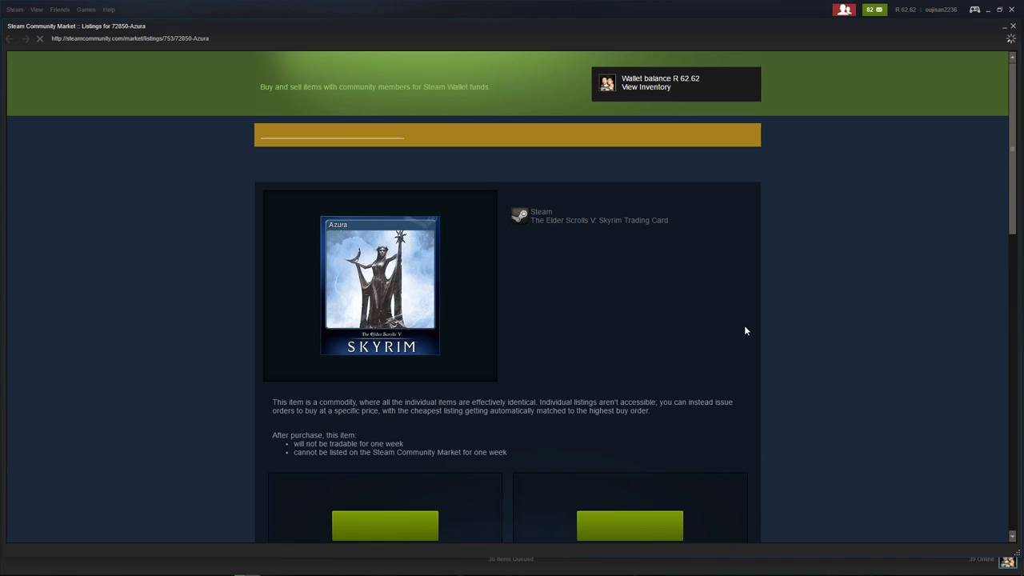
pyautogui.scroll(-3)
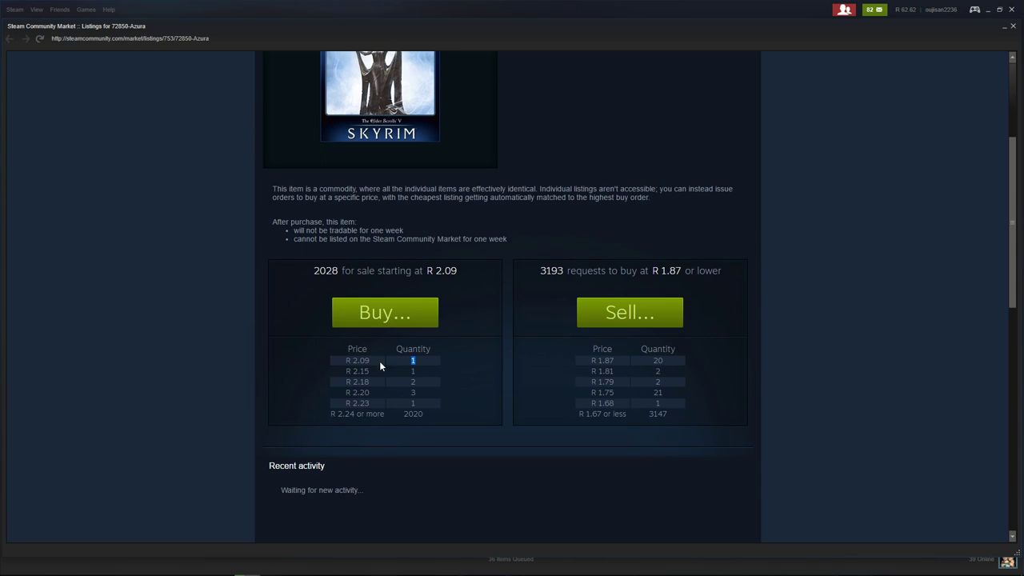
pyautogui.moveTo(401, 362)
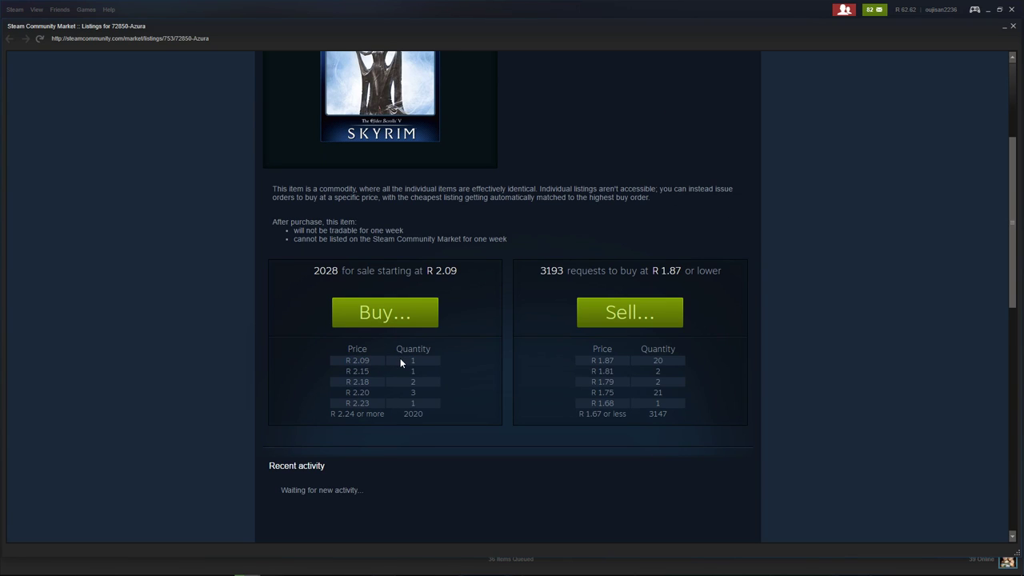
pyautogui.moveTo(384, 312)
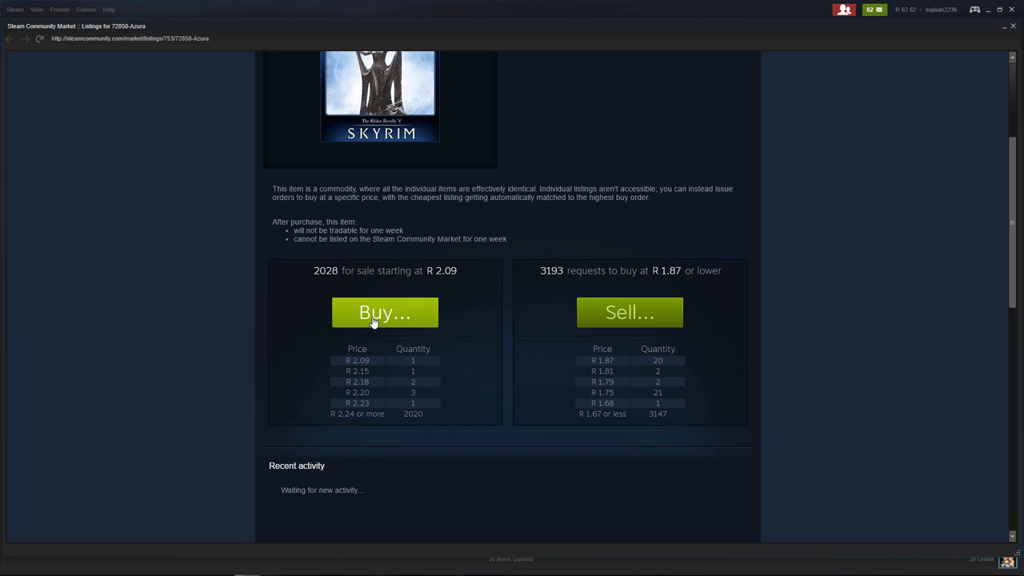
# Step: Buy one Azura Skyrim card for R 2.09, accepting the Subscriber Agreement, and dismiss the confirmation
pyautogui.click(384, 312)
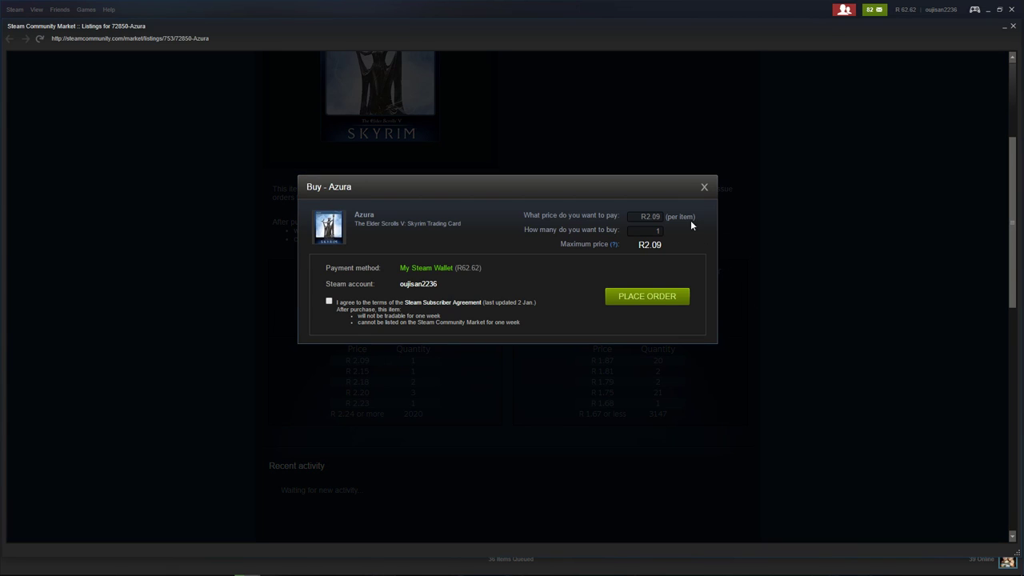
pyautogui.click(643, 231)
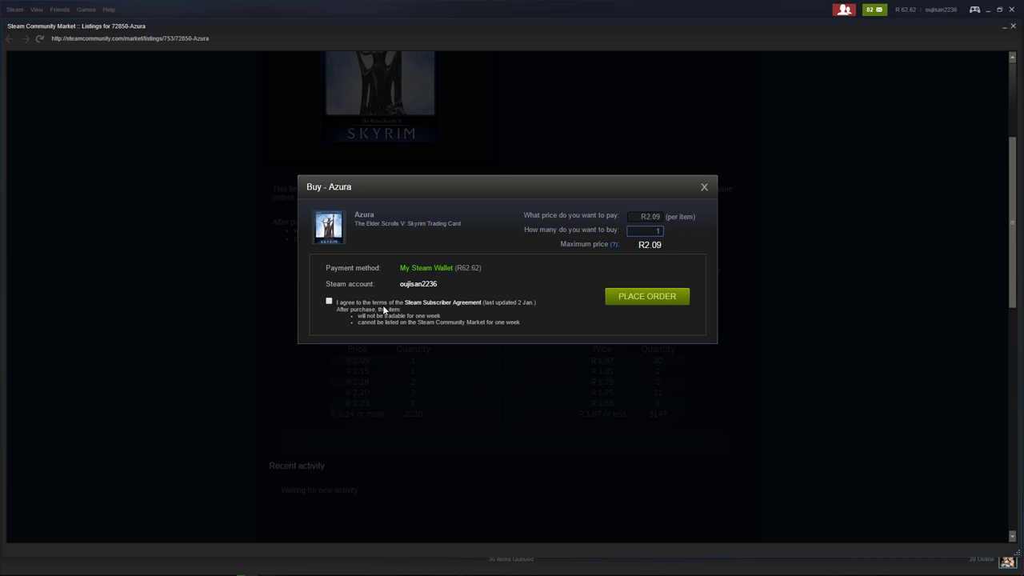
pyautogui.click(328, 301)
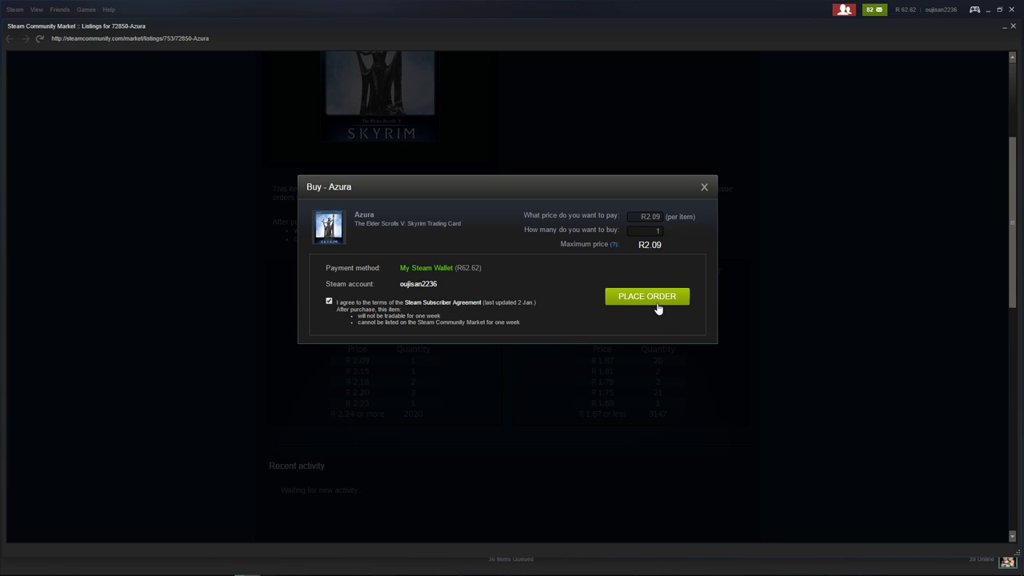
pyautogui.click(646, 296)
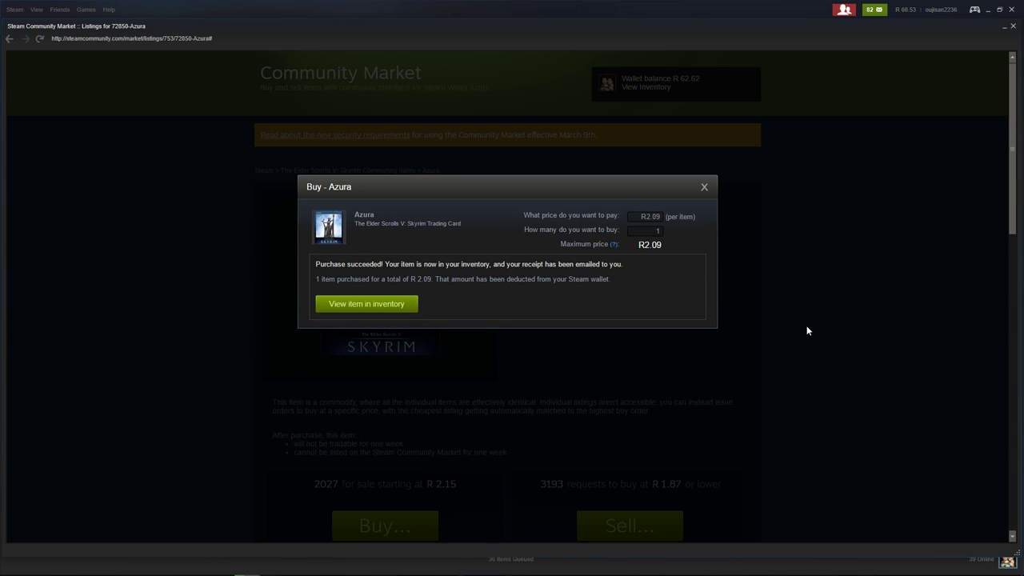
pyautogui.moveTo(627, 312)
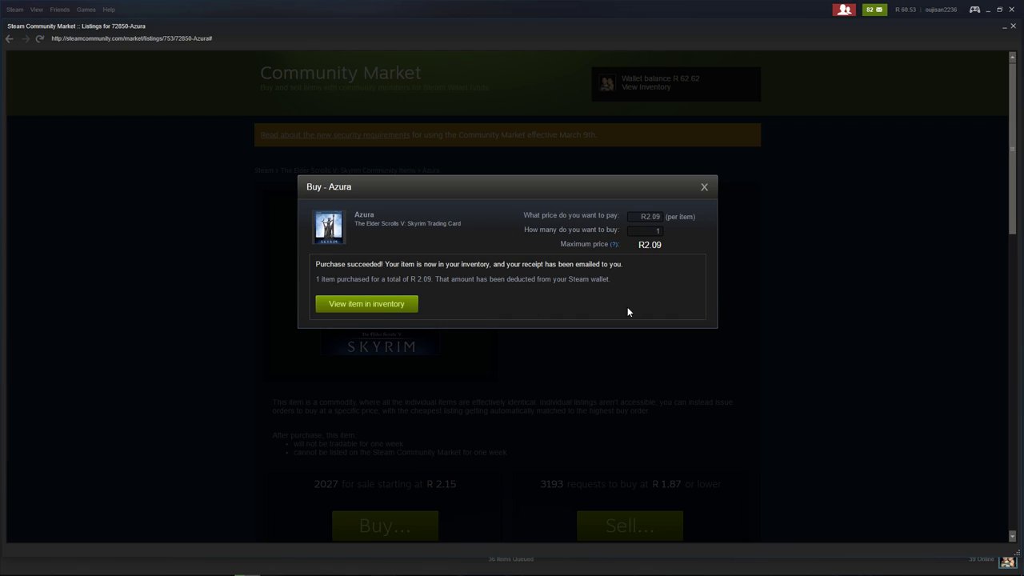
pyautogui.moveTo(795, 307)
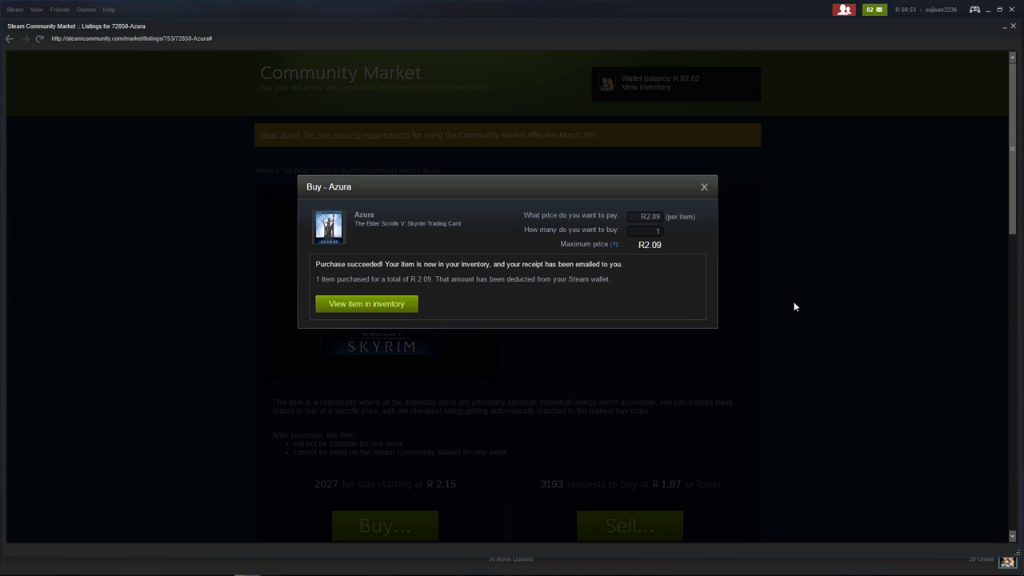
pyautogui.moveTo(807, 188)
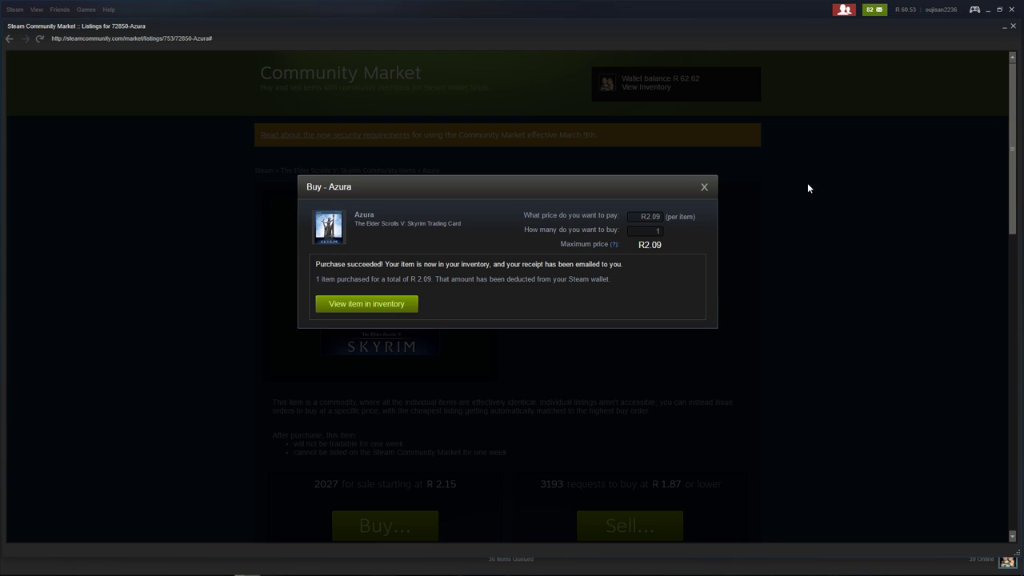
pyautogui.moveTo(569, 278)
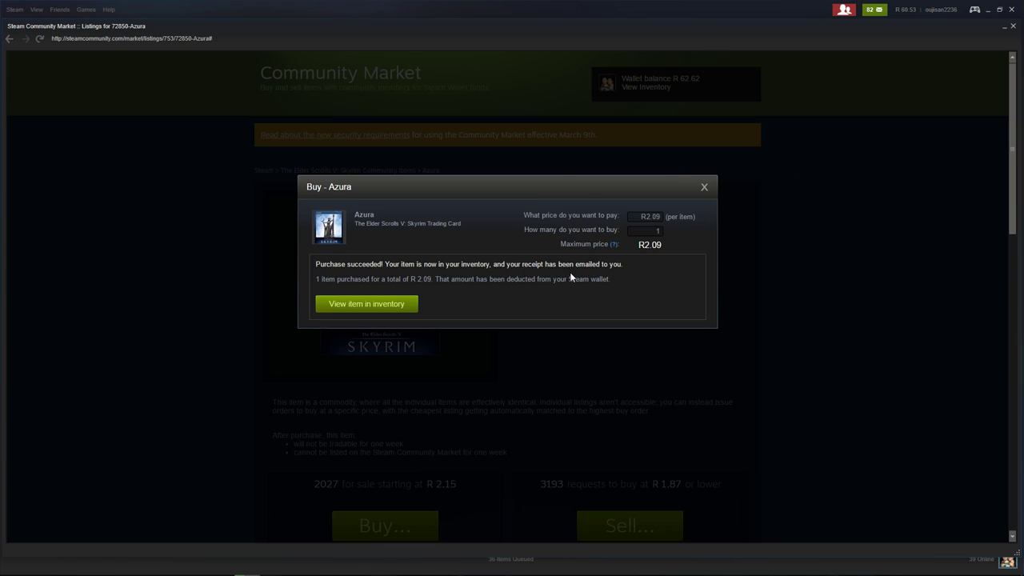
pyautogui.moveTo(897, 5)
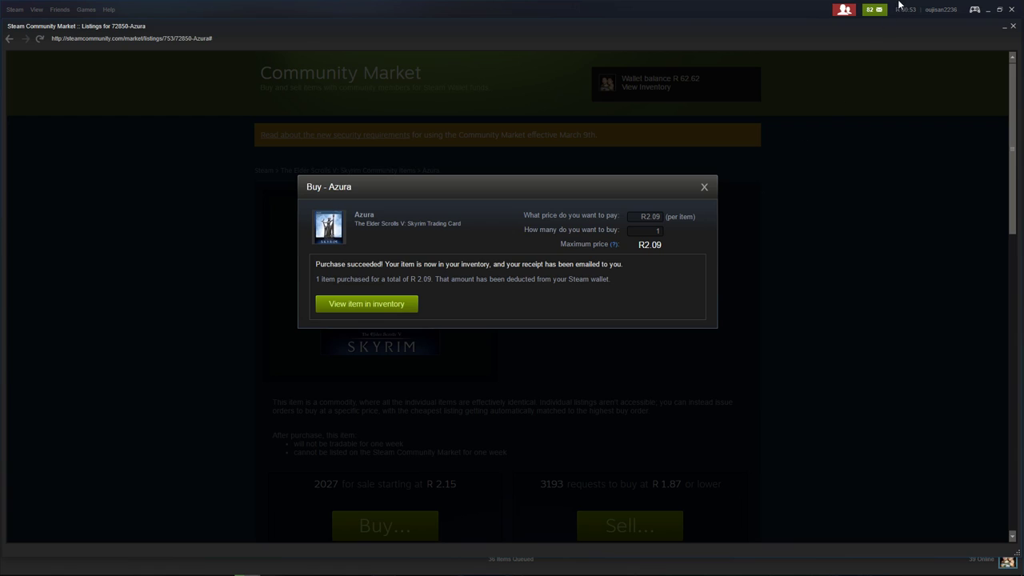
pyautogui.moveTo(914, 35)
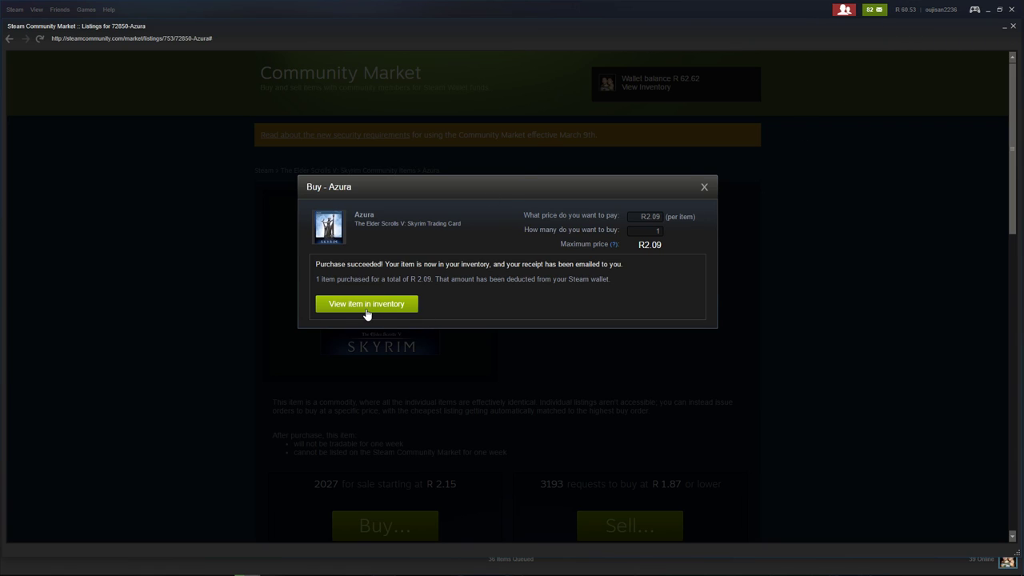
pyautogui.moveTo(703, 188)
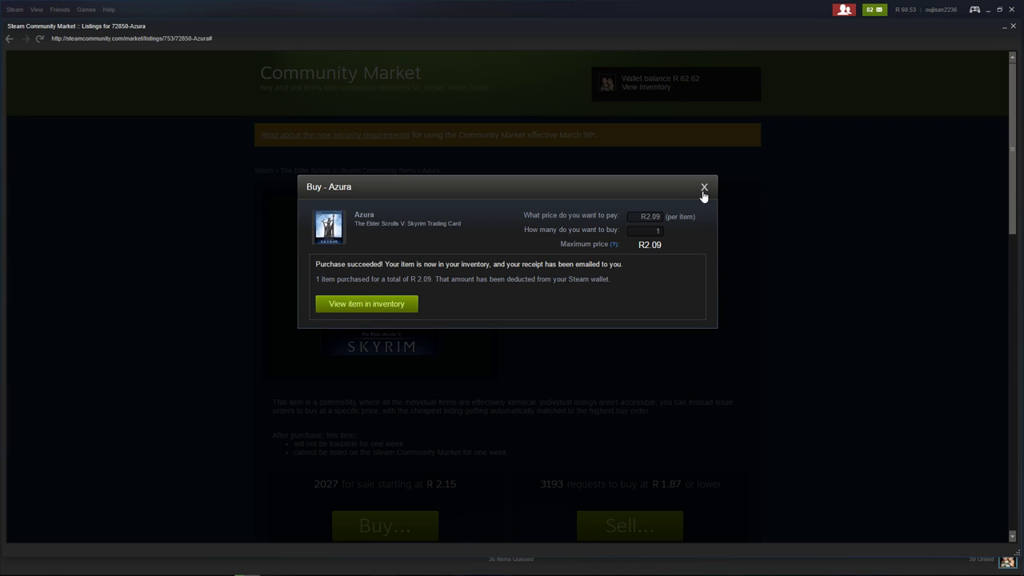
pyautogui.click(704, 188)
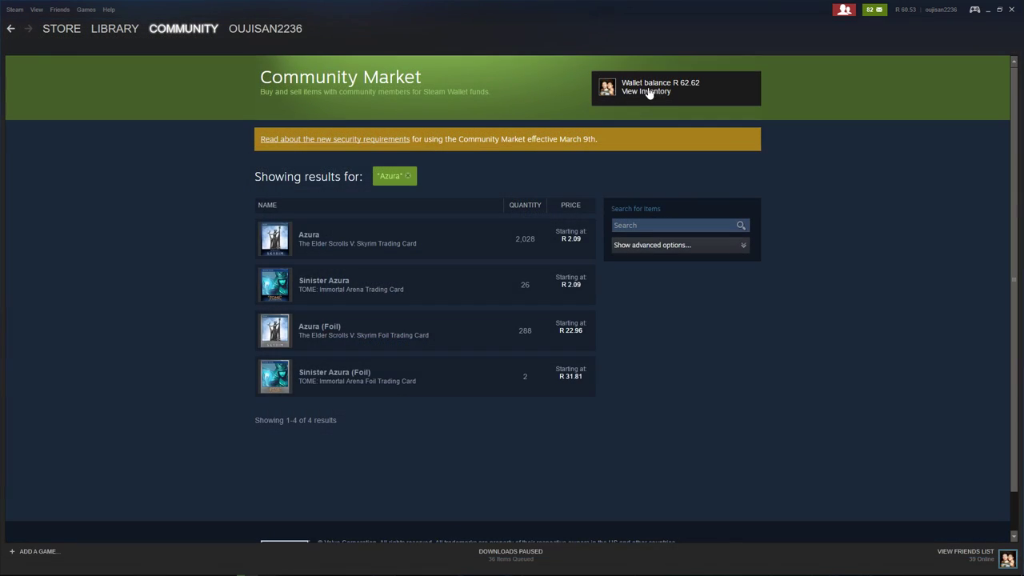
# Step: Search the market for Nordic Ruins and open its Skyrim trading card listing
pyautogui.press('alt+tab')
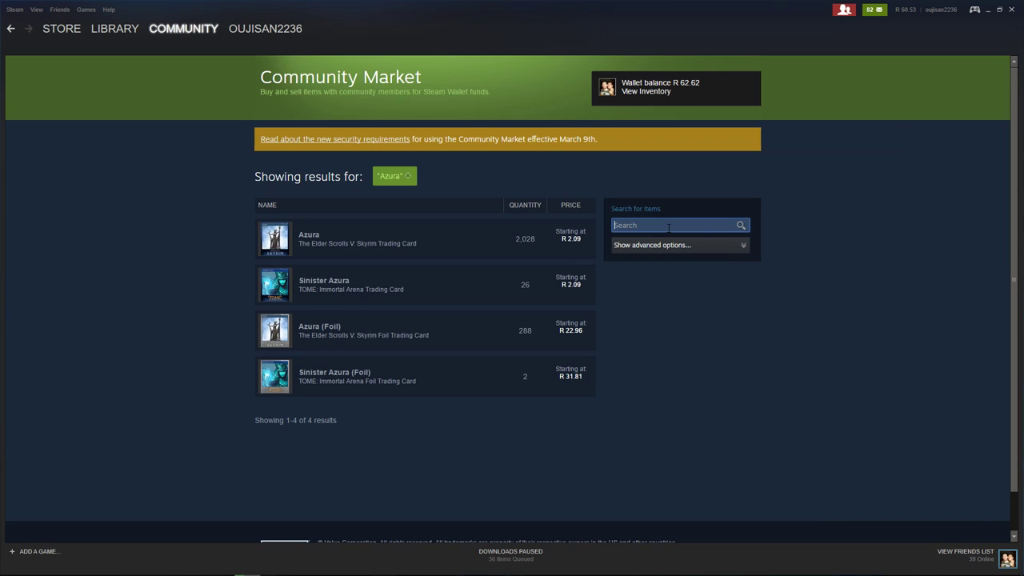
pyautogui.write('Nordic Ruins')
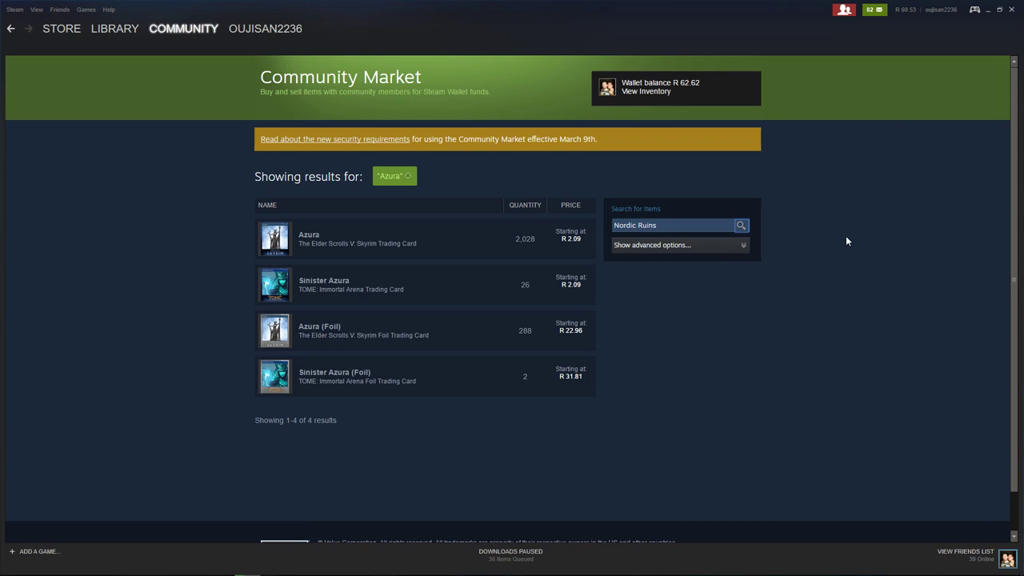
pyautogui.click(740, 224)
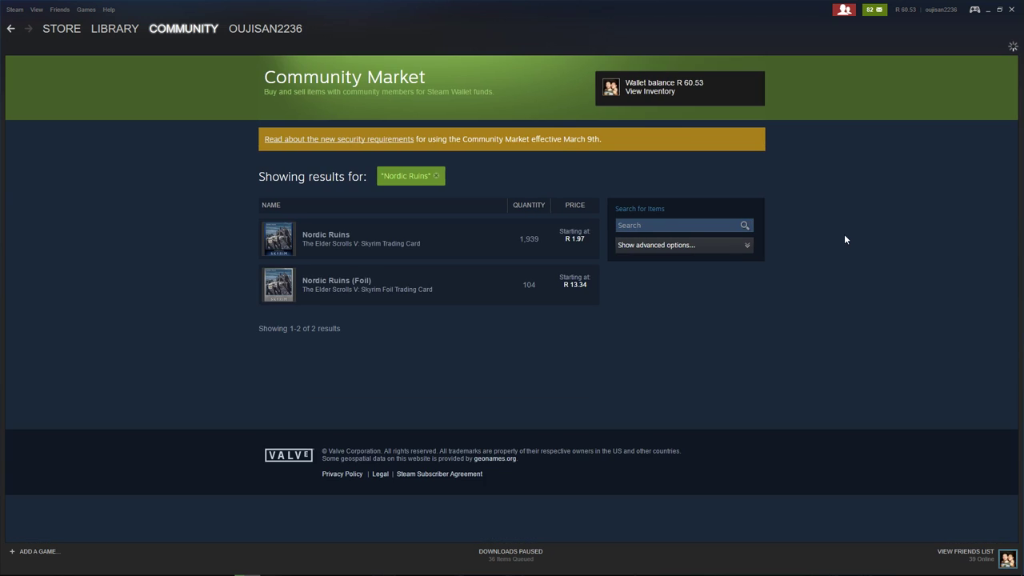
pyautogui.moveTo(470, 240)
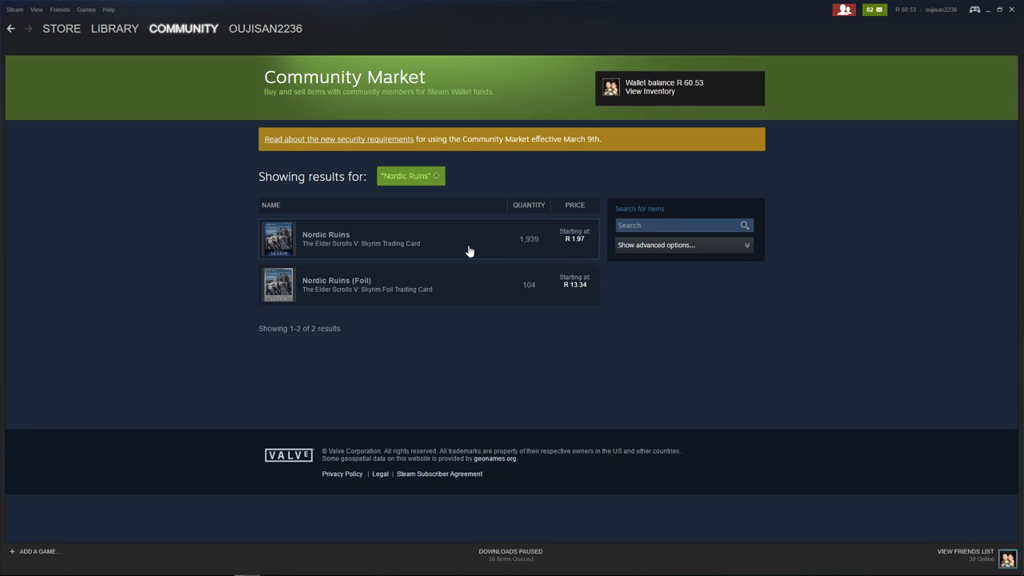
pyautogui.moveTo(368, 243)
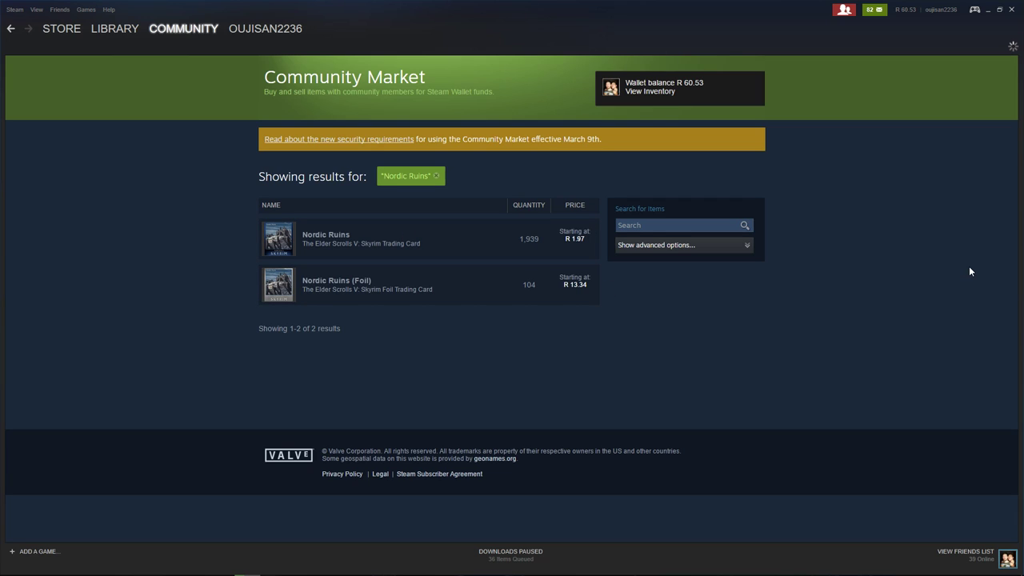
pyautogui.click(326, 238)
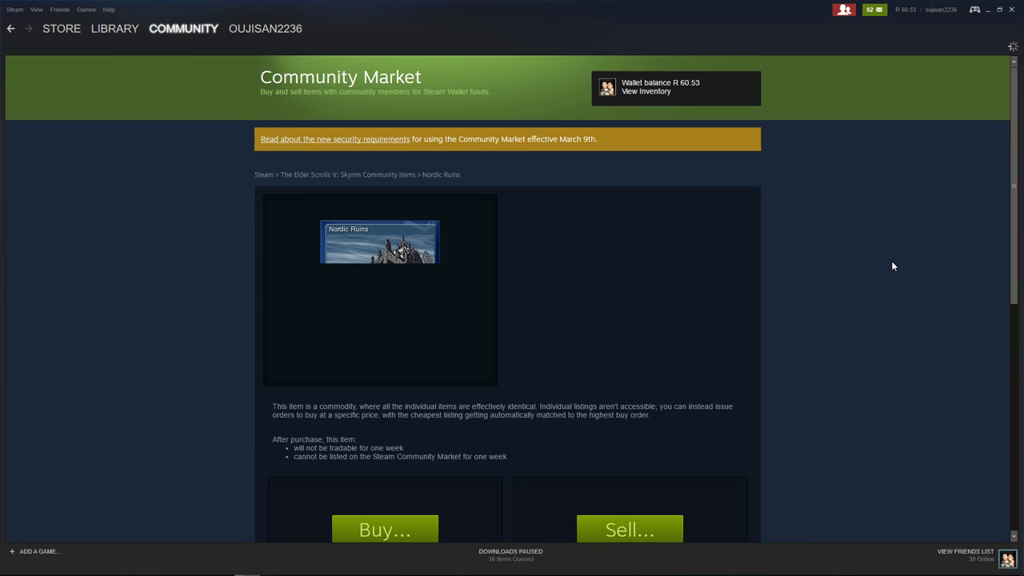
# Step: Buy one Nordic Ruins card for R 1.97, dismiss the confirmation and return to the search results
pyautogui.scroll(-3)
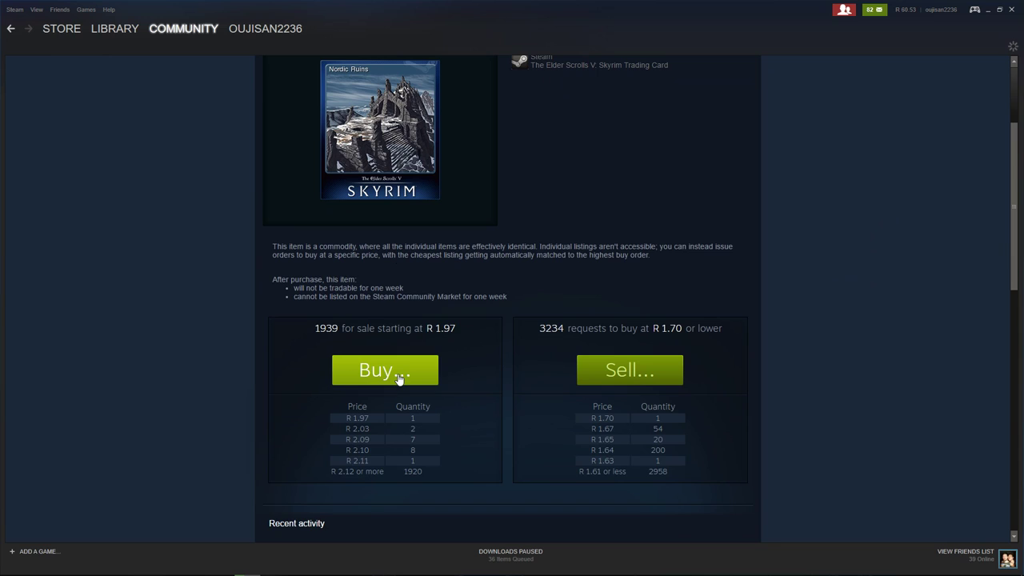
pyautogui.click(384, 370)
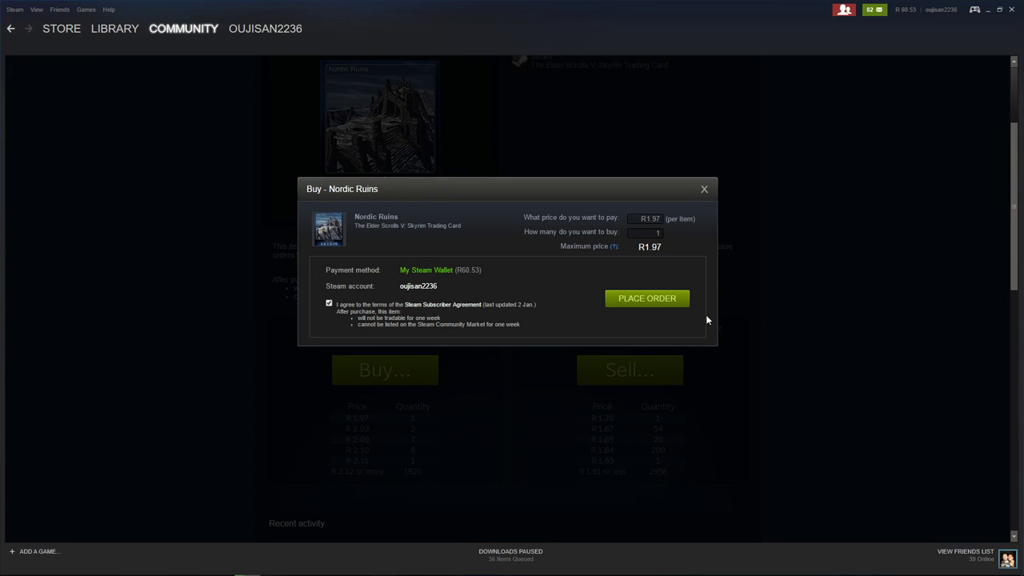
pyautogui.click(646, 297)
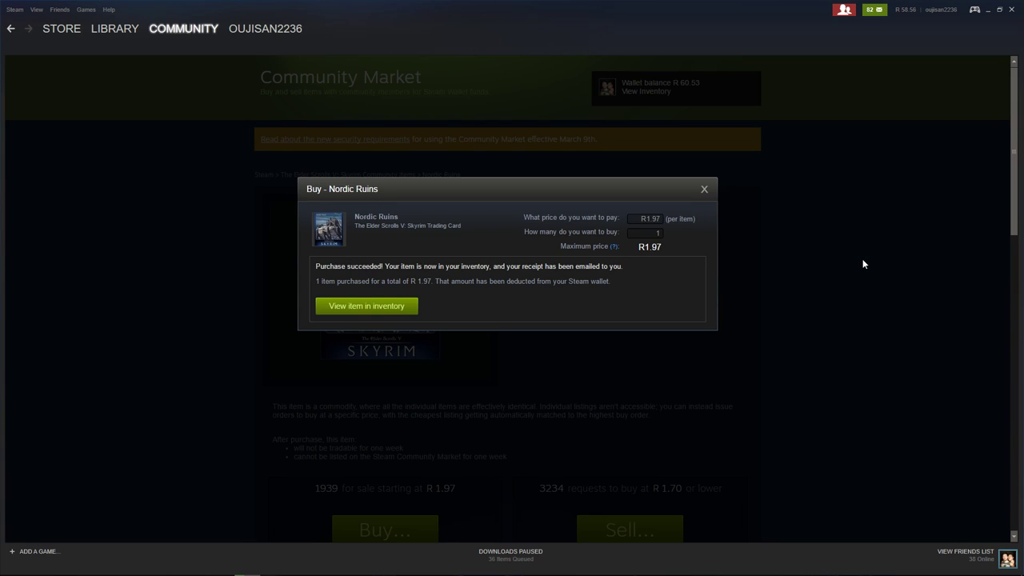
pyautogui.click(704, 189)
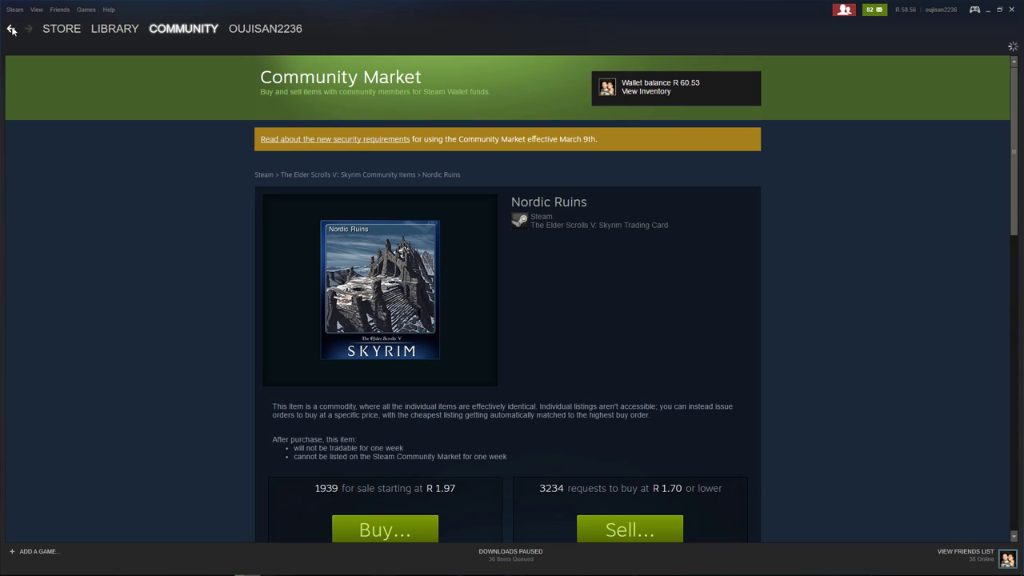
pyautogui.scroll(-3)
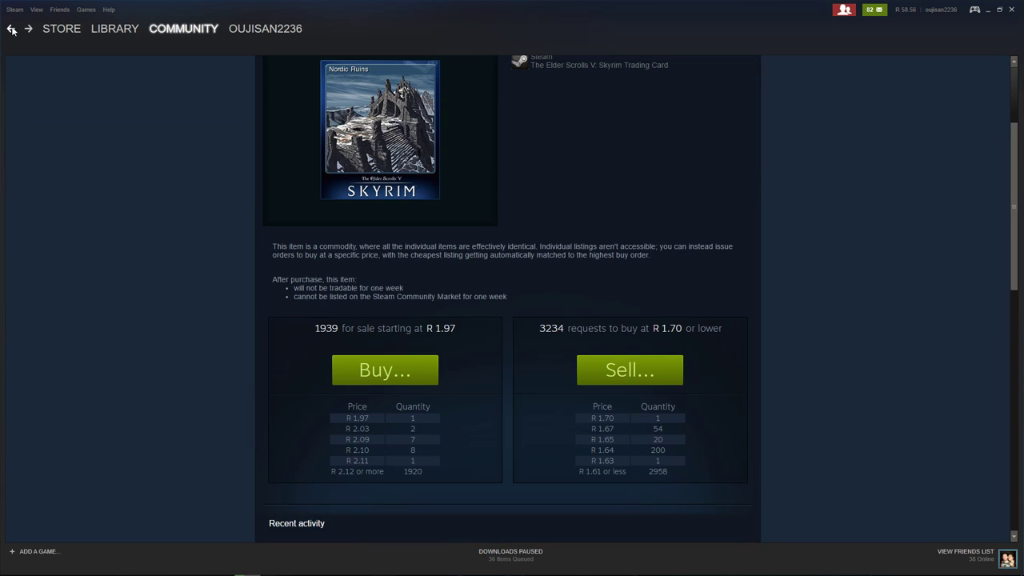
pyautogui.click(10, 28)
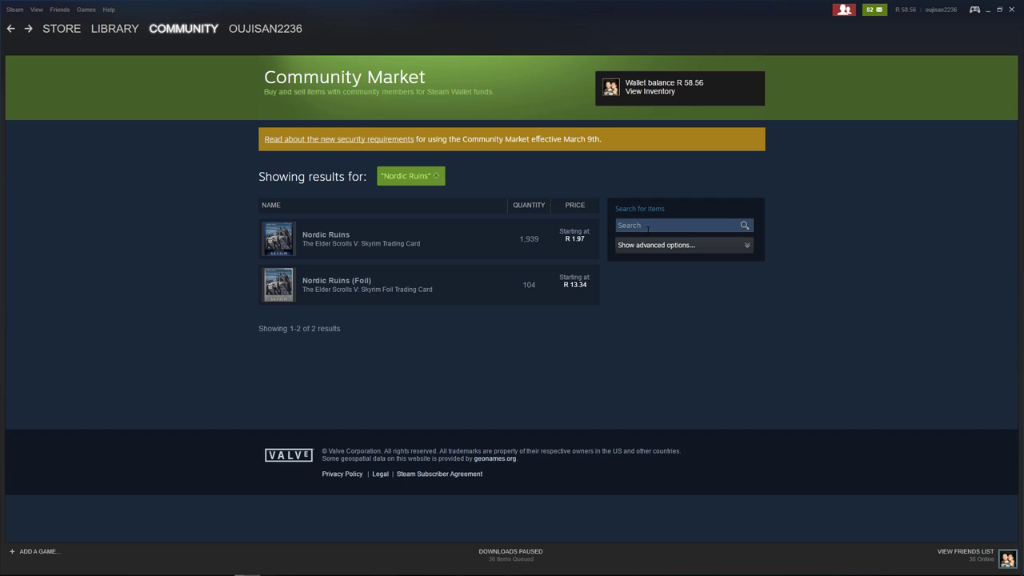
# Step: Search the market for Daedric Warrior and open its Skyrim trading card listing
pyautogui.write('Daedric Warrior')
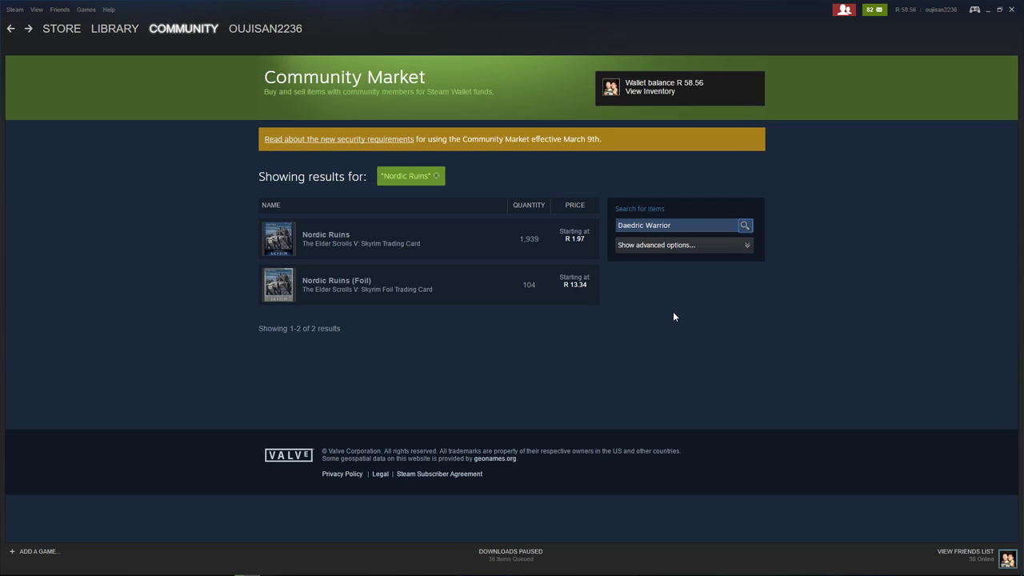
pyautogui.click(744, 224)
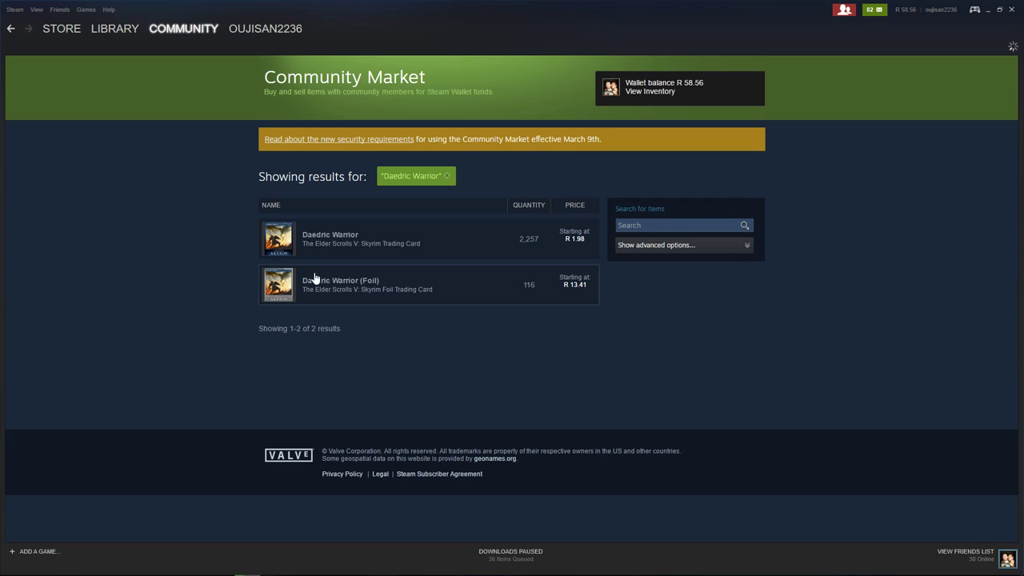
pyautogui.click(329, 238)
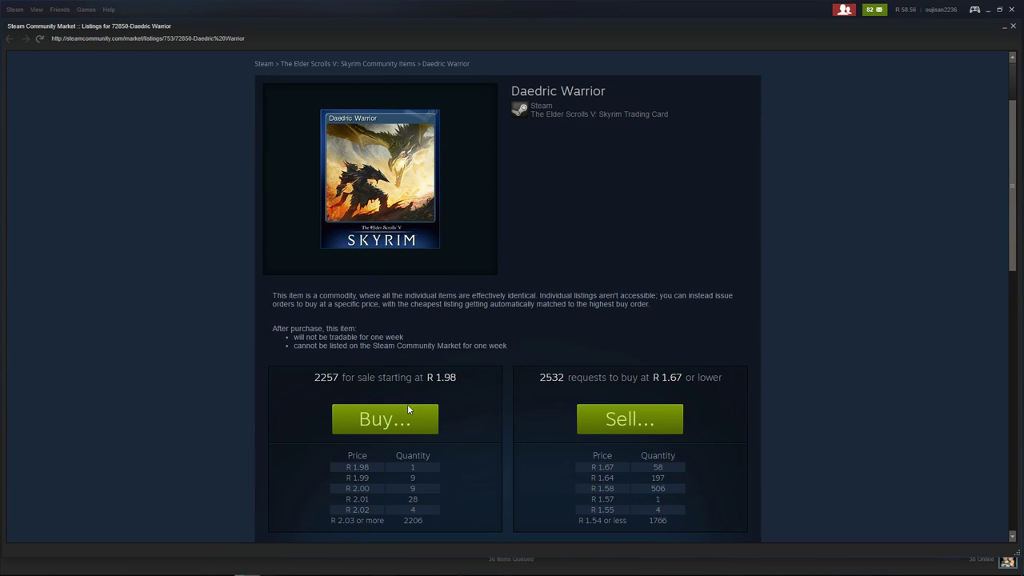
# Step: Buy one Daedric Warrior card for R 1.98, accepting the Subscriber Agreement, and dismiss the confirmation
pyautogui.click(384, 419)
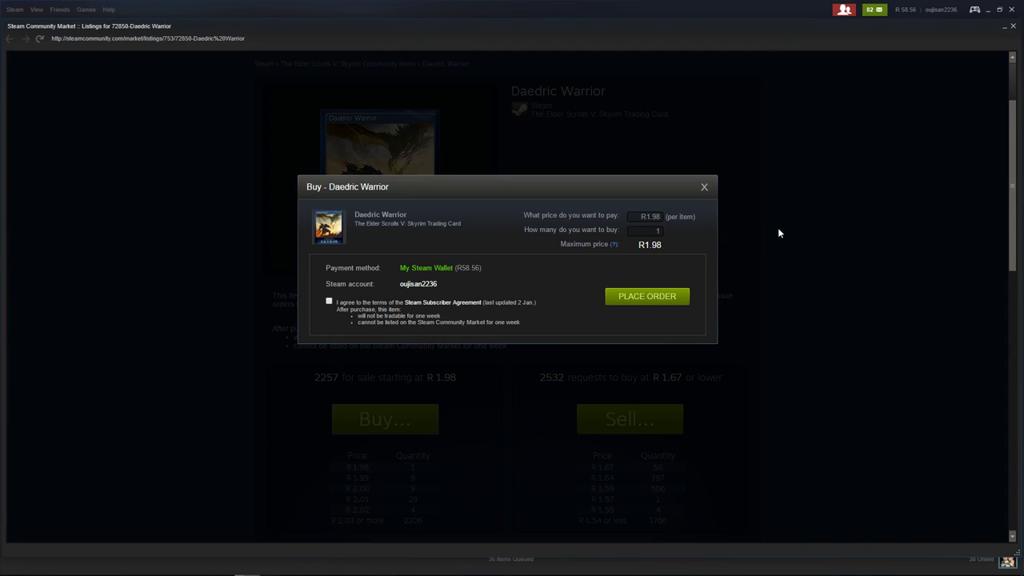
pyautogui.click(328, 300)
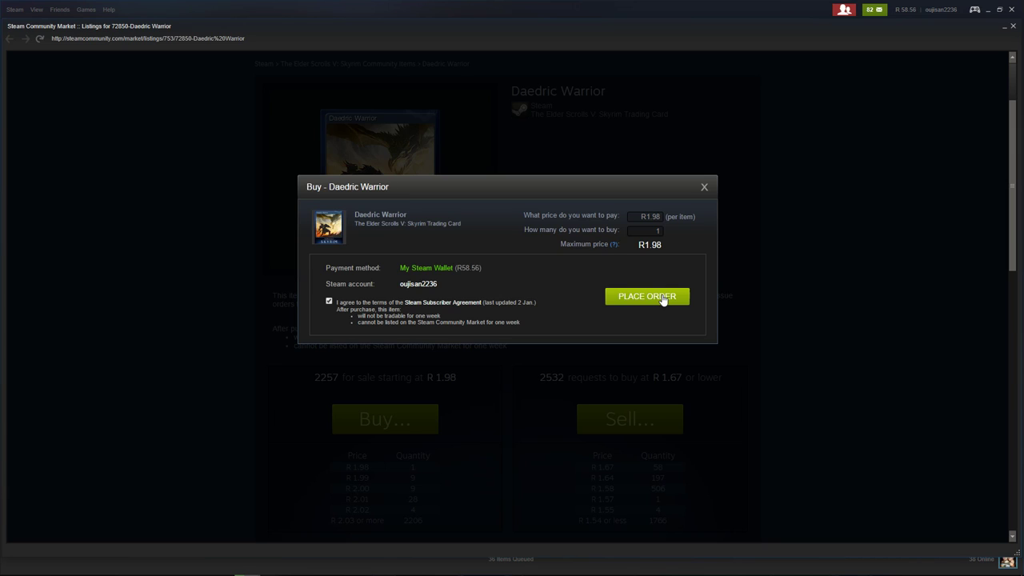
pyautogui.click(647, 296)
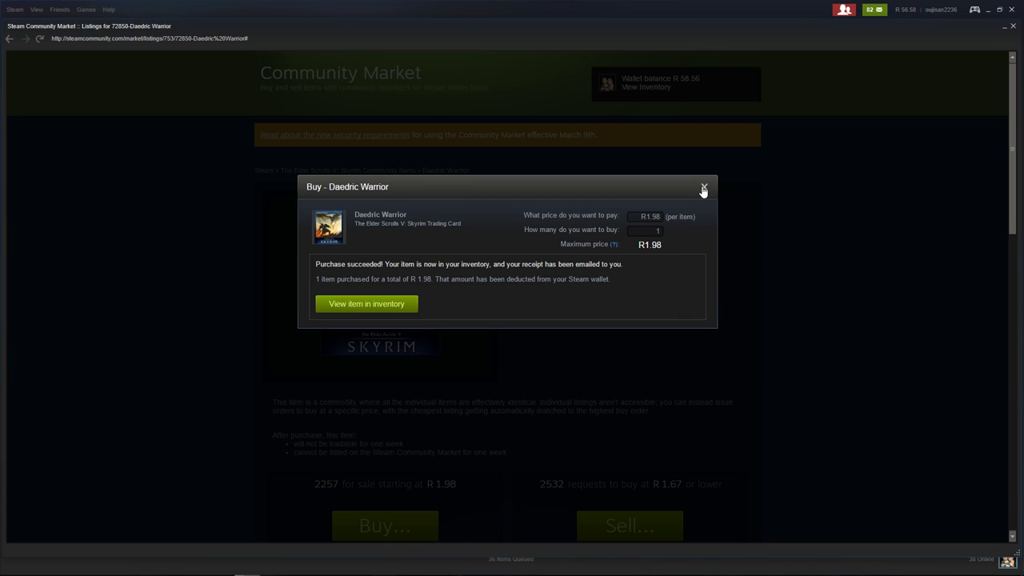
pyautogui.click(703, 187)
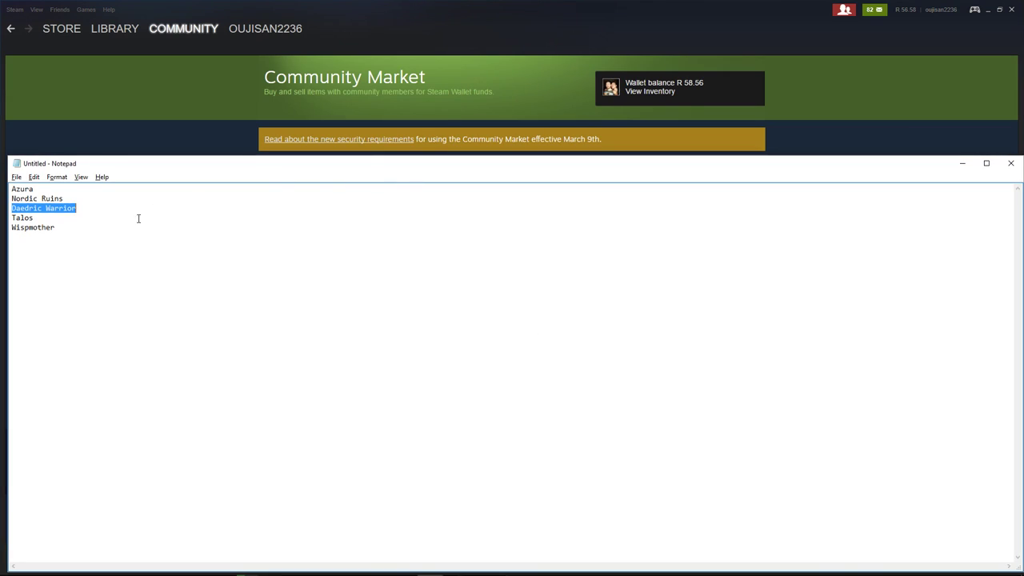
# Step: Copy Talos from the Notepad list and search the Community Market for it
pyautogui.rightClick(22, 218)
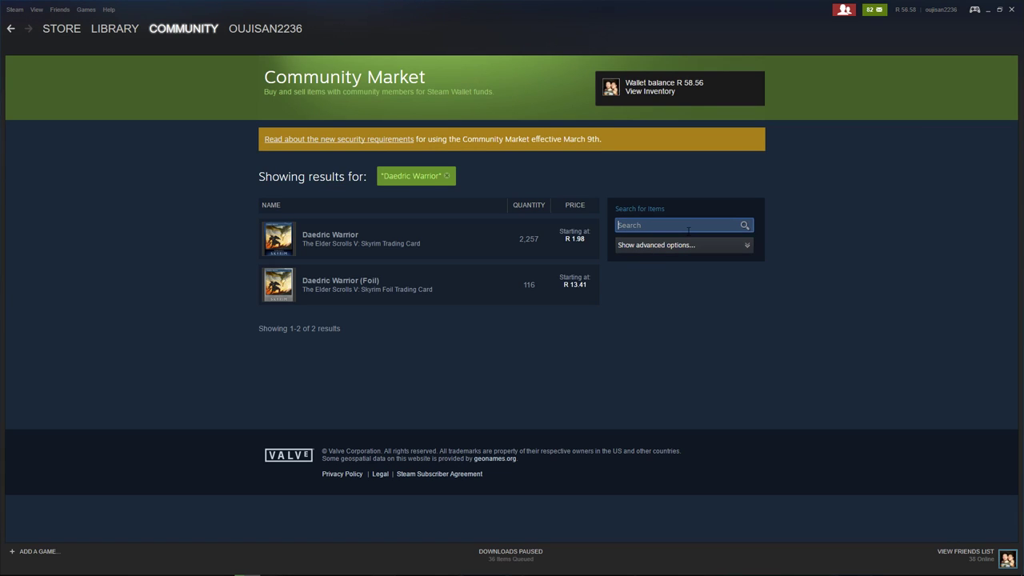
pyautogui.write('Talos')
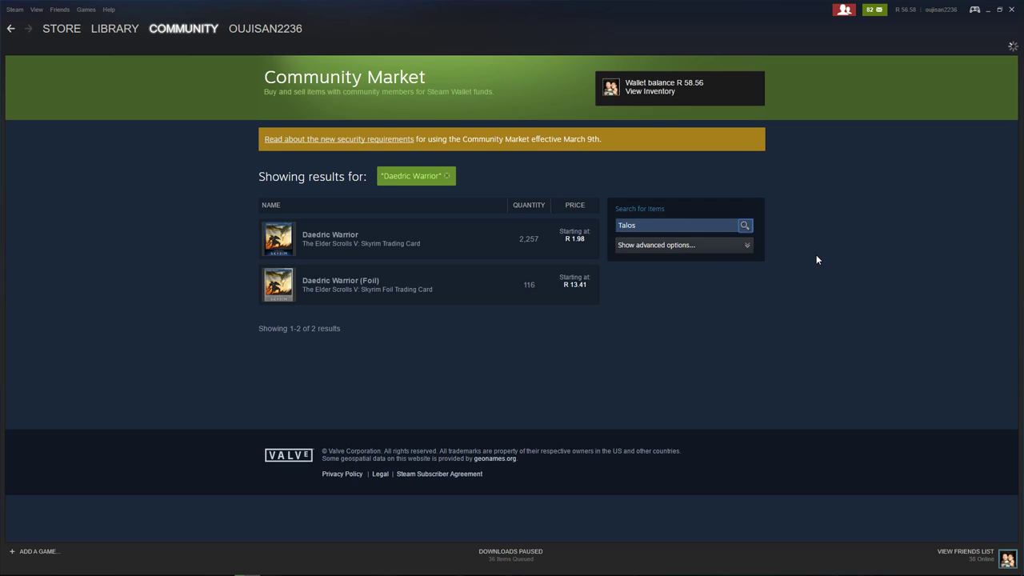
pyautogui.click(742, 223)
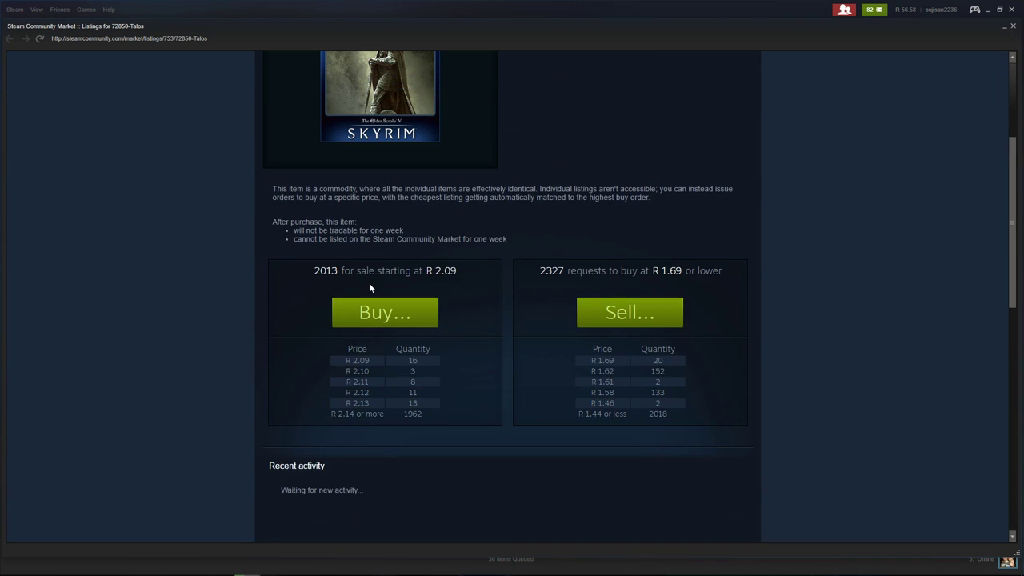
# Step: Place the order for one Talos card at R 2.09, accepting the subscriber agreement, and close the confirmation
pyautogui.click(384, 312)
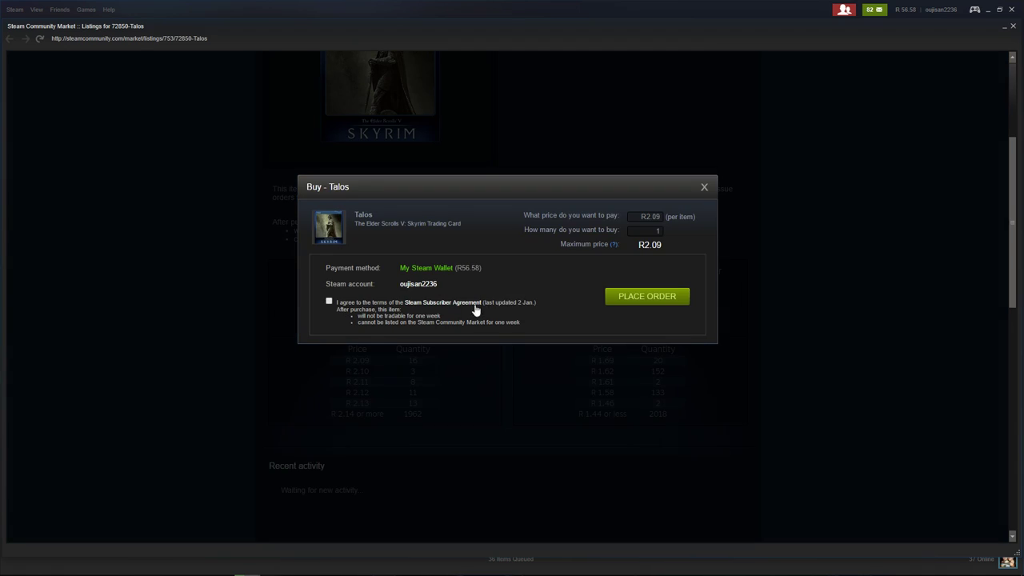
pyautogui.moveTo(558, 312)
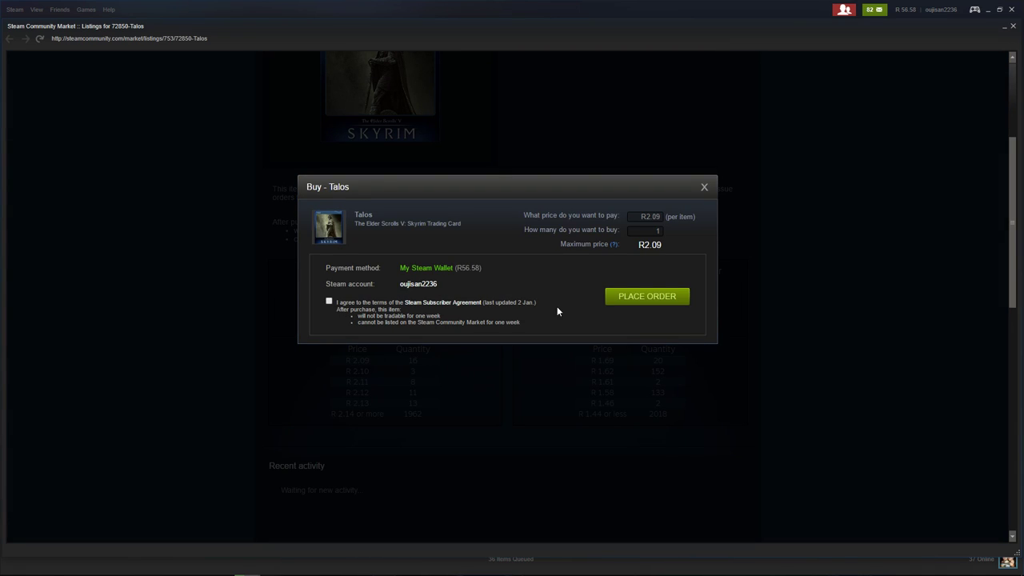
pyautogui.click(329, 300)
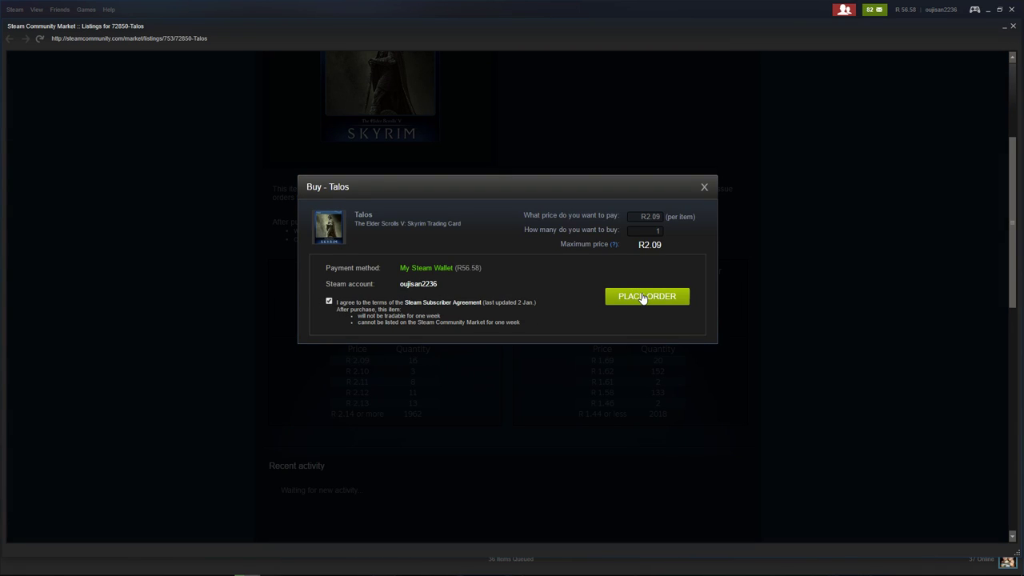
pyautogui.click(646, 296)
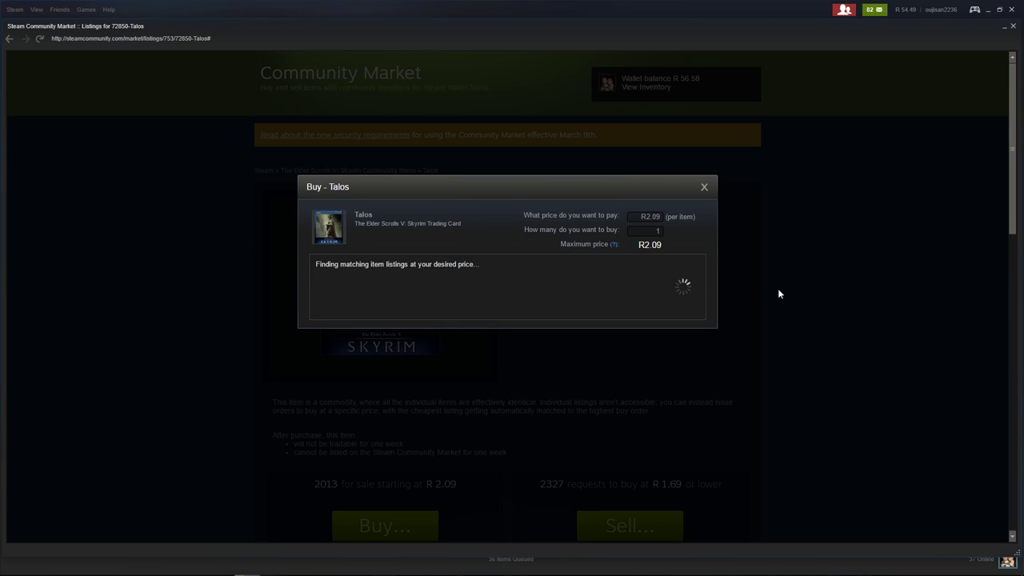
pyautogui.click(704, 185)
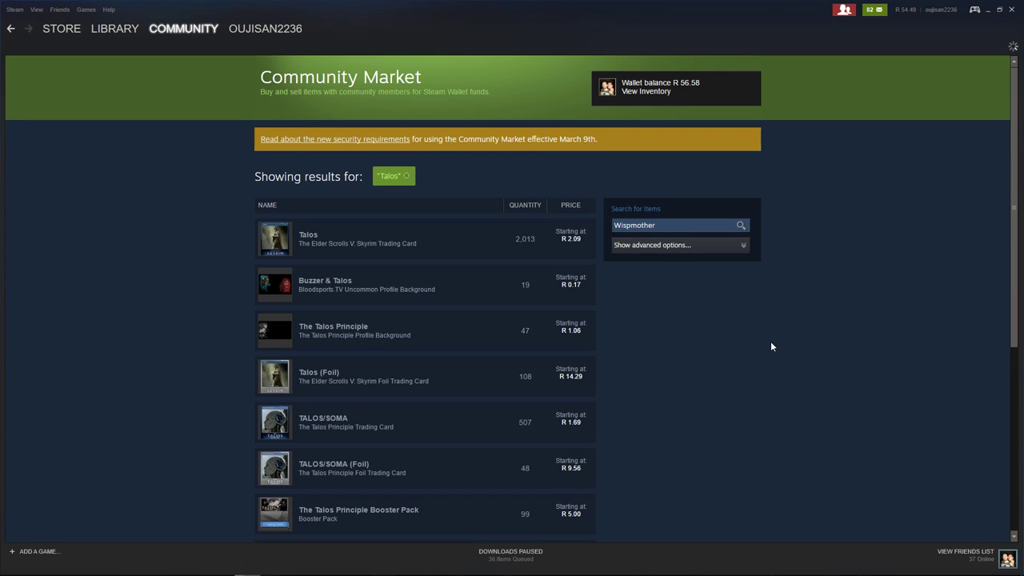
# Step: Search the market for Wispmother and open its Skyrim trading card listing
pyautogui.click(739, 224)
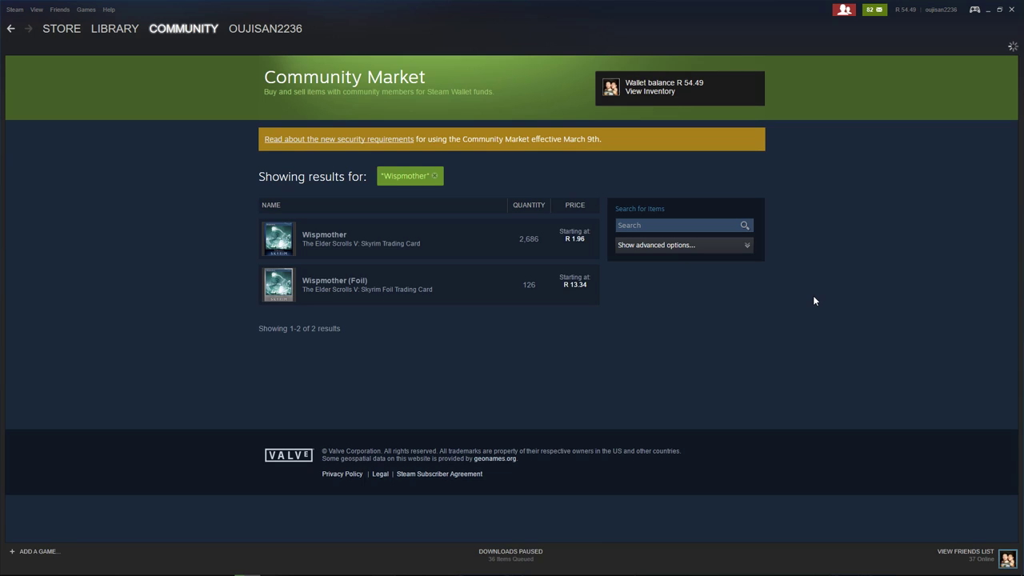
pyautogui.moveTo(809, 301)
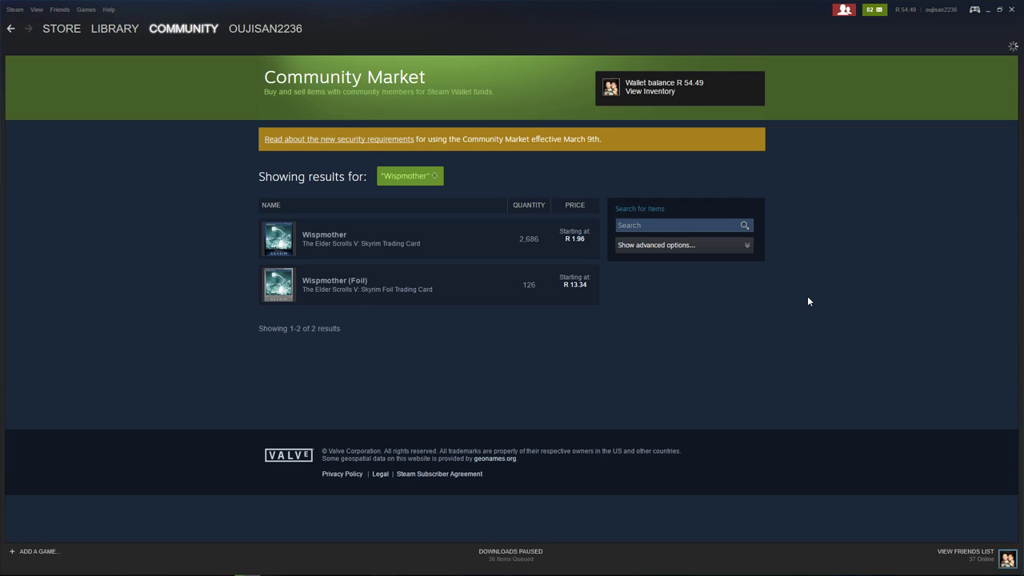
pyautogui.moveTo(1014, 48)
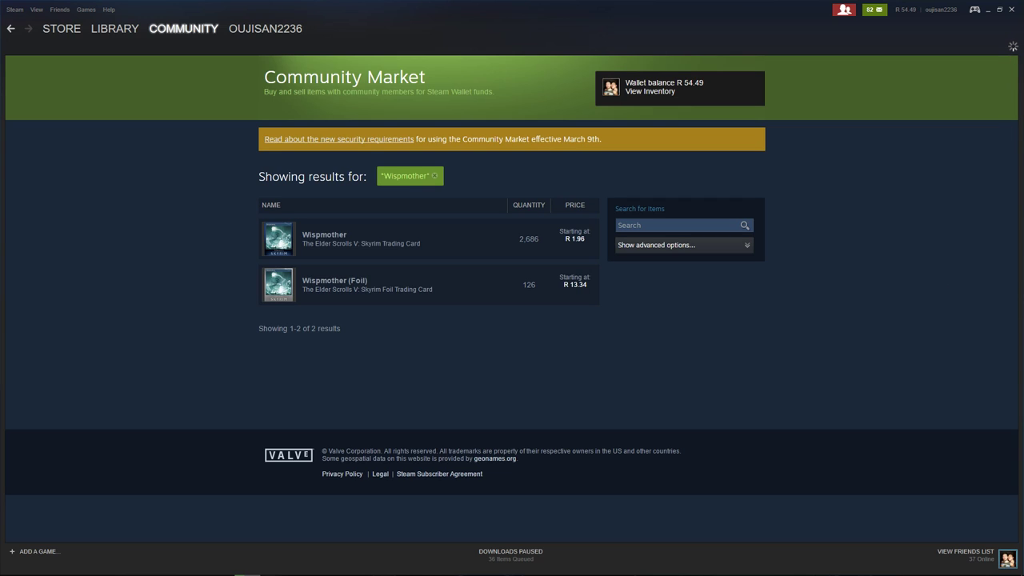
pyautogui.click(323, 239)
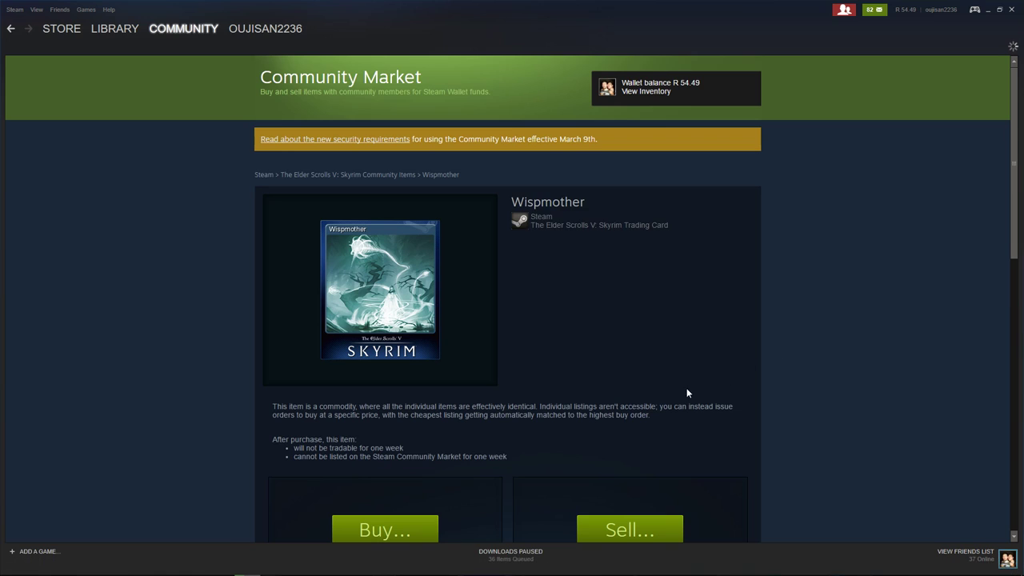
# Step: Place the order for one Wispmother card at R 1.96 and dismiss the purchase confirmation
pyautogui.scroll(-3)
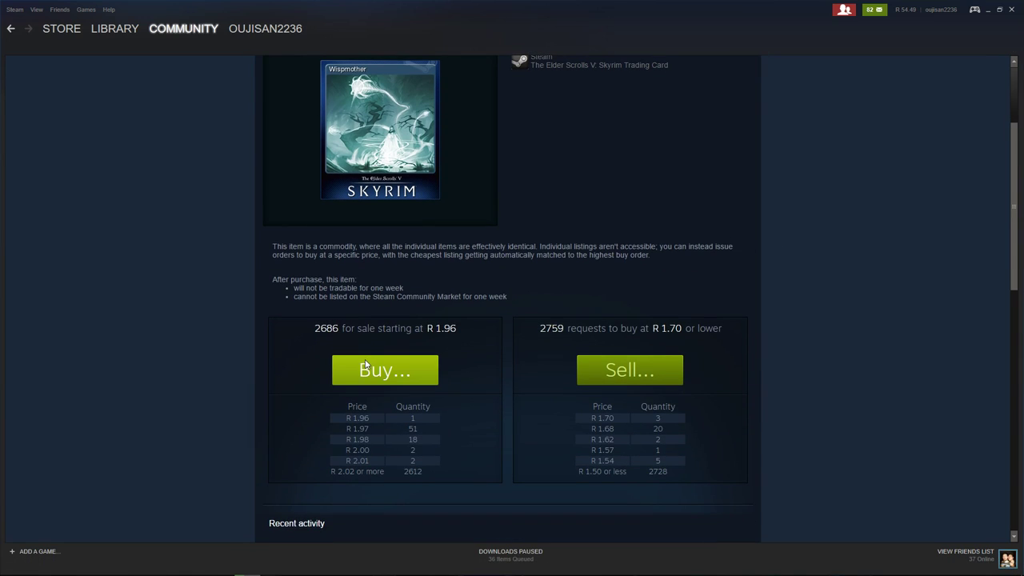
pyautogui.click(384, 370)
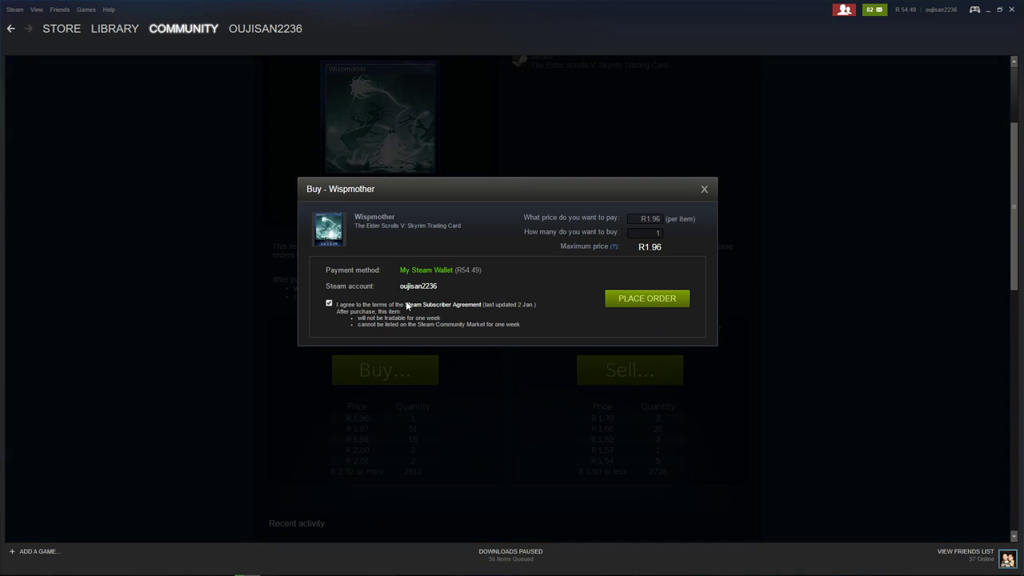
pyautogui.click(646, 298)
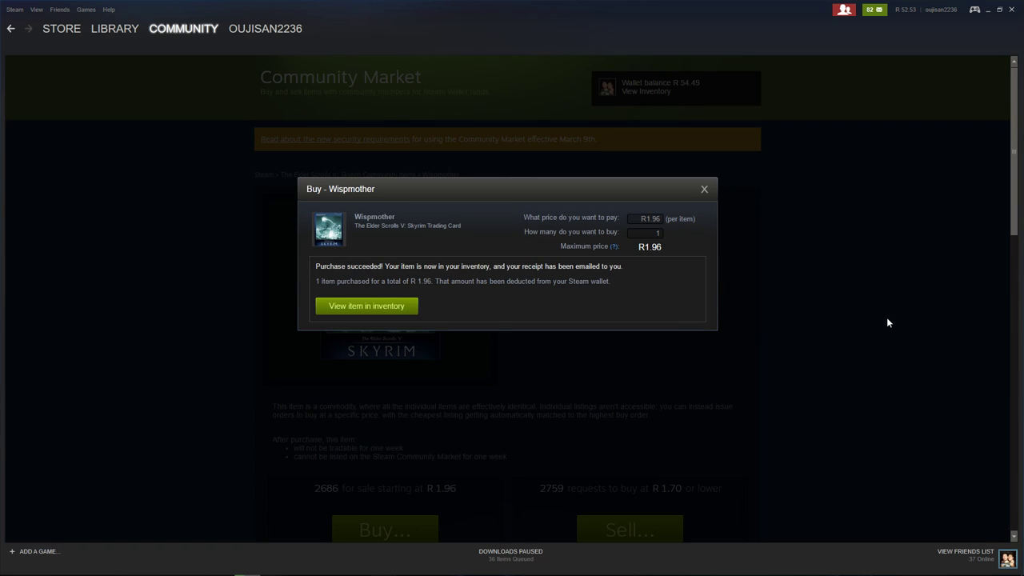
pyautogui.moveTo(878, 323)
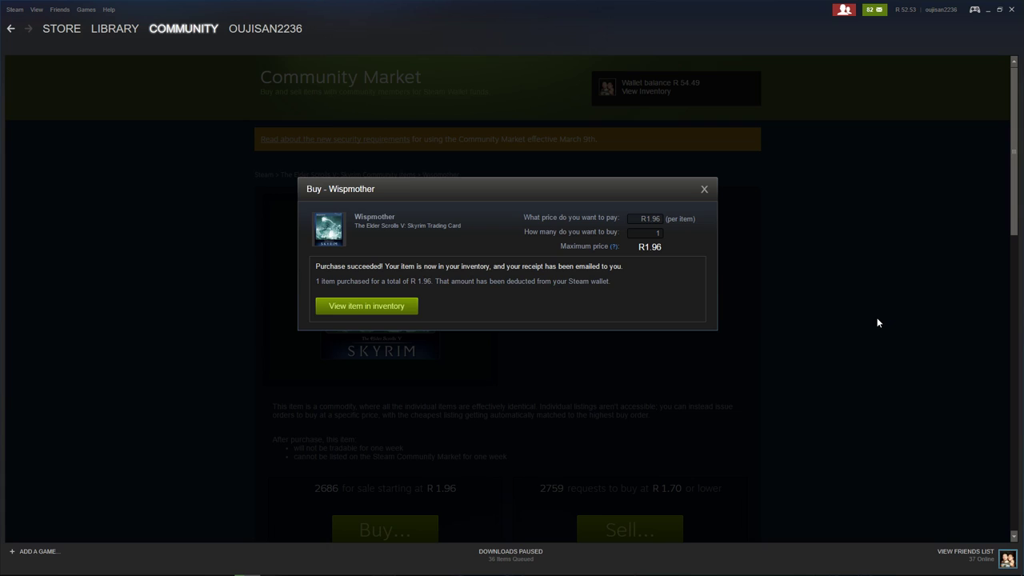
pyautogui.click(704, 189)
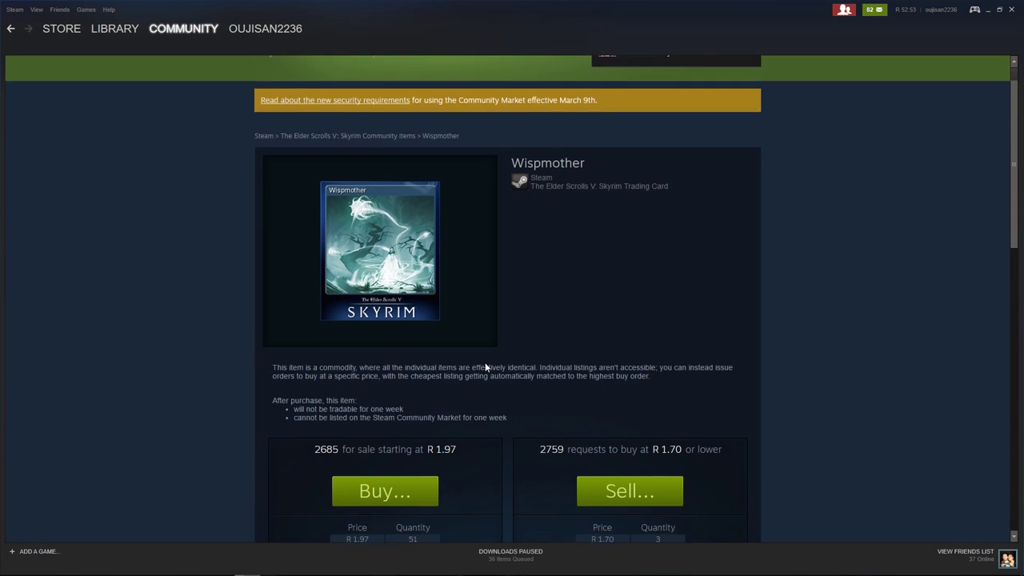
pyautogui.scroll(-3)
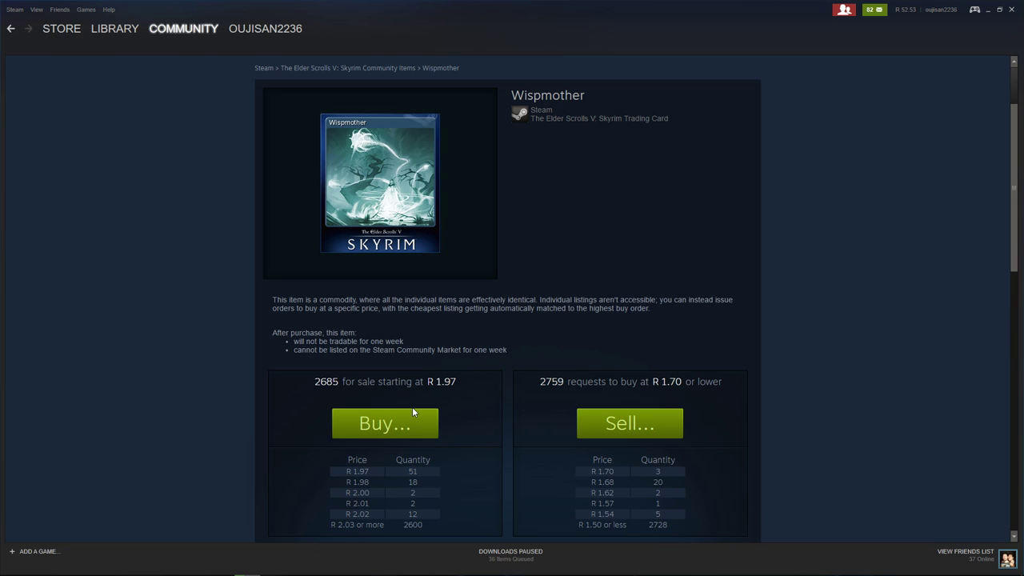
pyautogui.scroll(-3)
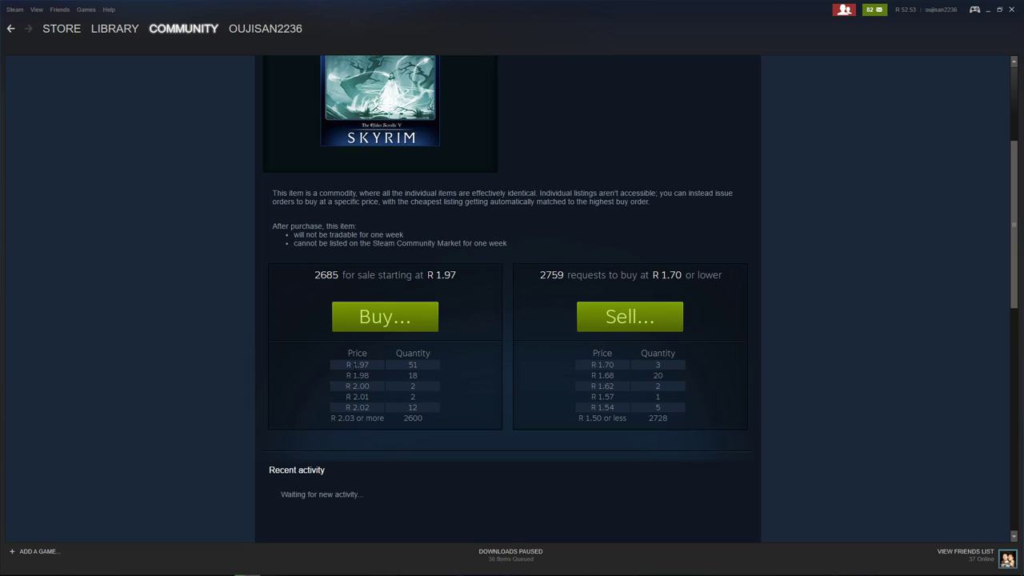
pyautogui.moveTo(451, 367)
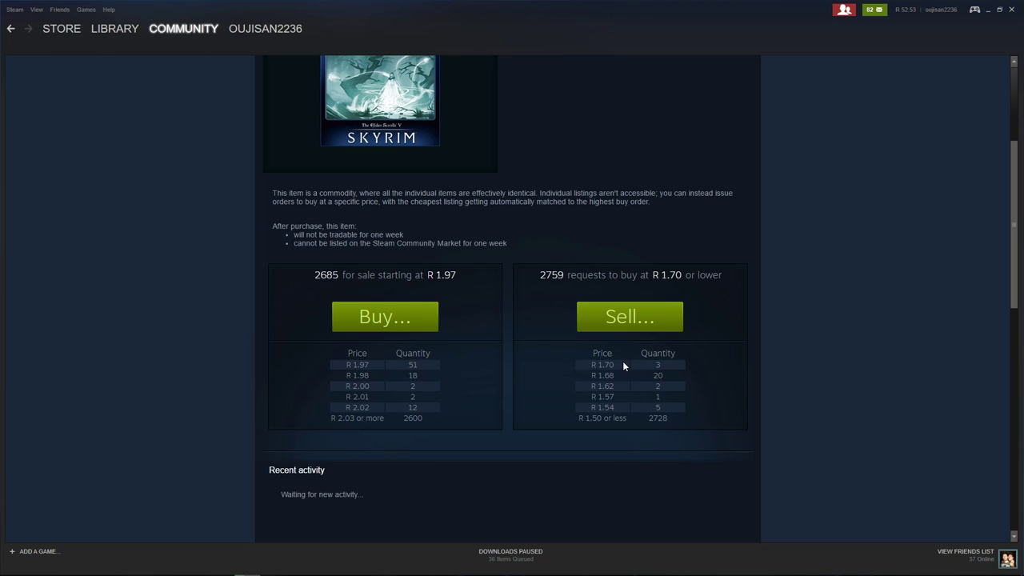
pyautogui.scroll(-3)
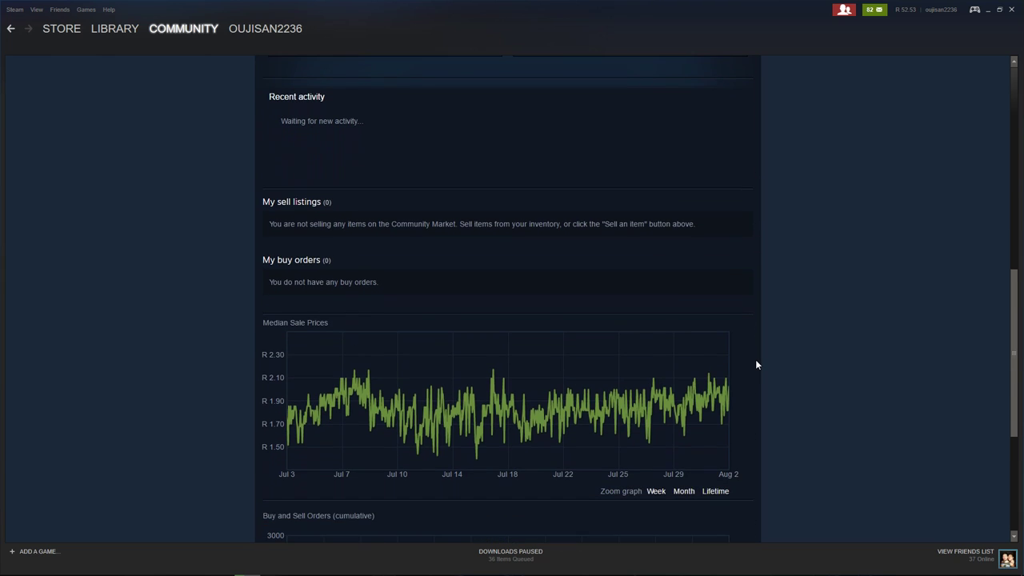
pyautogui.moveTo(671, 382)
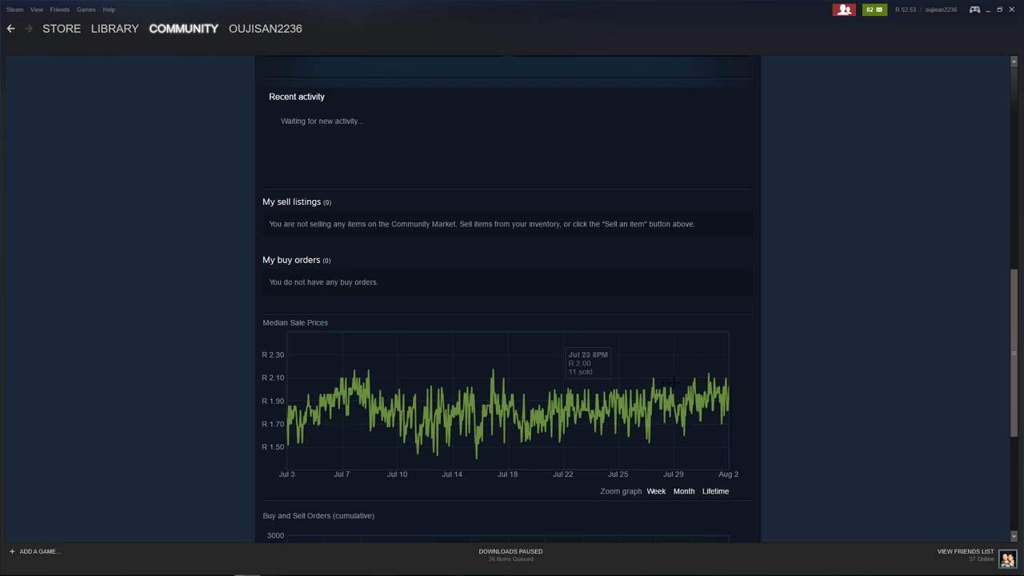
pyautogui.moveTo(493, 445)
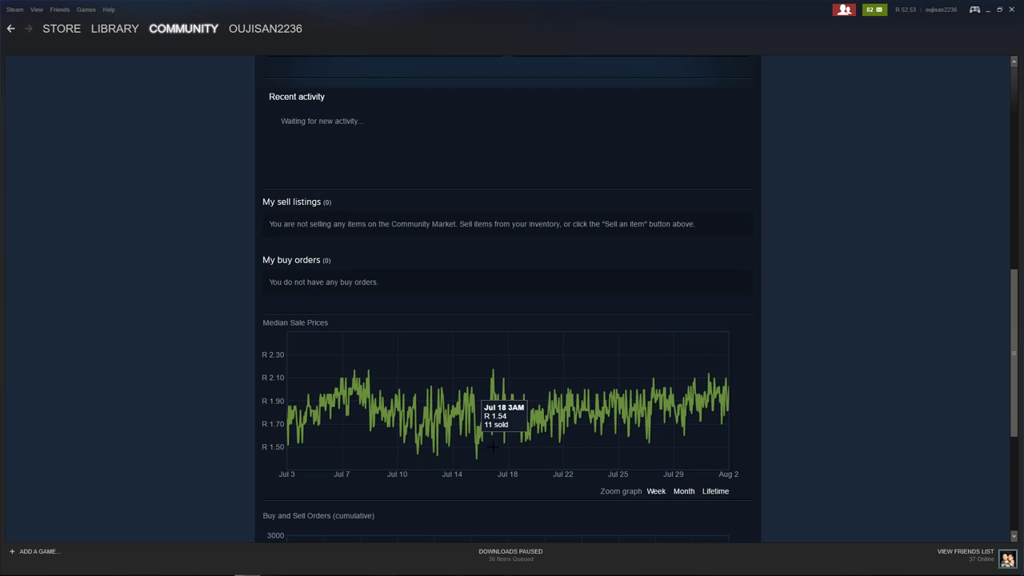
pyautogui.moveTo(412, 396)
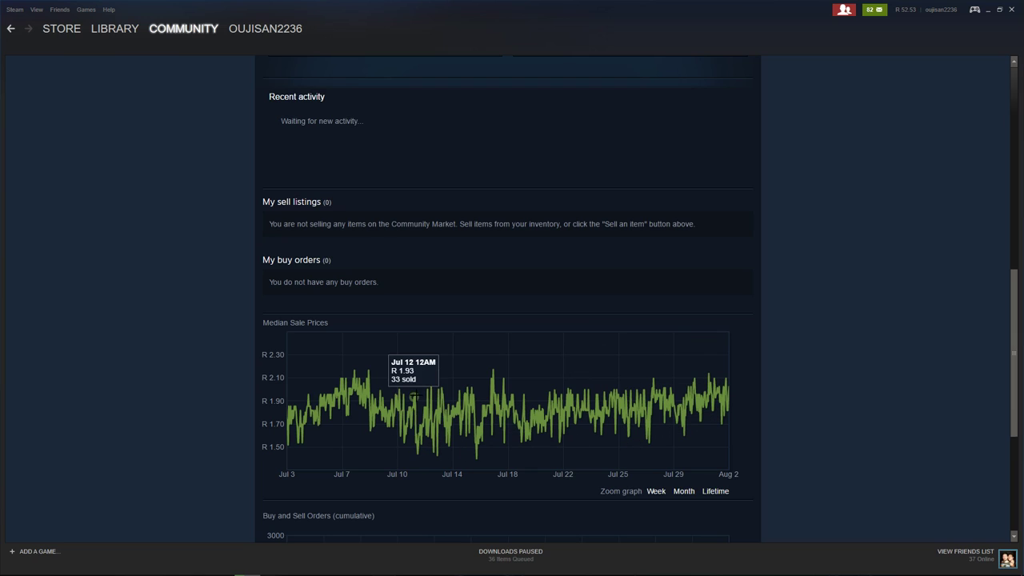
pyautogui.scroll(-3)
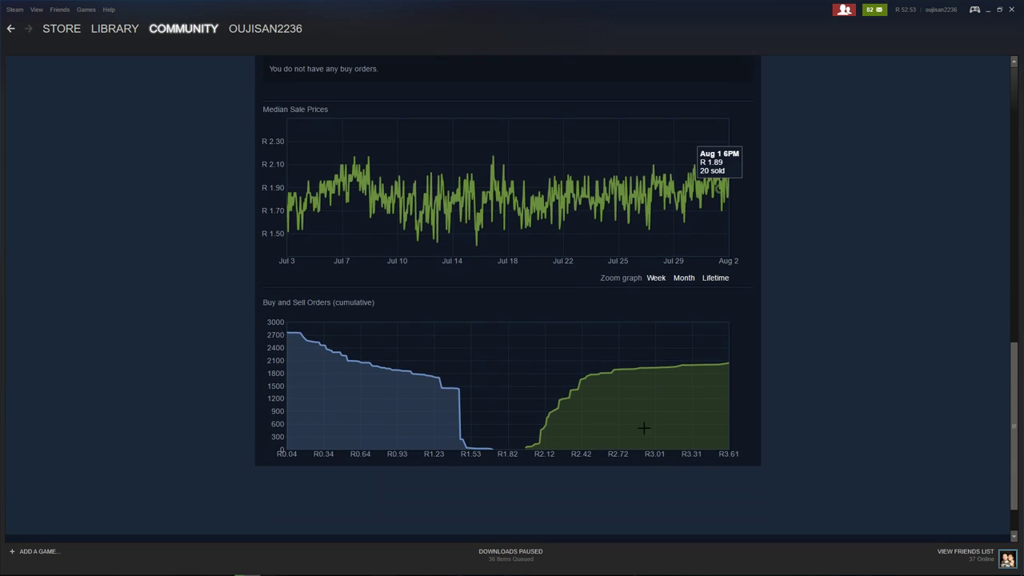
pyautogui.moveTo(578, 360)
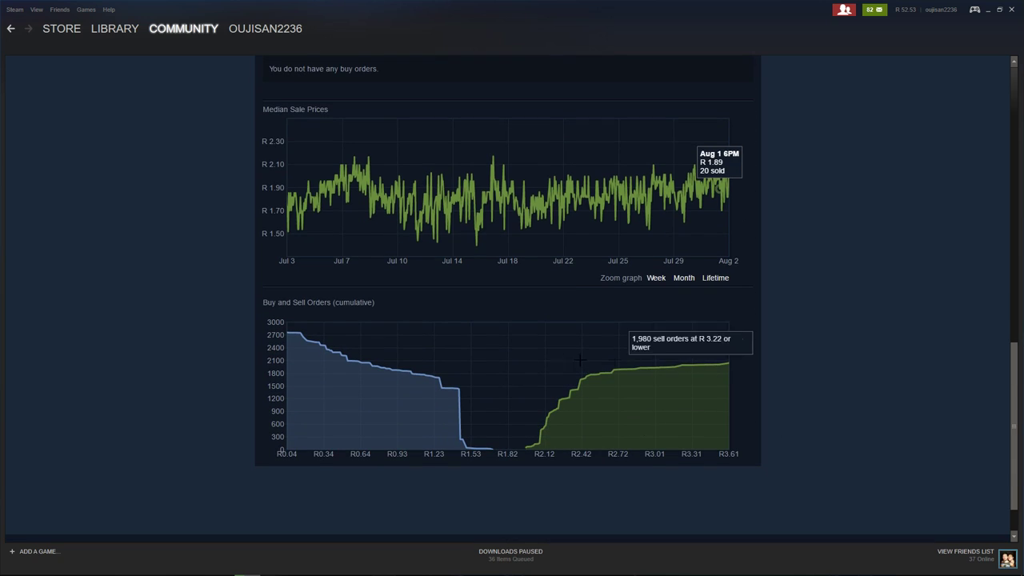
pyautogui.moveTo(988, 454)
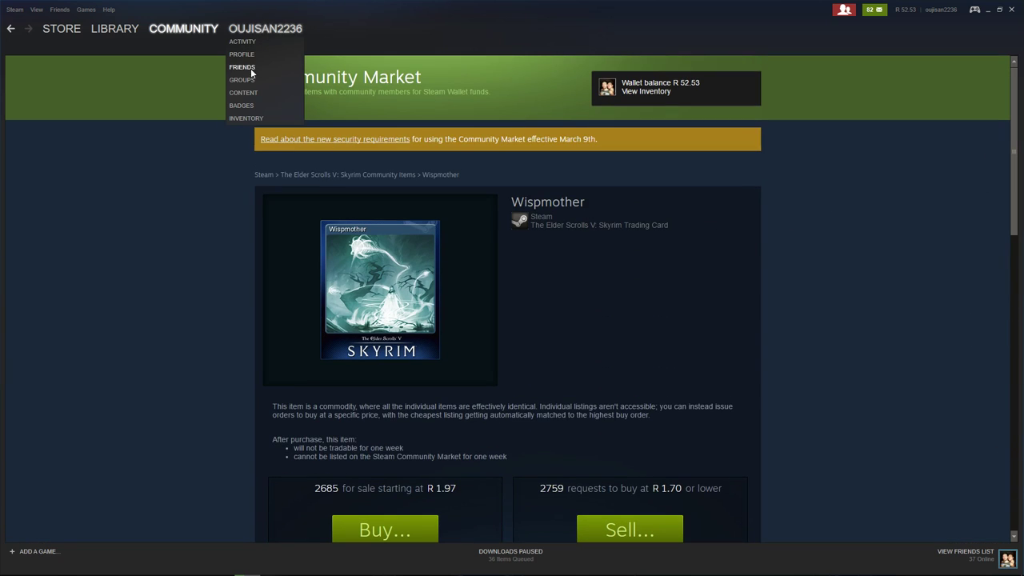
# Step: Go to the profile's Badges overview and open the Elder Scrolls V: Skyrim badge entry
pyautogui.click(839, 224)
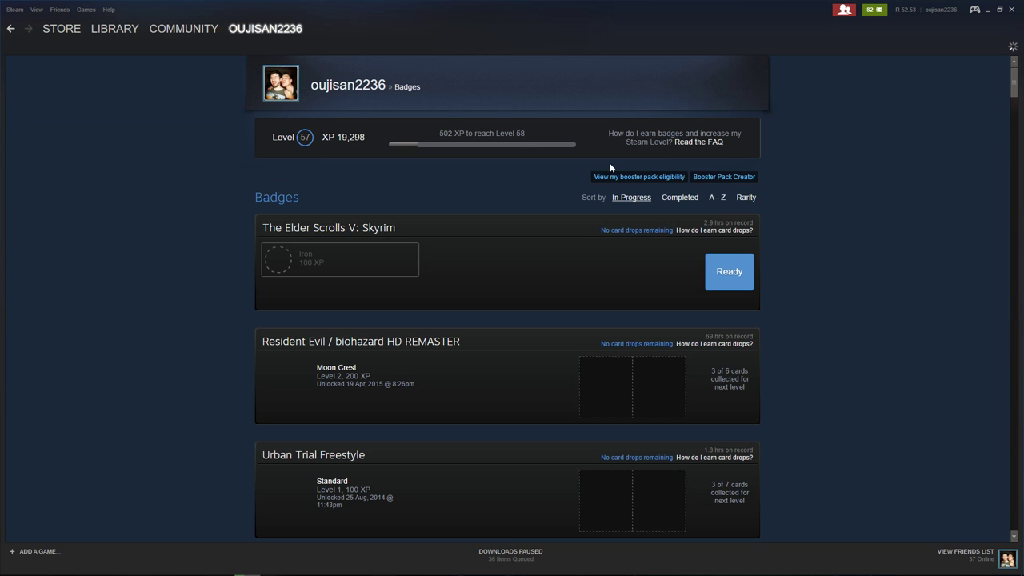
pyautogui.moveTo(355, 265)
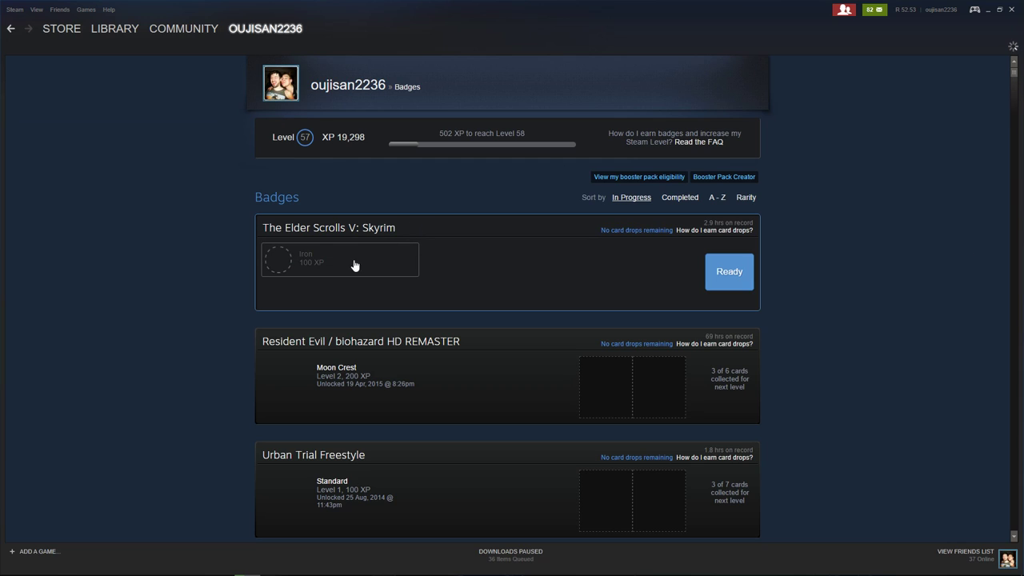
pyautogui.moveTo(577, 275)
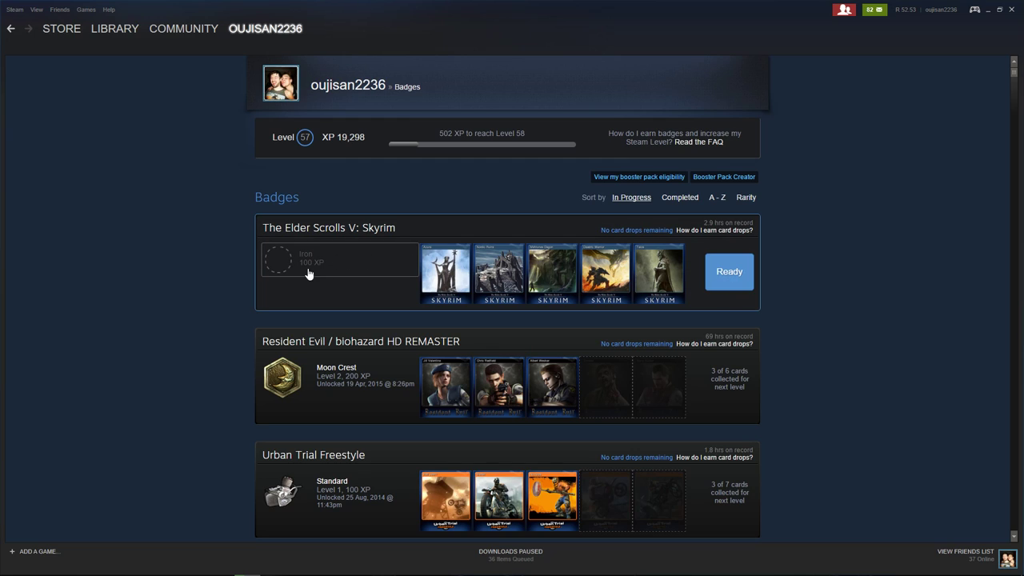
pyautogui.moveTo(627, 320)
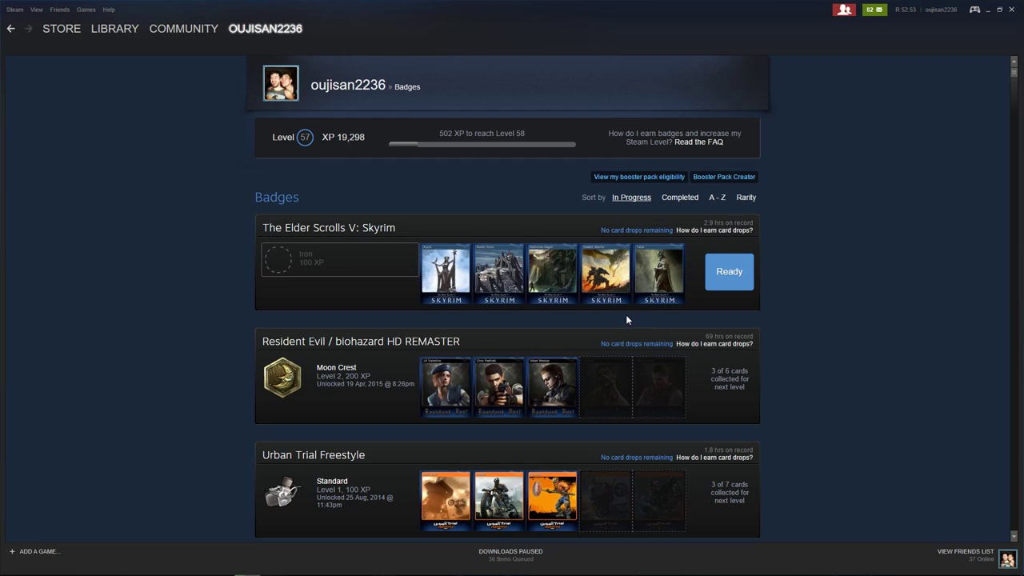
pyautogui.click(330, 227)
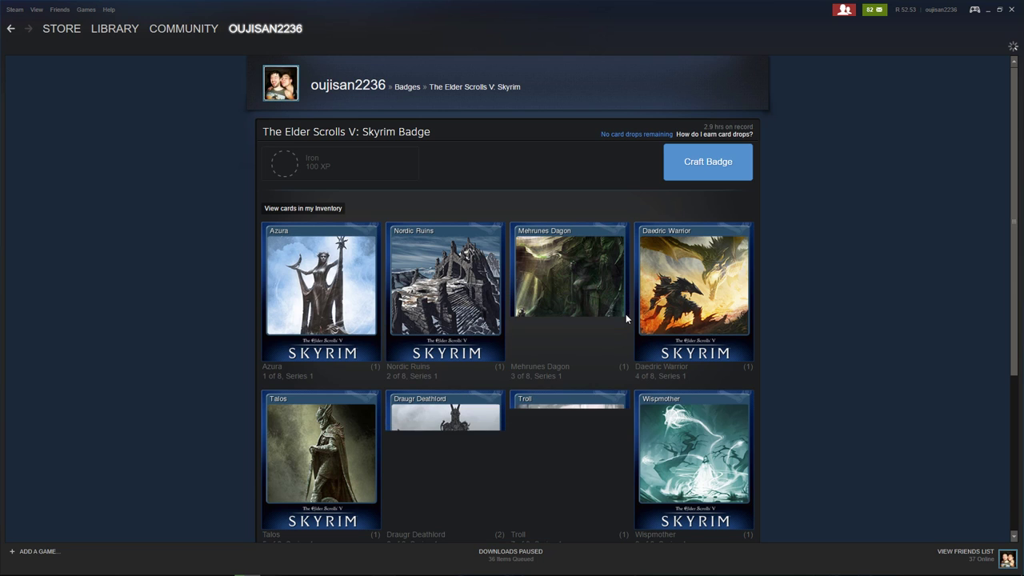
# Step: Copy the Talos artwork page's URL and bring up the Windows Run box
pyautogui.scroll(-3)
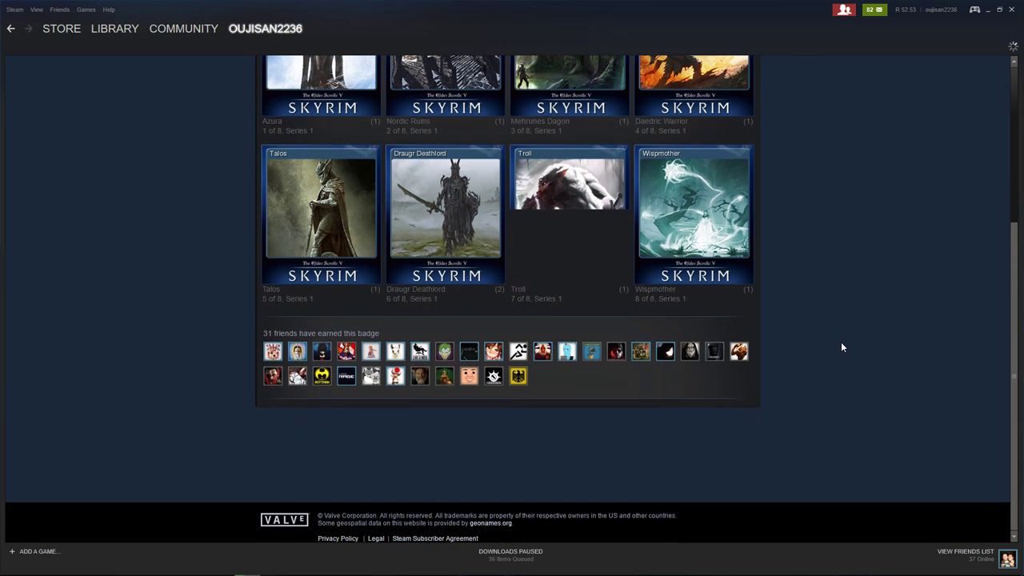
pyautogui.scroll(3)
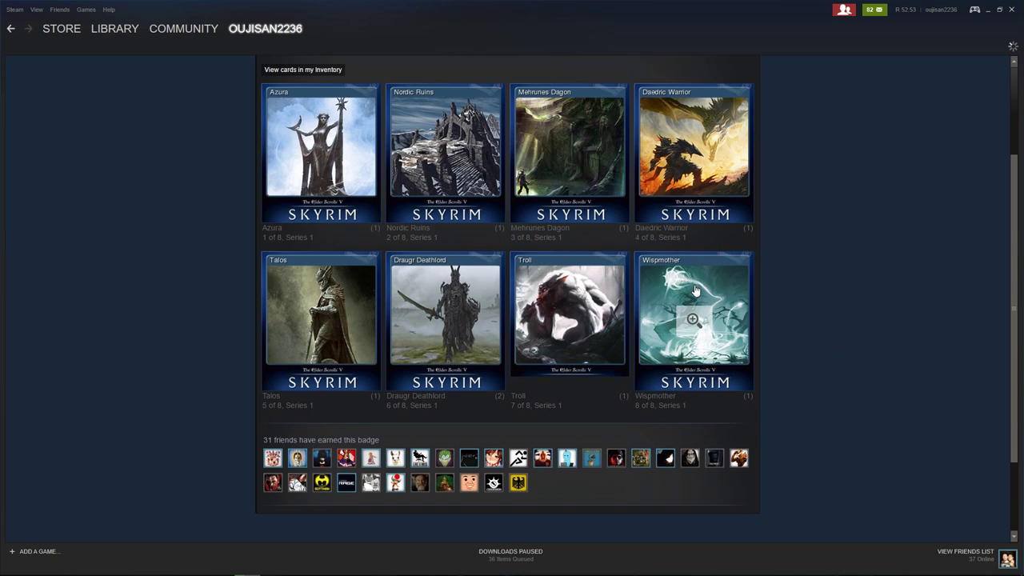
pyautogui.moveTo(320, 319)
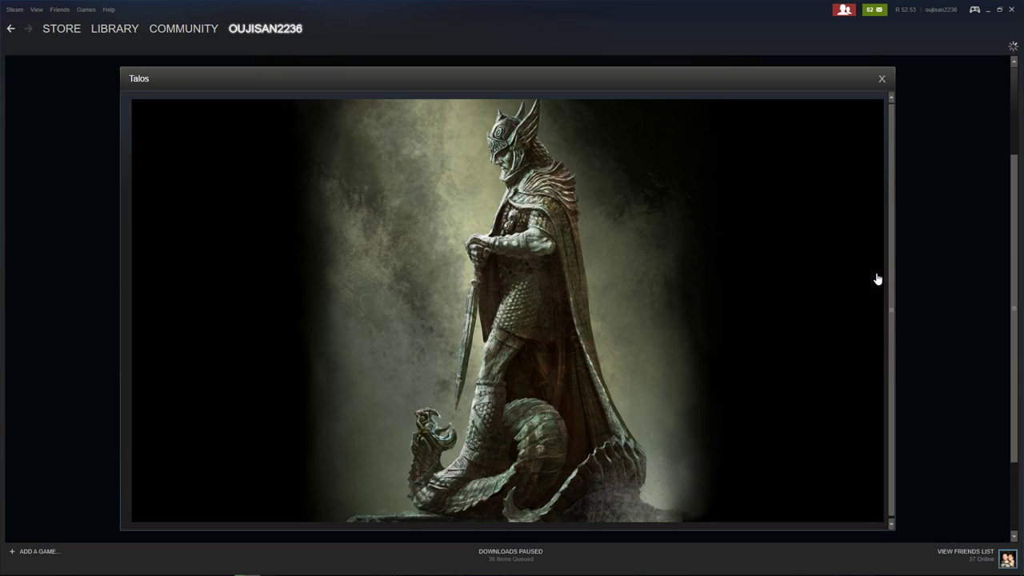
pyautogui.rightClick(445, 264)
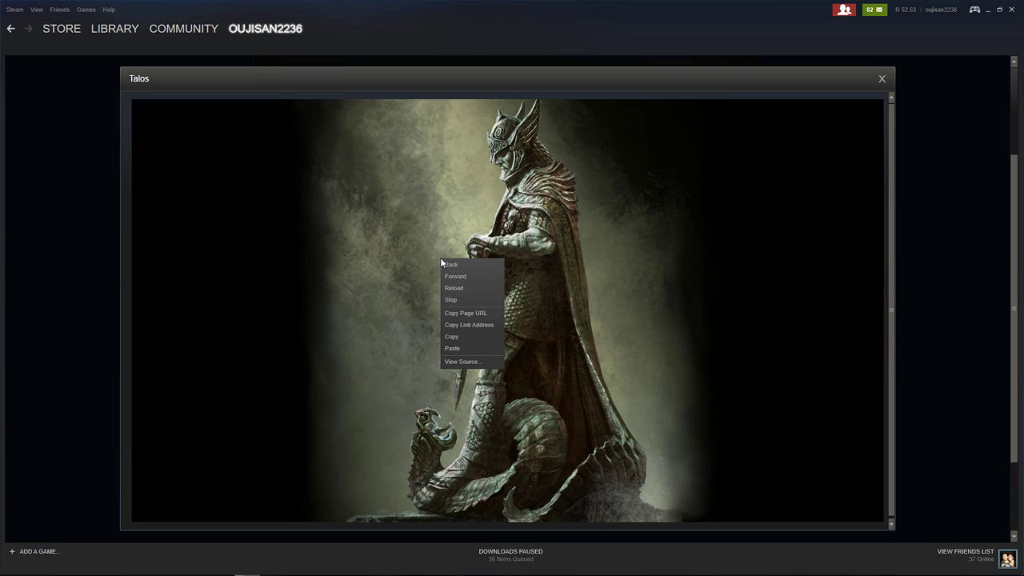
pyautogui.click(614, 312)
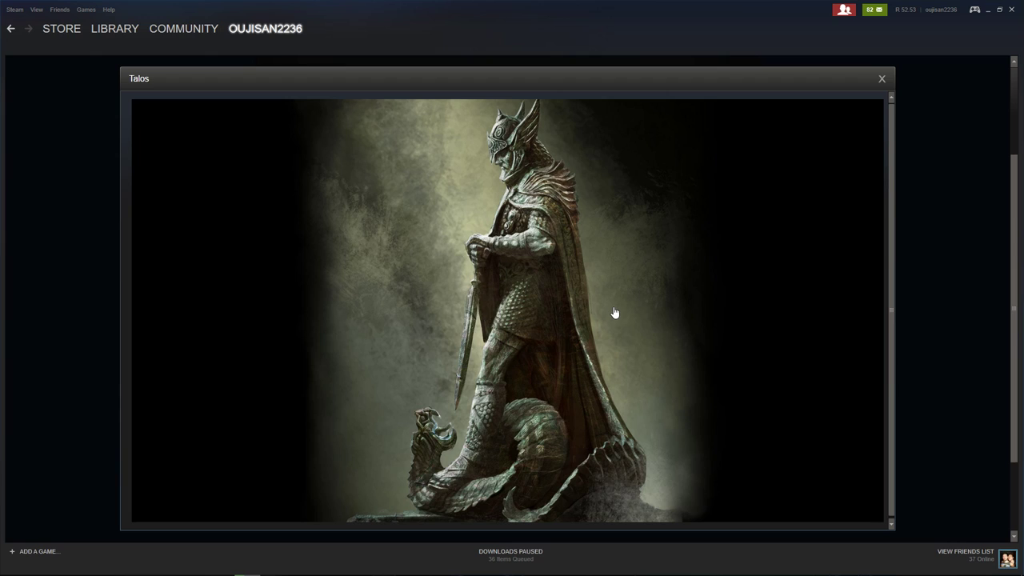
pyautogui.press('Win+r')
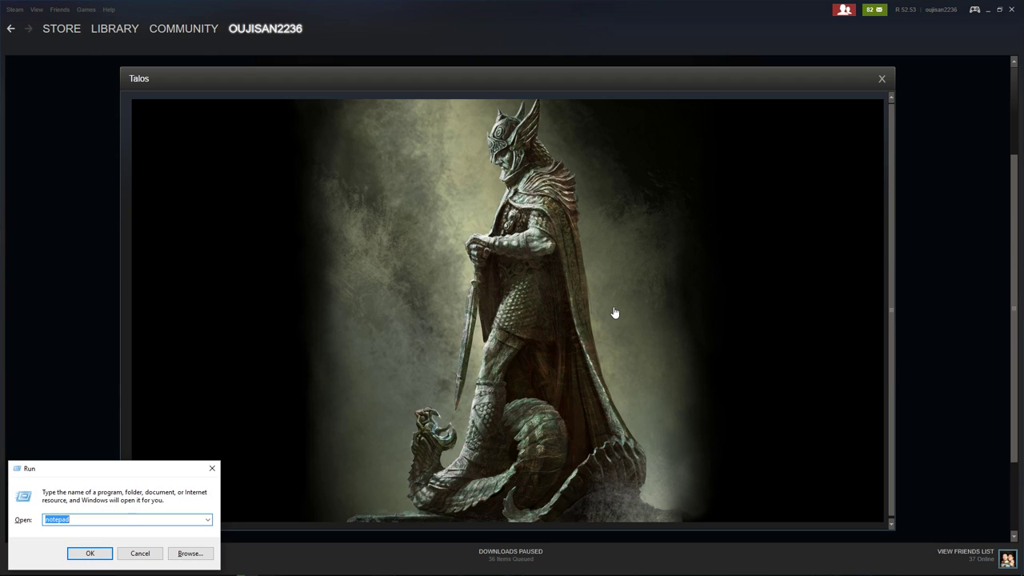
# Step: Launch Notepad to show the pasted Skyrim gamecards address, then close it without saving
pyautogui.click(90, 554)
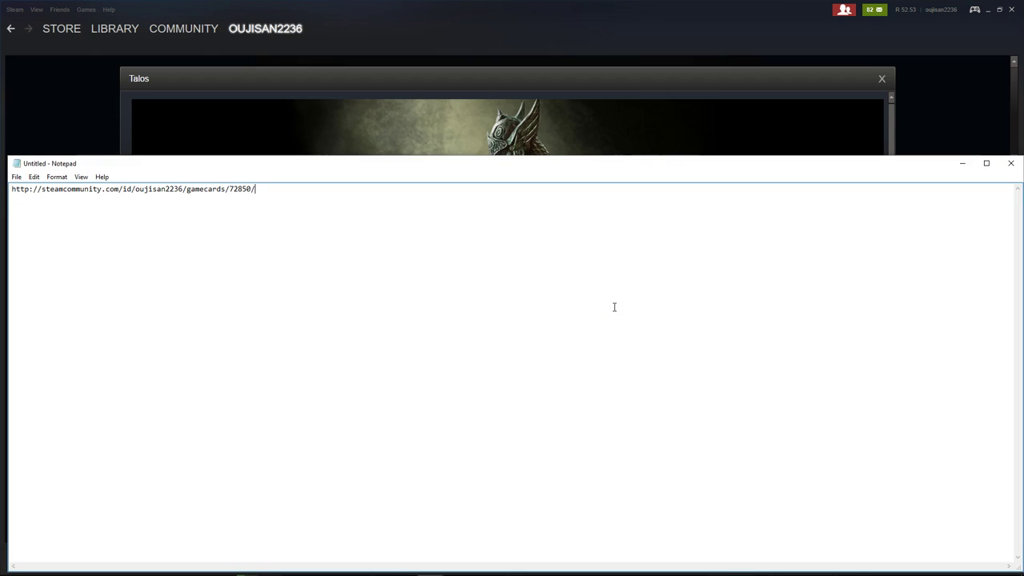
pyautogui.click(1011, 163)
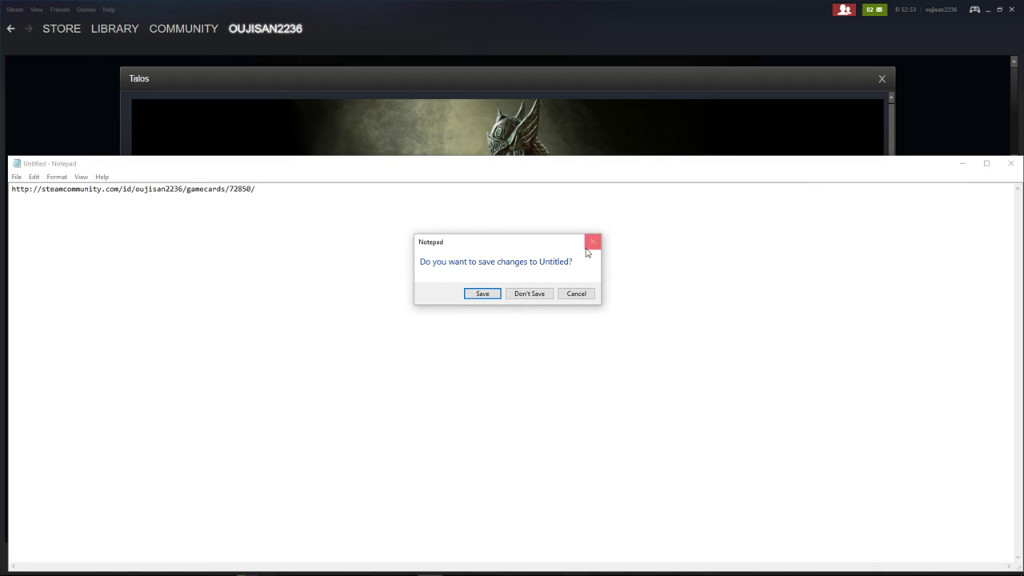
pyautogui.click(528, 292)
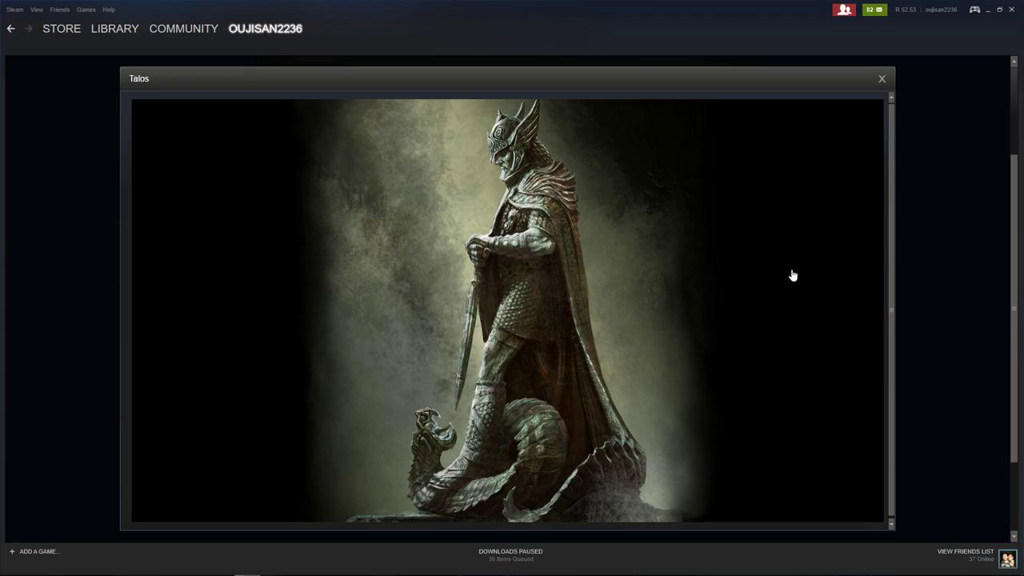
pyautogui.moveTo(874, 87)
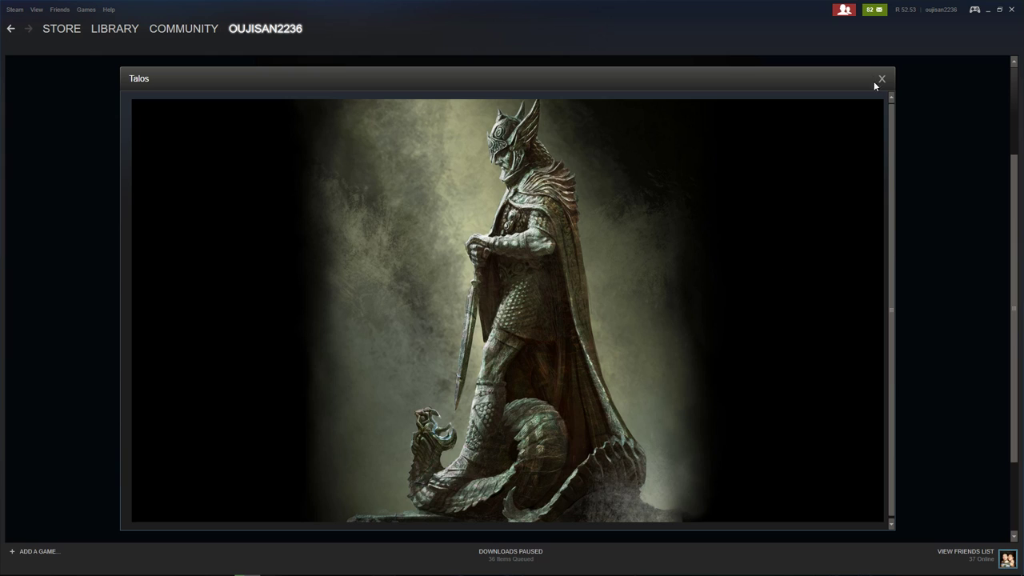
pyautogui.moveTo(882, 78)
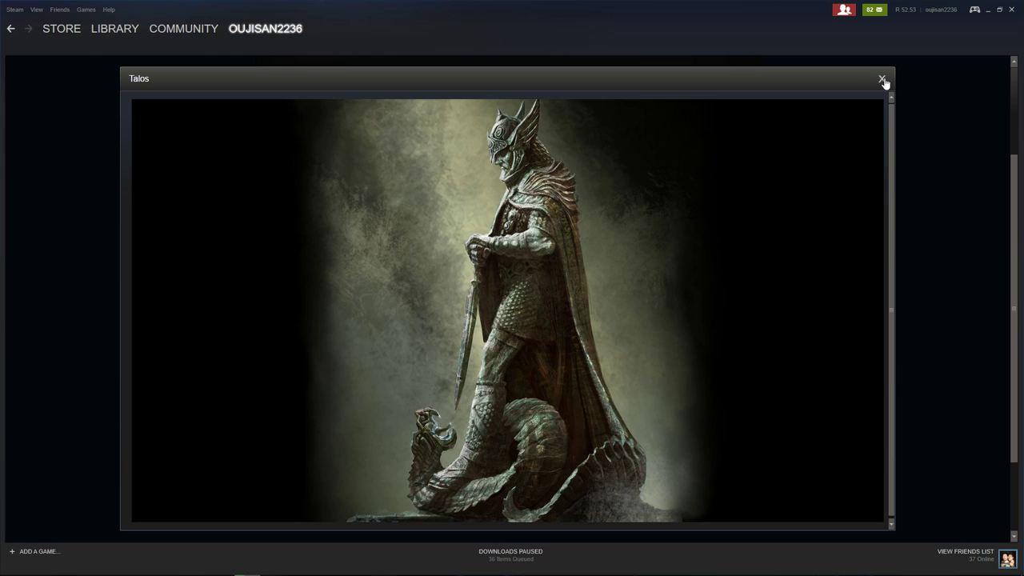
# Step: Close the enlarged Talos card view to return to the Skyrim badge page
pyautogui.click(881, 81)
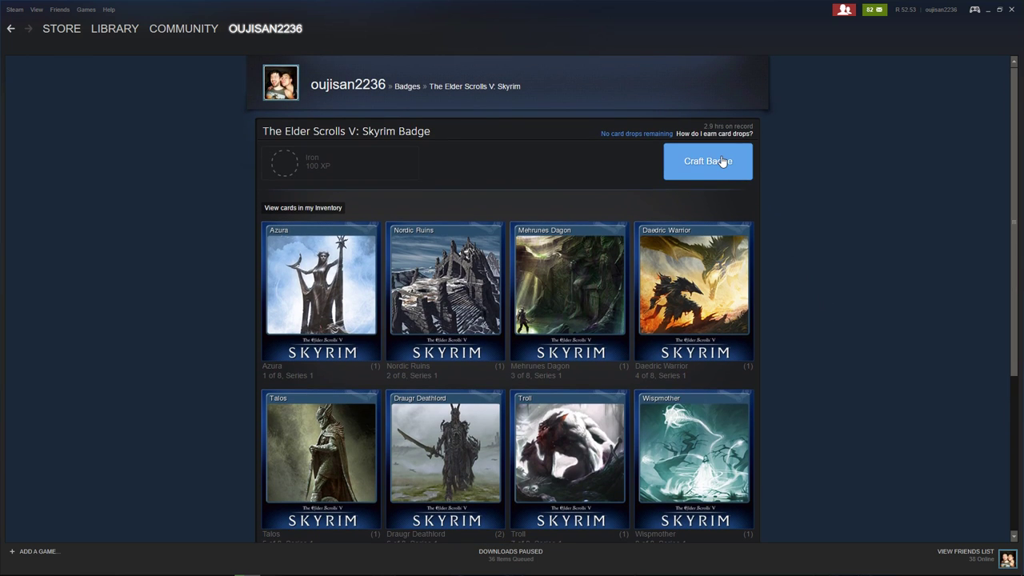
# Step: Craft the Skyrim badge, review the background, emoticon and 90% coupon rewards, and go to the inventory
pyautogui.click(707, 160)
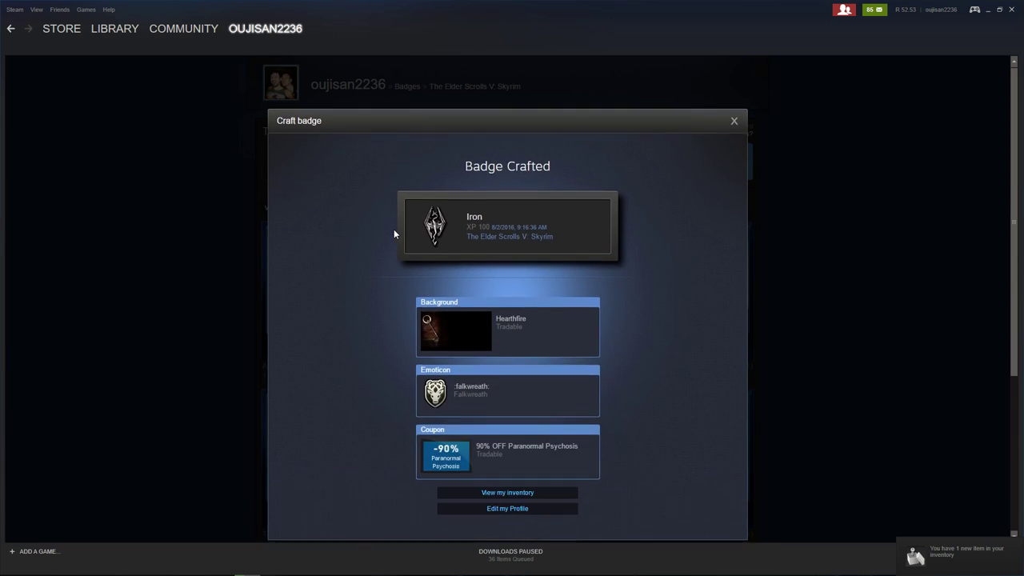
pyautogui.scroll(3)
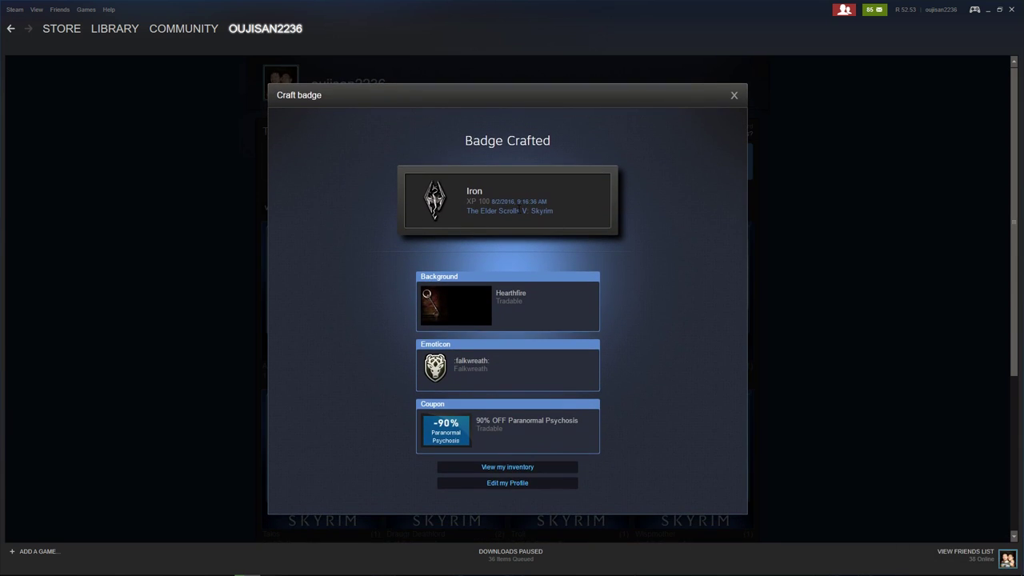
pyautogui.moveTo(592, 312)
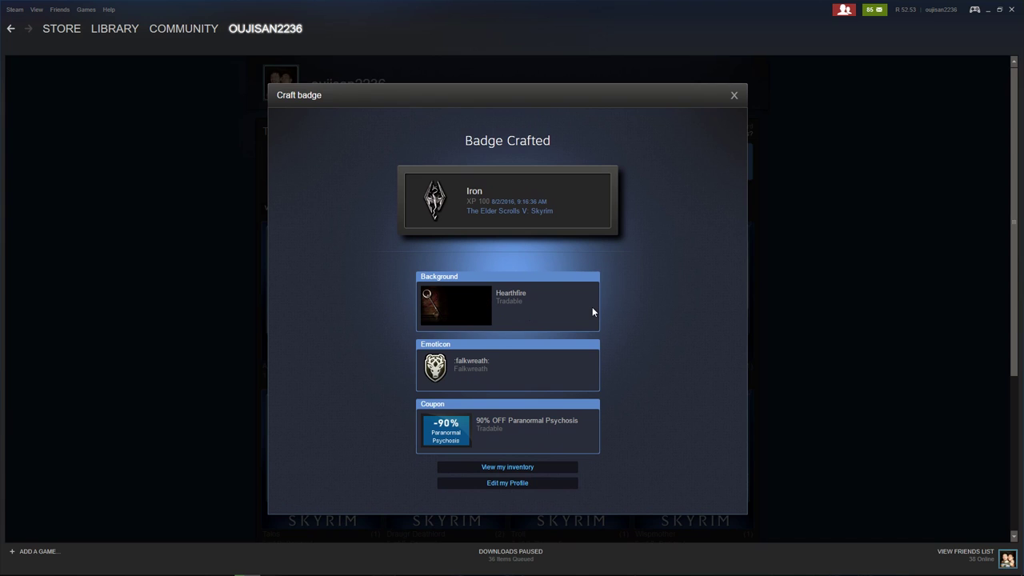
pyautogui.moveTo(505, 389)
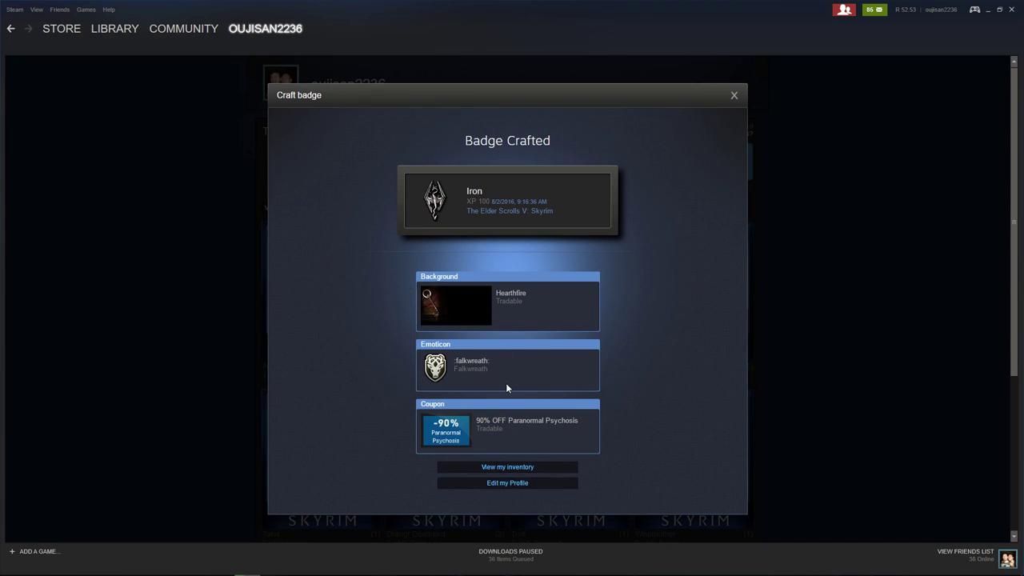
pyautogui.moveTo(526, 383)
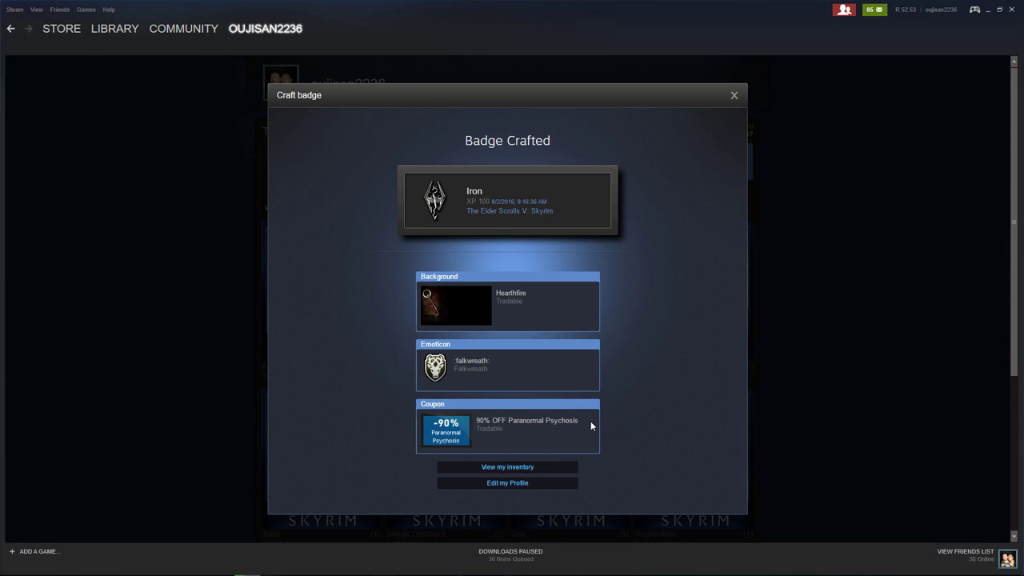
pyautogui.moveTo(589, 423)
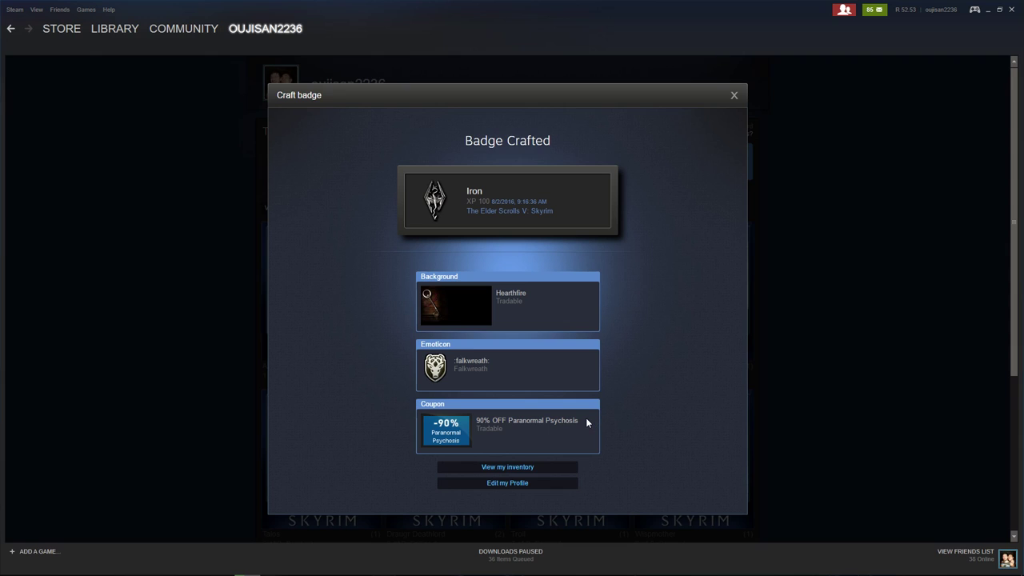
pyautogui.moveTo(550, 435)
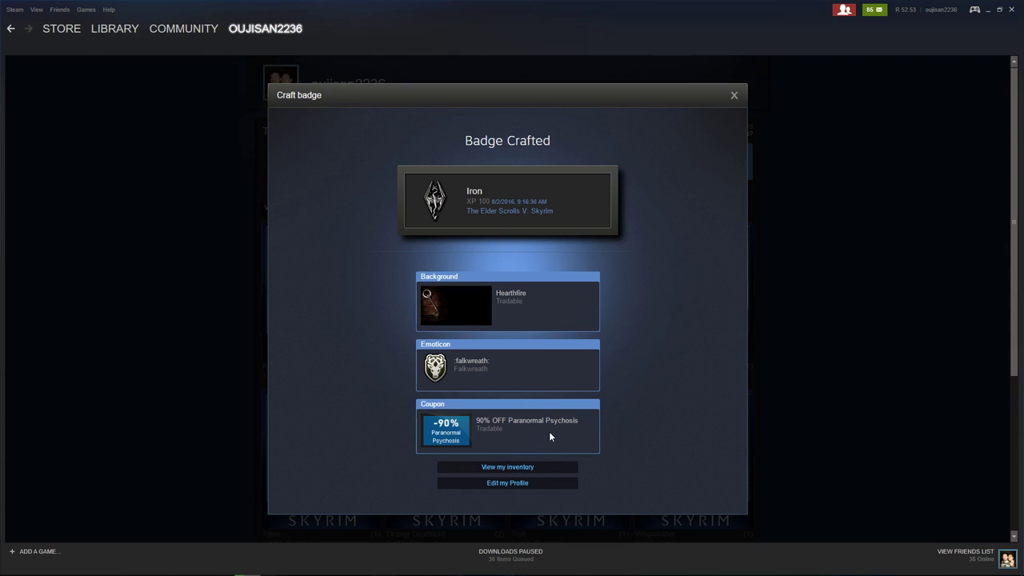
pyautogui.moveTo(748, 393)
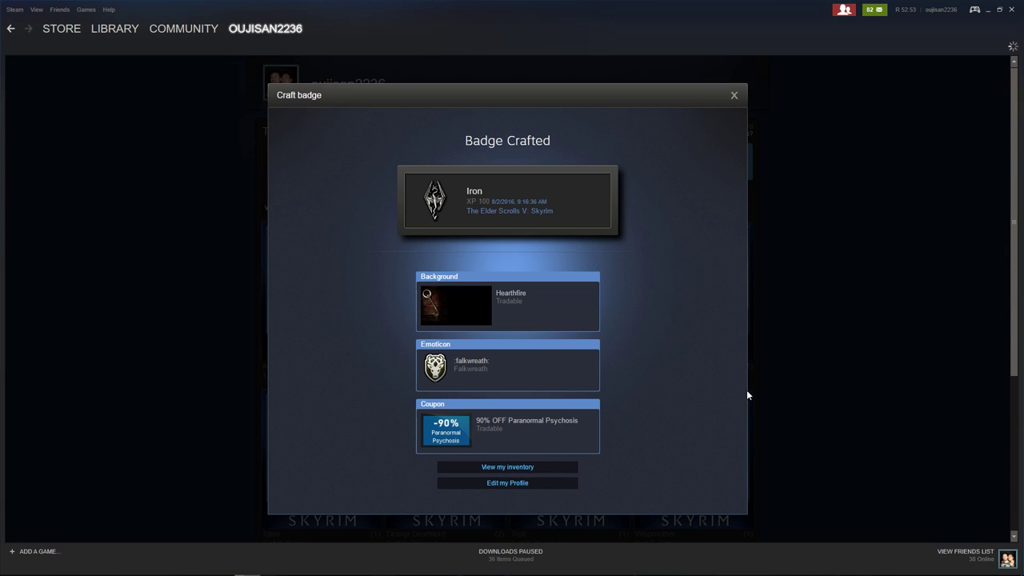
pyautogui.click(507, 467)
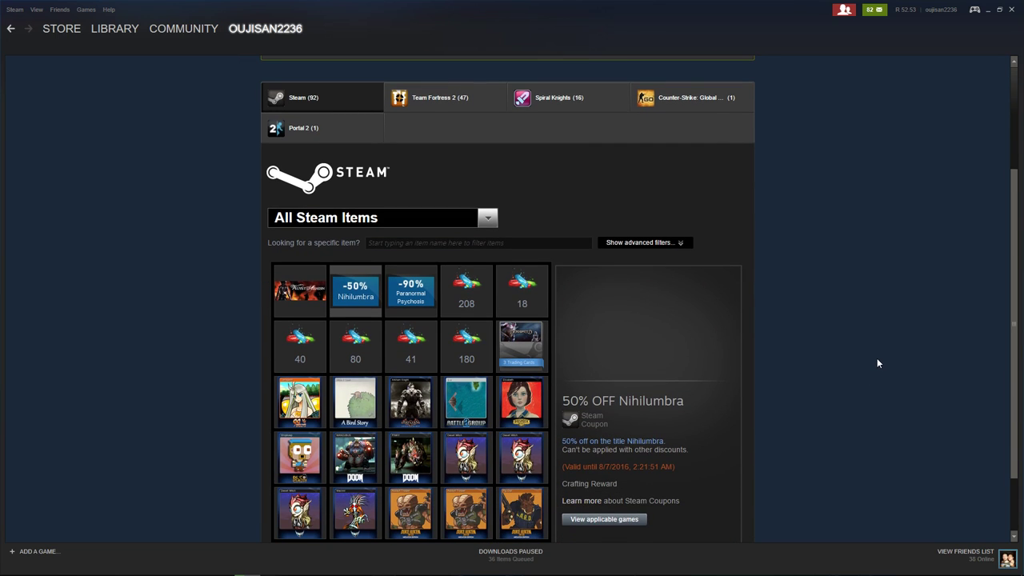
# Step: Browse the three new inventory items, return to page 1 and show the 180 Gems item details
pyautogui.scroll(3)
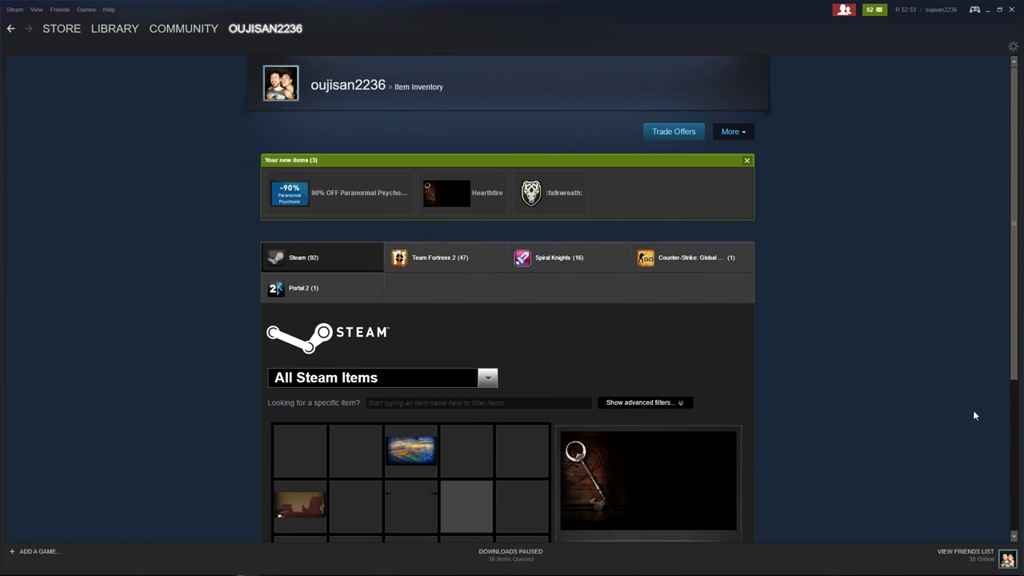
pyautogui.scroll(-3)
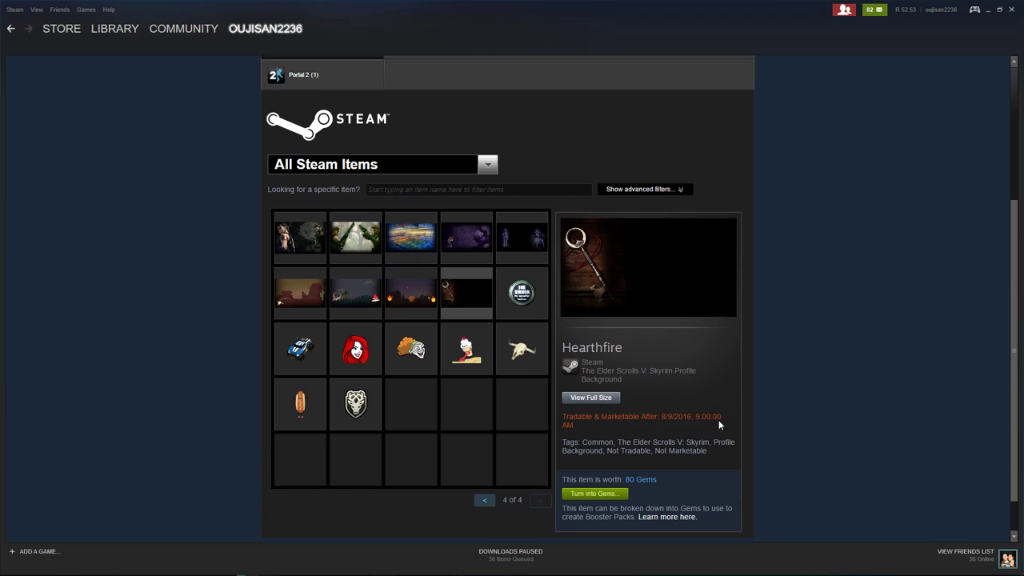
pyautogui.doubleClick(668, 416)
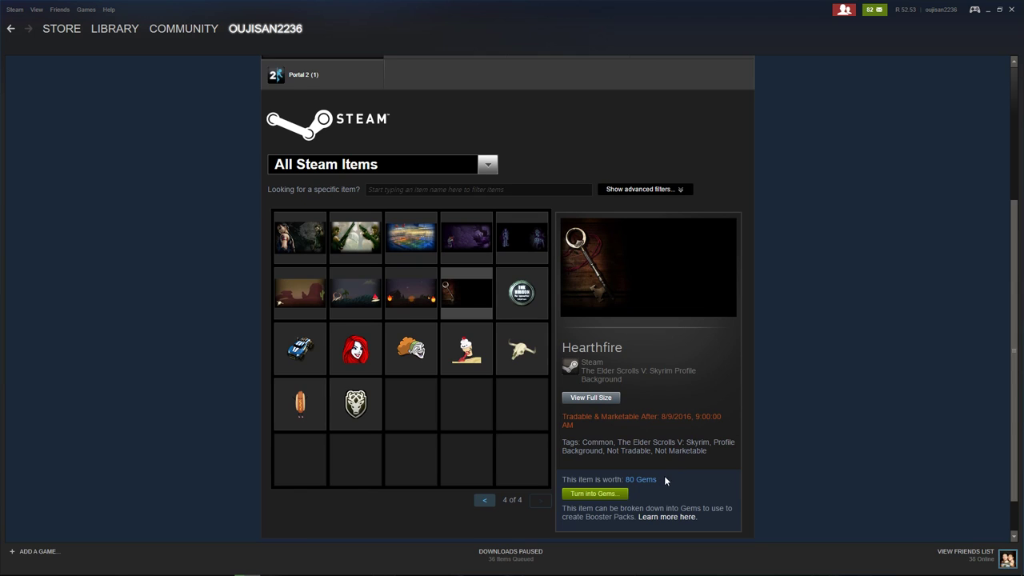
pyautogui.moveTo(496, 520)
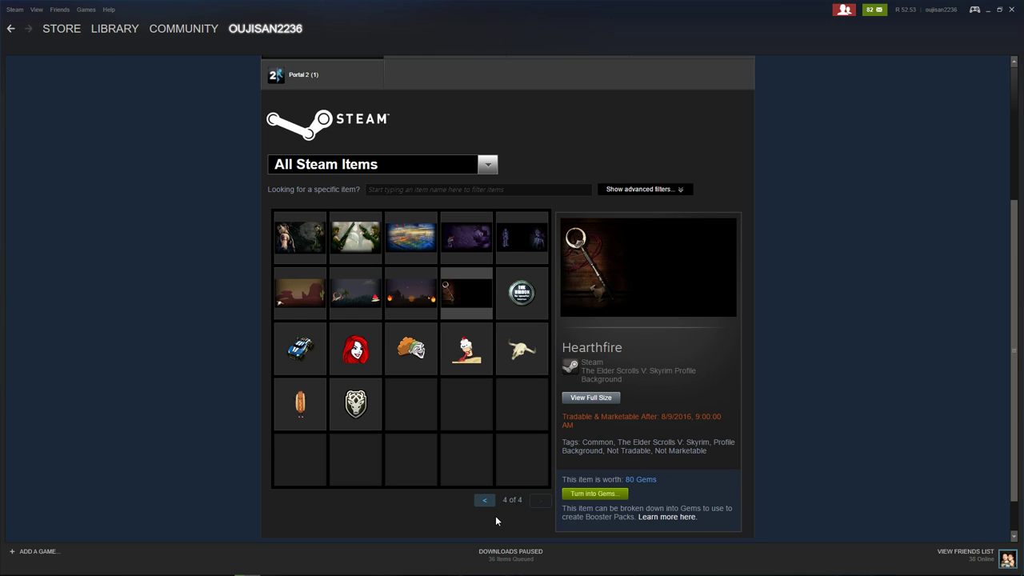
pyautogui.click(483, 499)
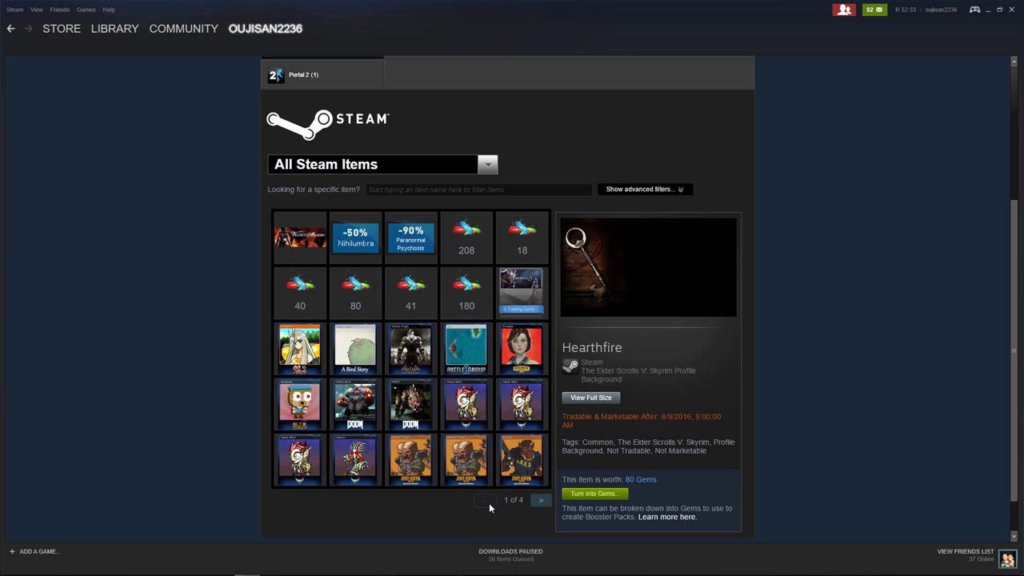
pyautogui.click(467, 292)
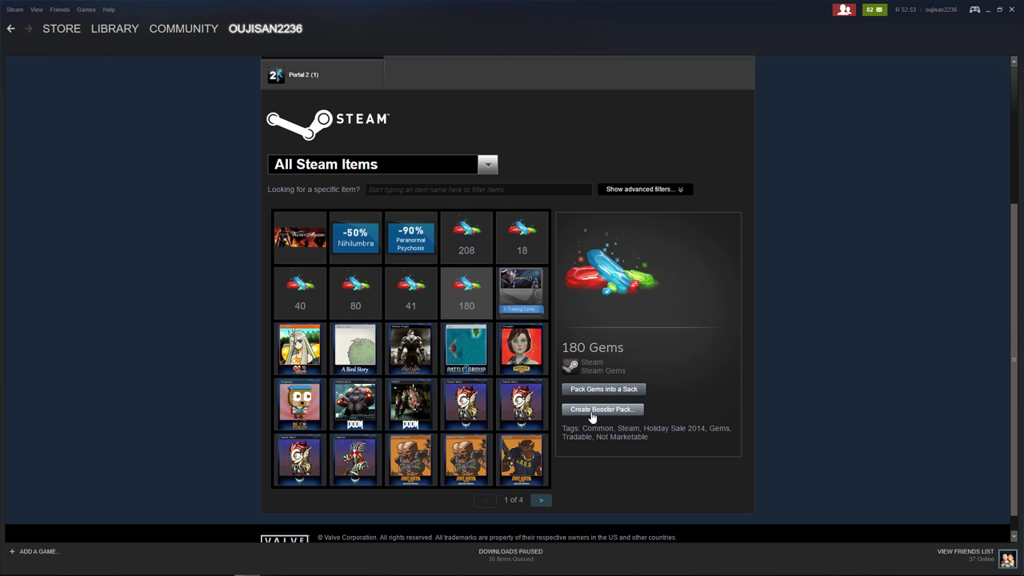
pyautogui.moveTo(467, 236)
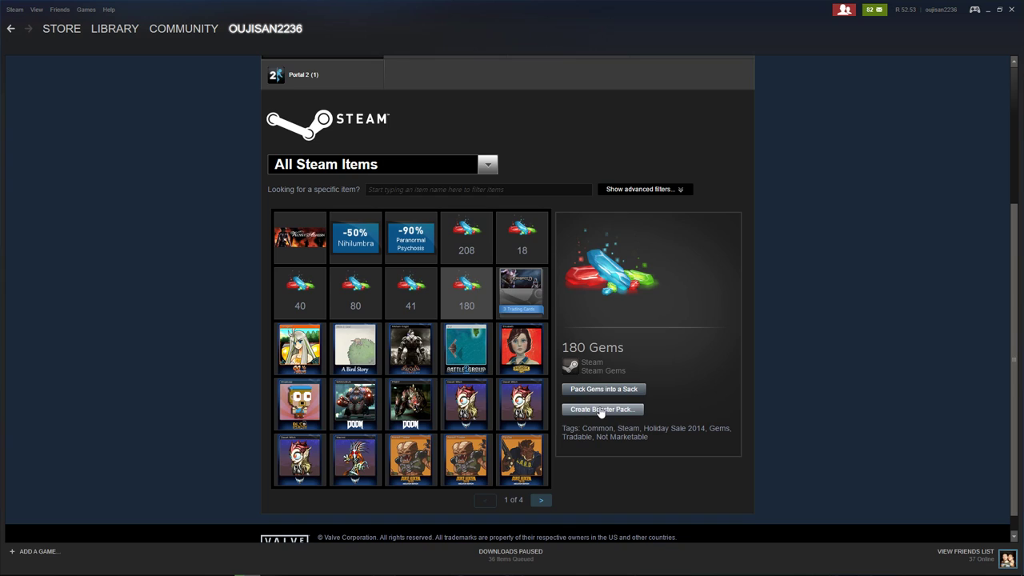
pyautogui.moveTo(713, 392)
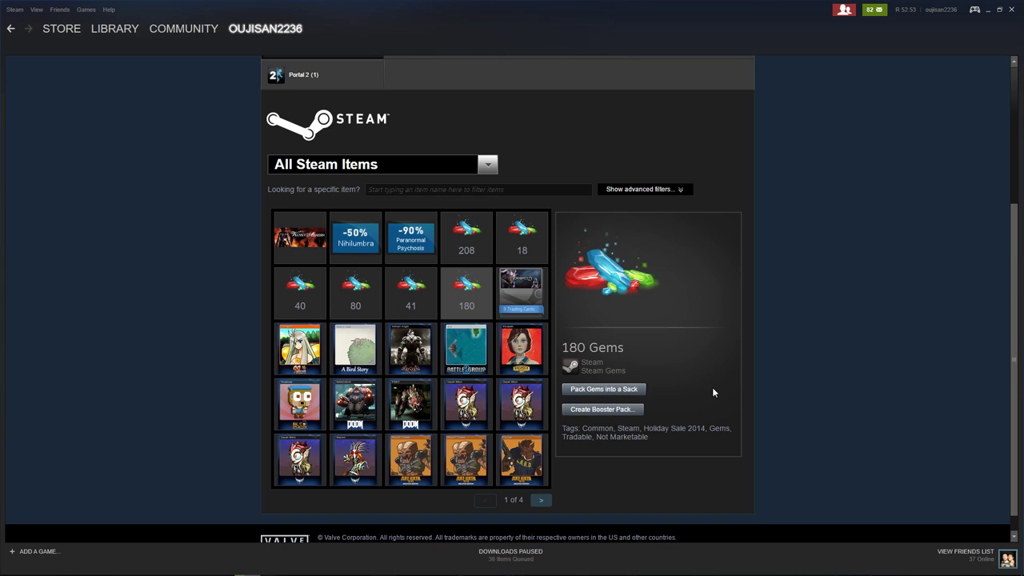
pyautogui.moveTo(603, 391)
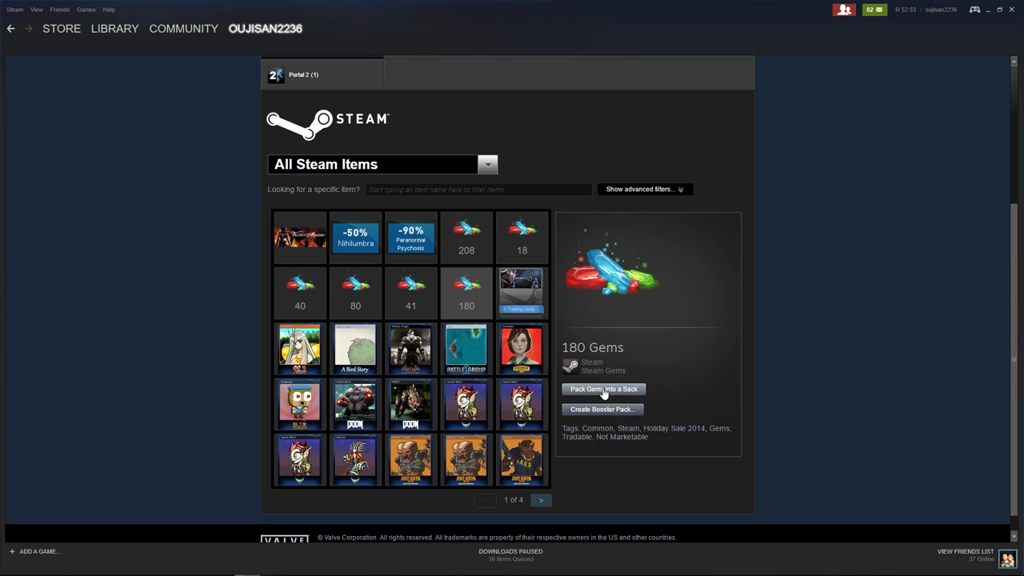
pyautogui.moveTo(605, 419)
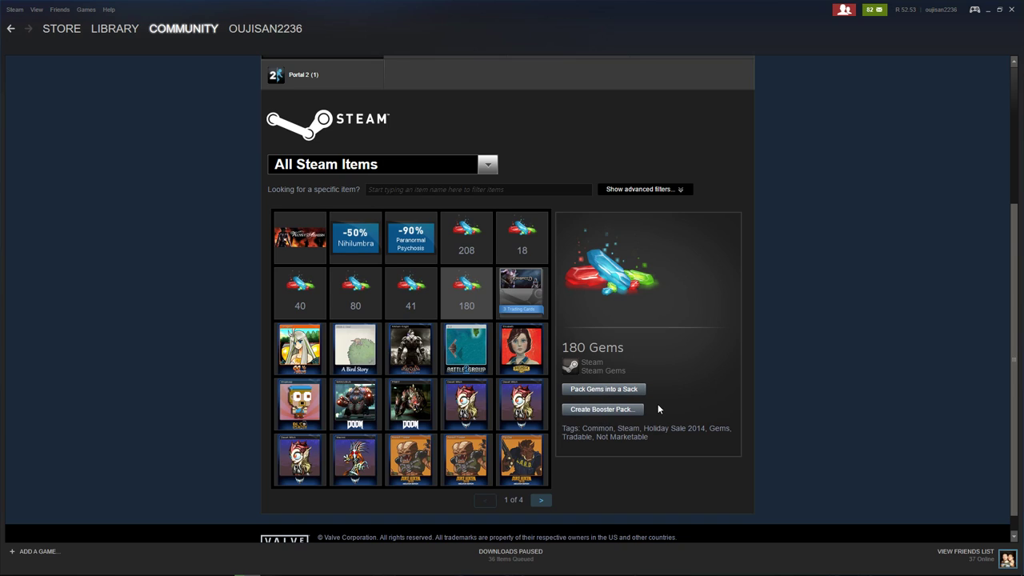
pyautogui.moveTo(678, 412)
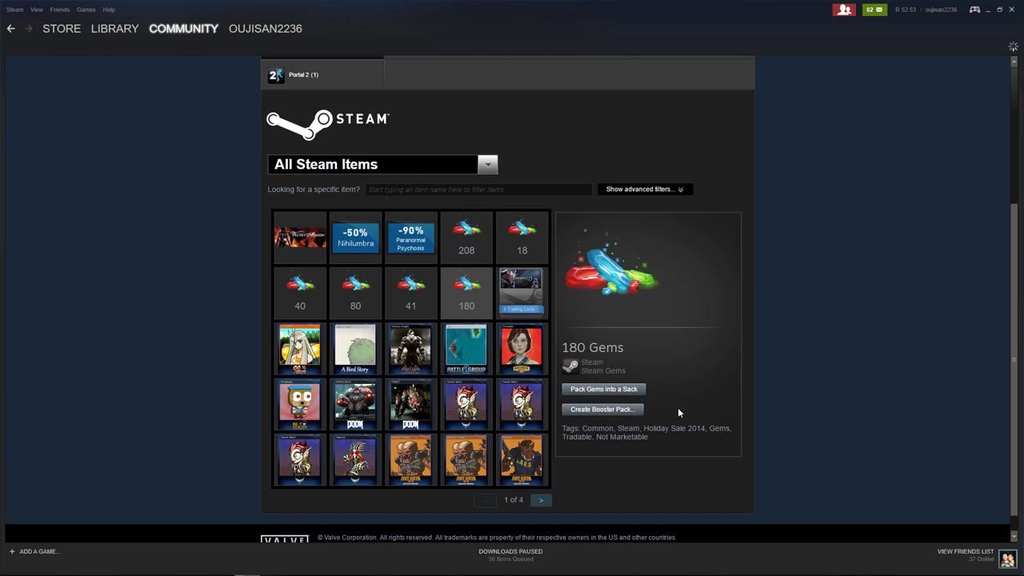
# Step: Start the Booster Pack Creator from the gems item details
pyautogui.click(602, 409)
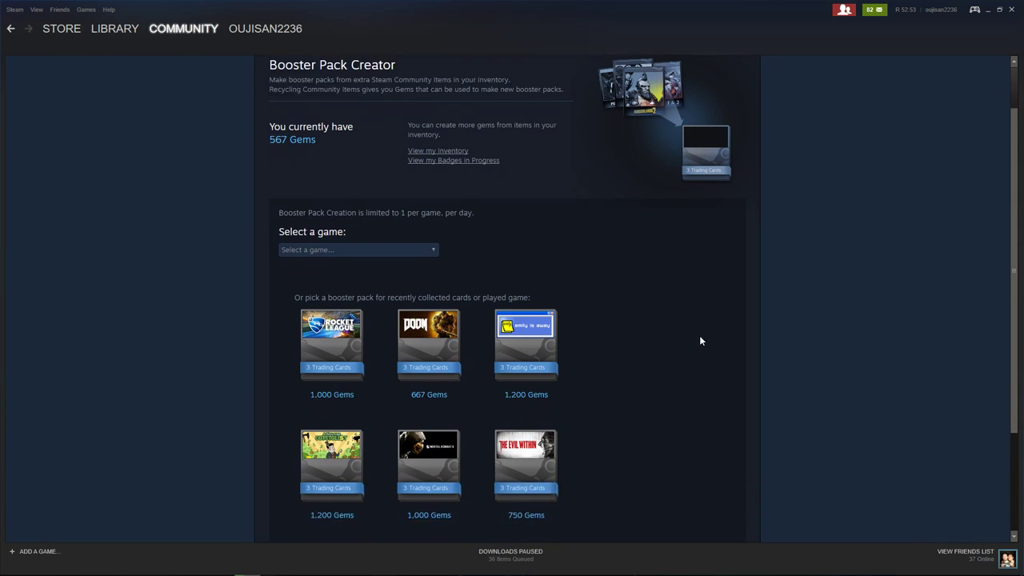
# Step: Choose Skullgirls from the 'Select a game' list to show its 462-gem booster pack
pyautogui.scroll(-3)
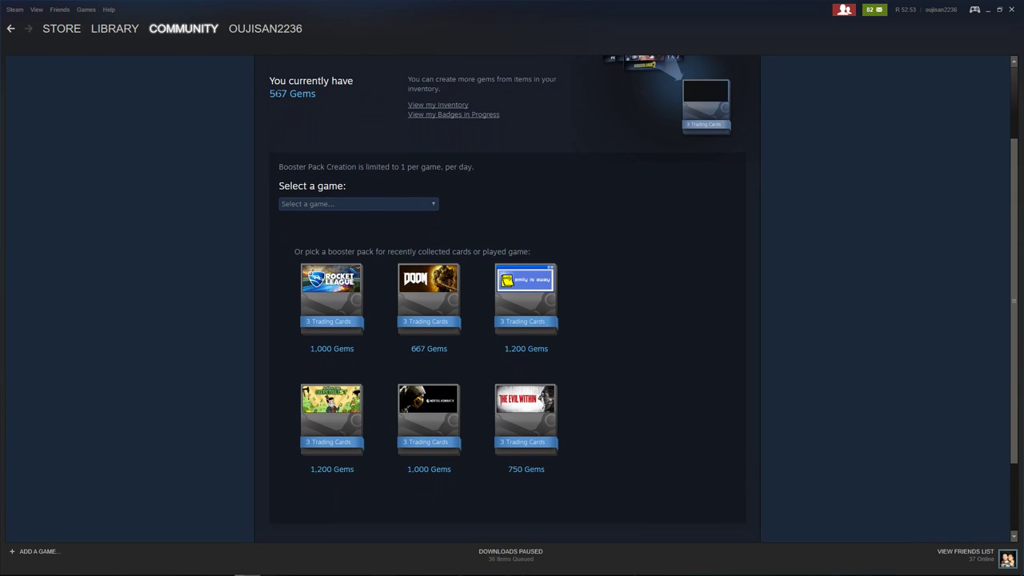
pyautogui.scroll(-3)
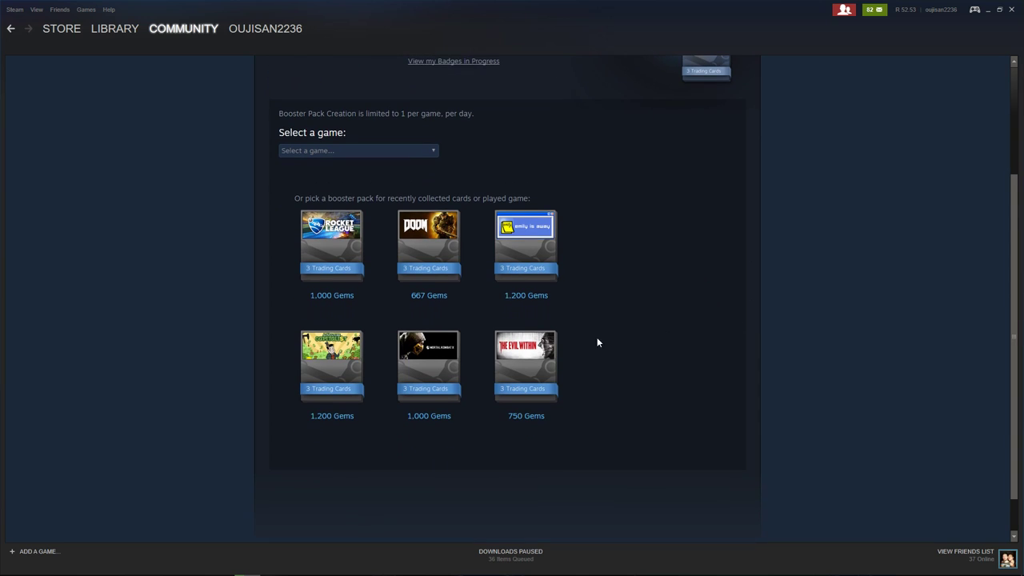
pyautogui.click(358, 150)
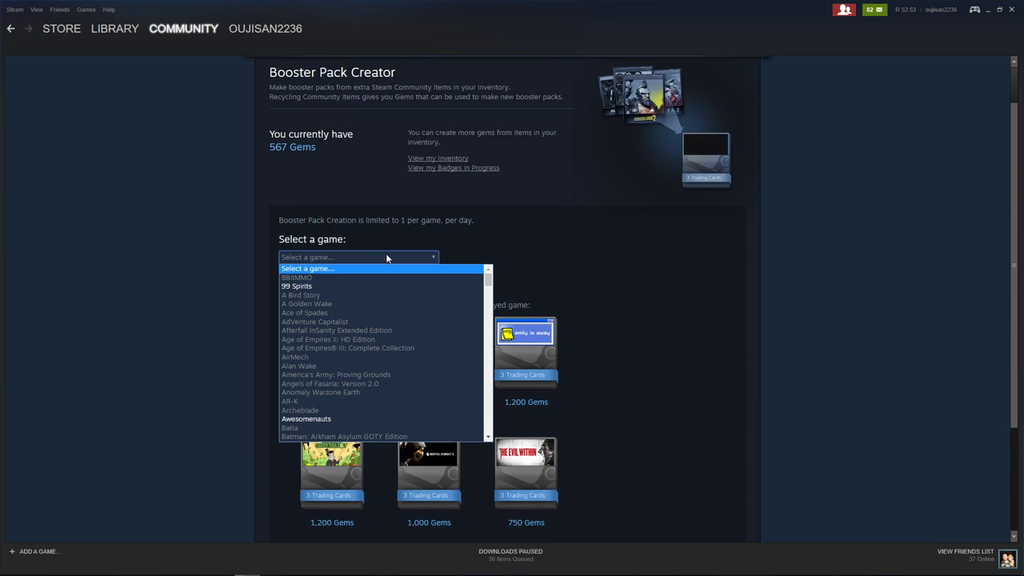
pyautogui.scroll(-3)
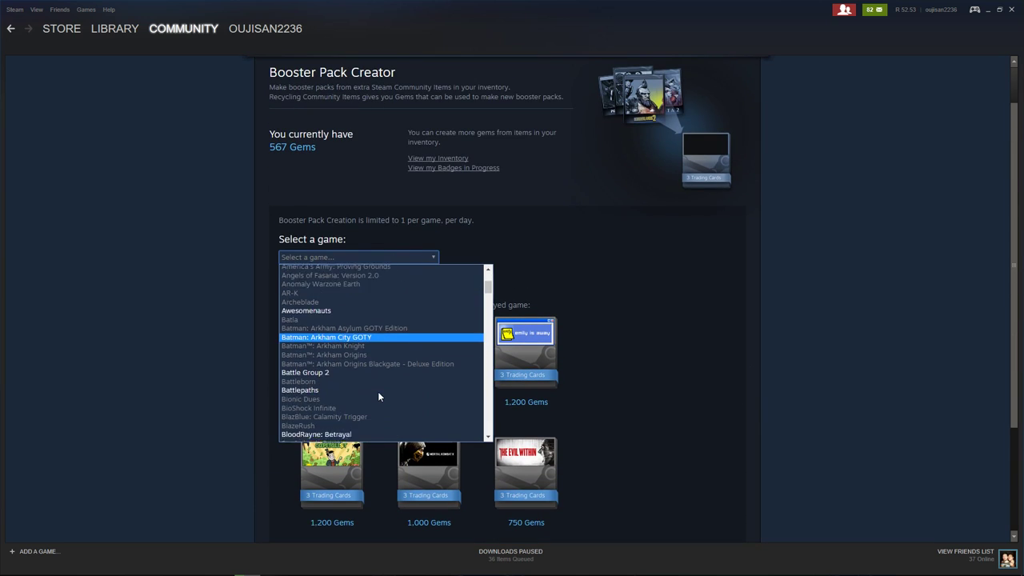
pyautogui.scroll(-3)
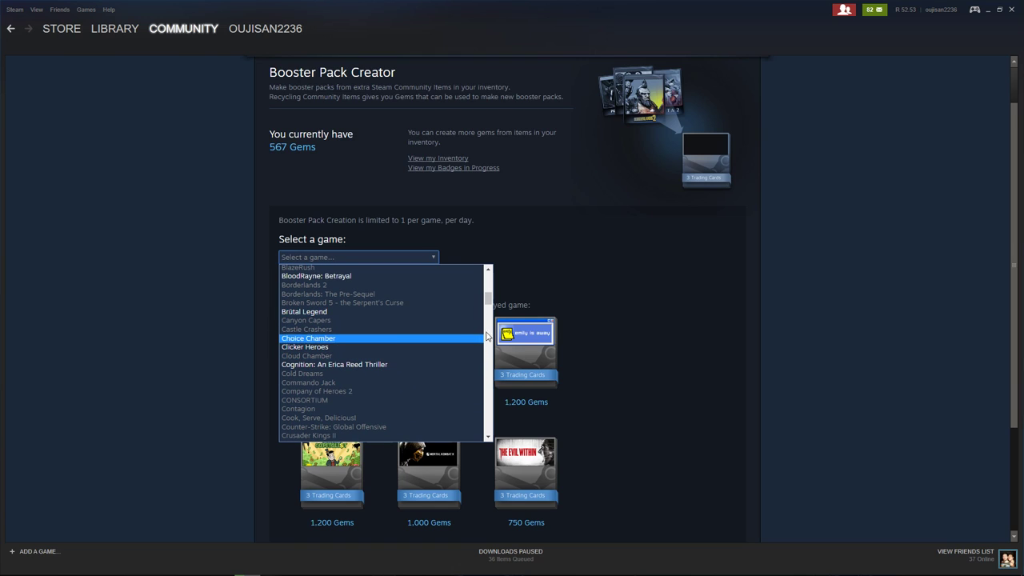
pyautogui.scroll(-3)
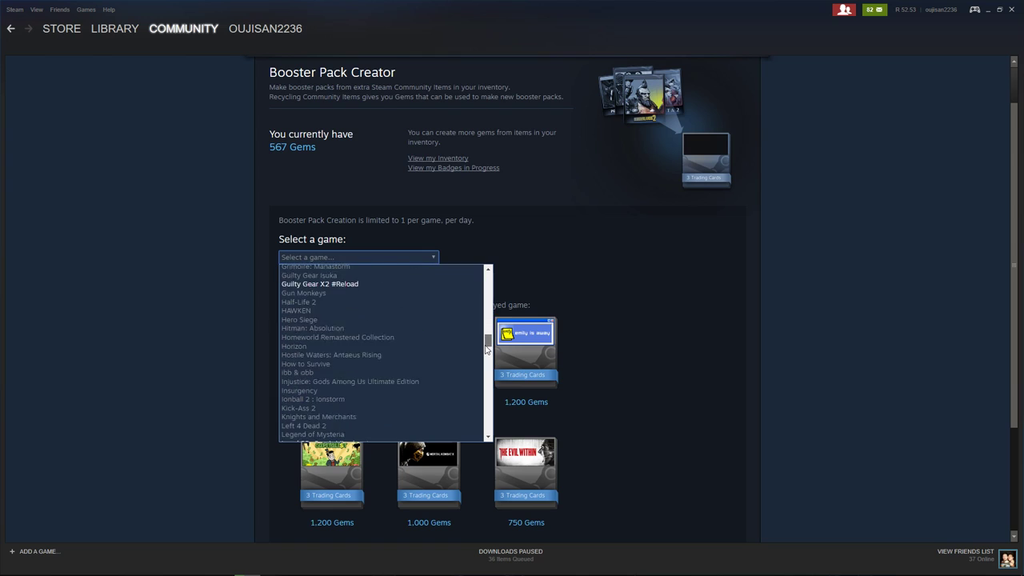
pyautogui.scroll(-3)
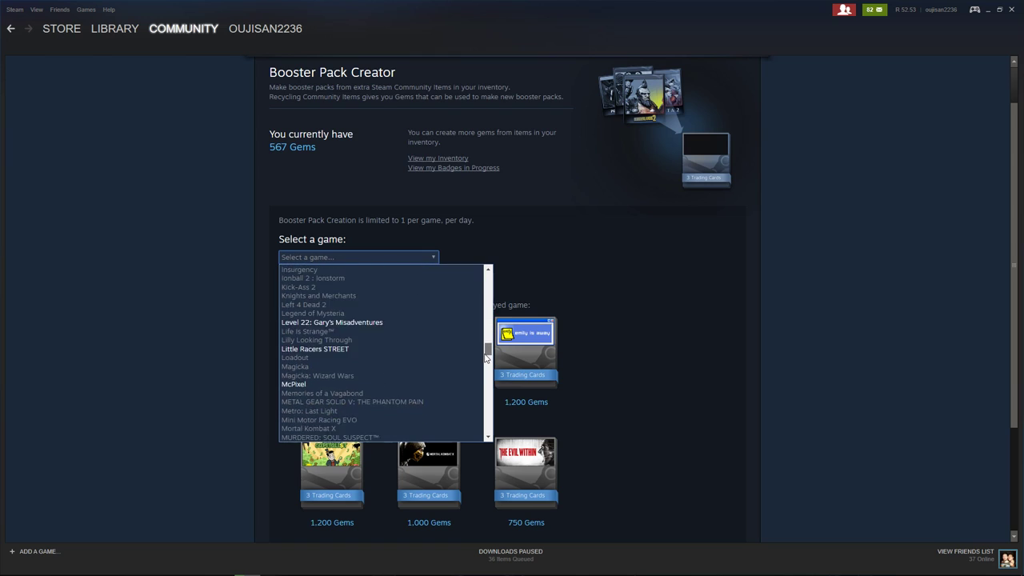
pyautogui.scroll(-3)
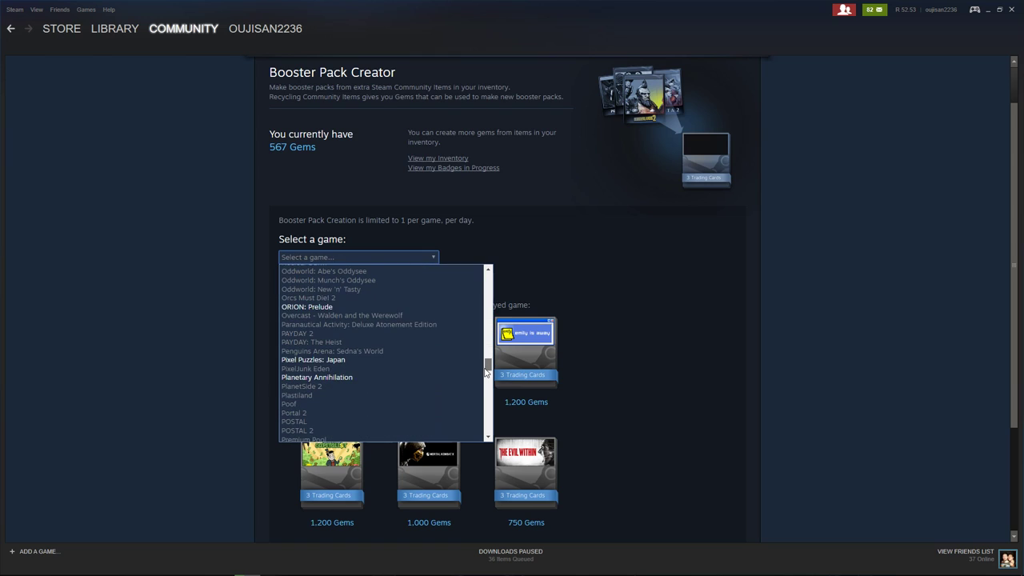
pyautogui.scroll(-3)
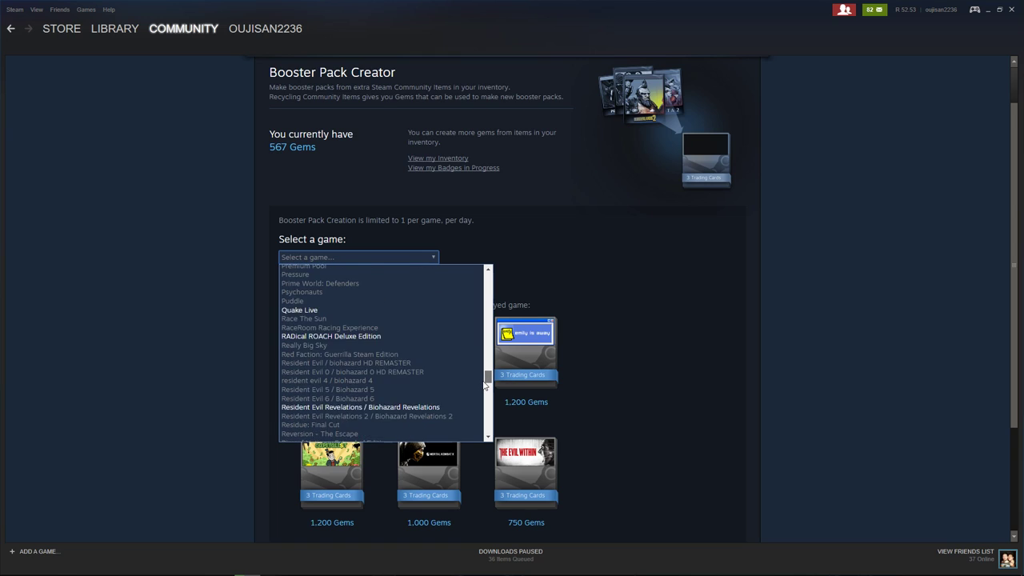
pyautogui.scroll(-3)
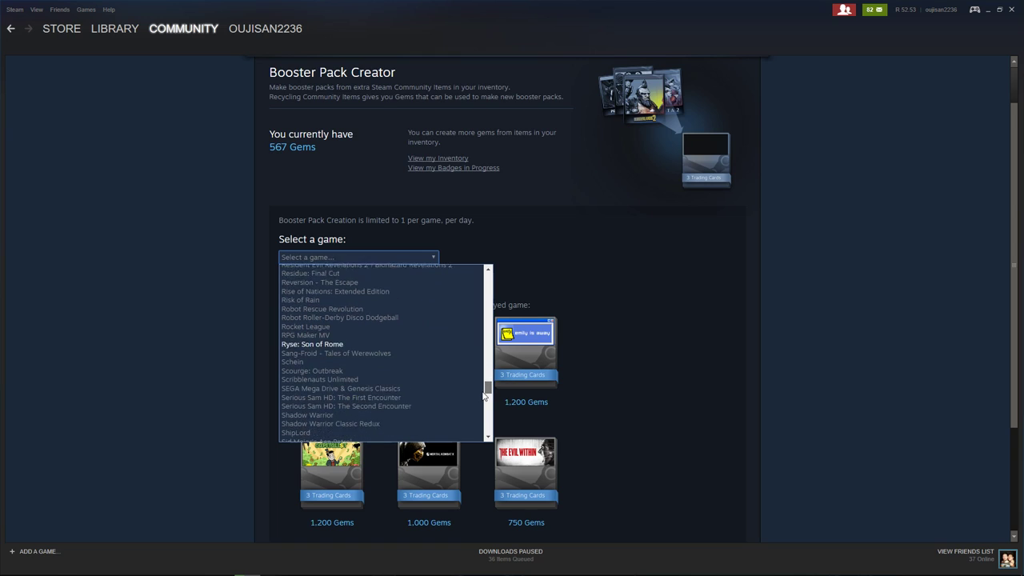
pyautogui.scroll(-3)
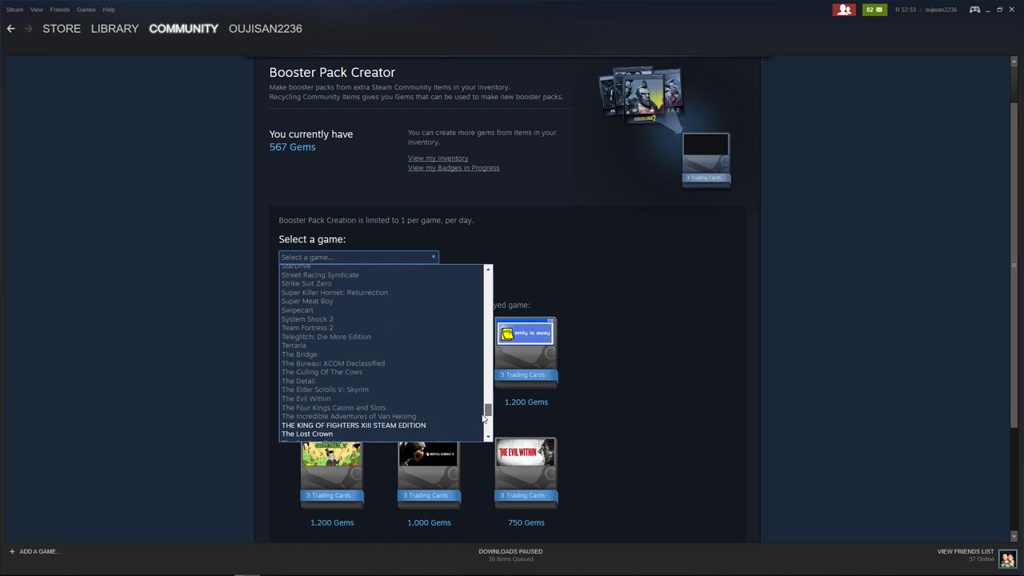
pyautogui.scroll(-3)
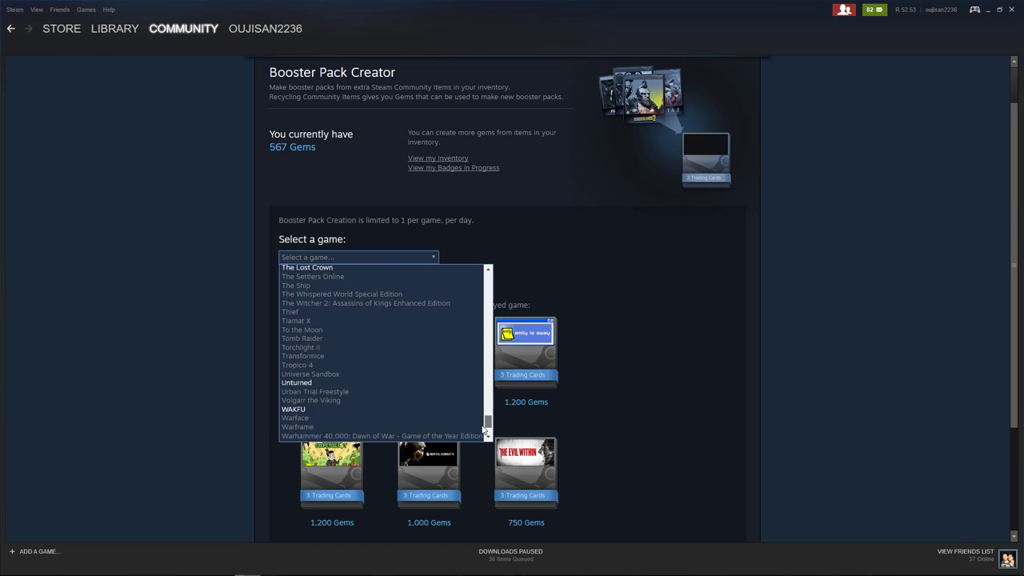
pyautogui.scroll(3)
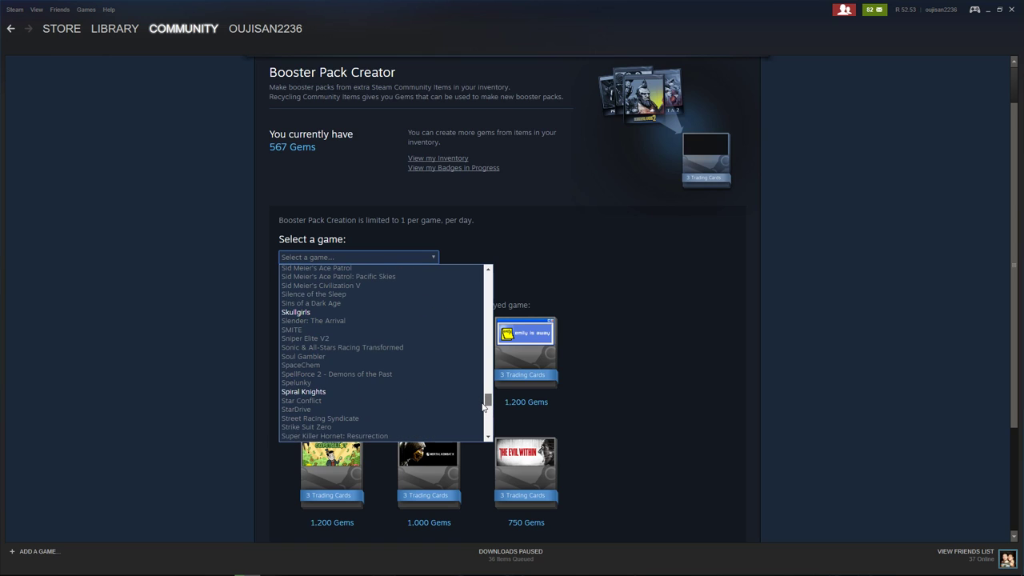
pyautogui.click(294, 312)
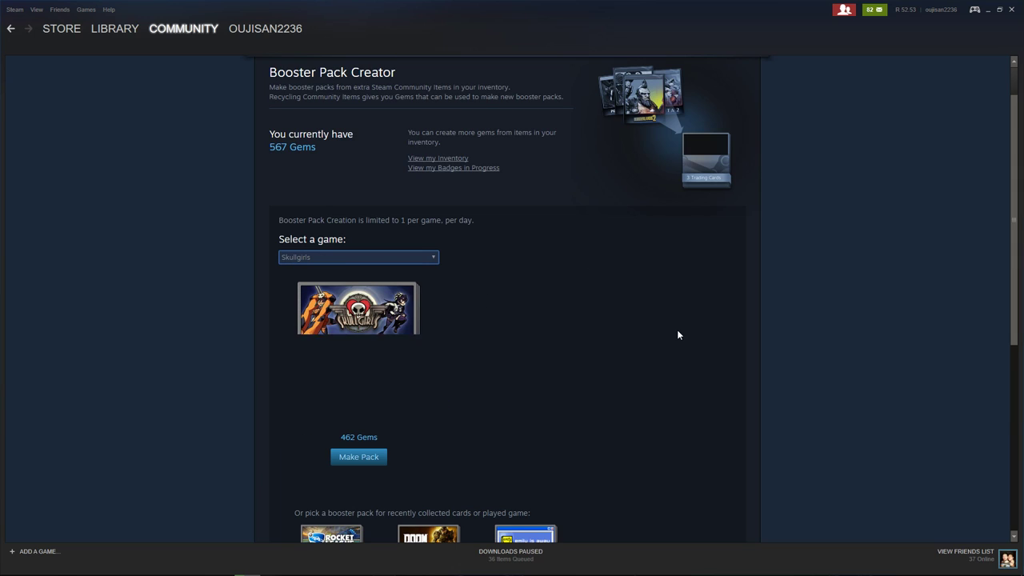
pyautogui.moveTo(358, 352)
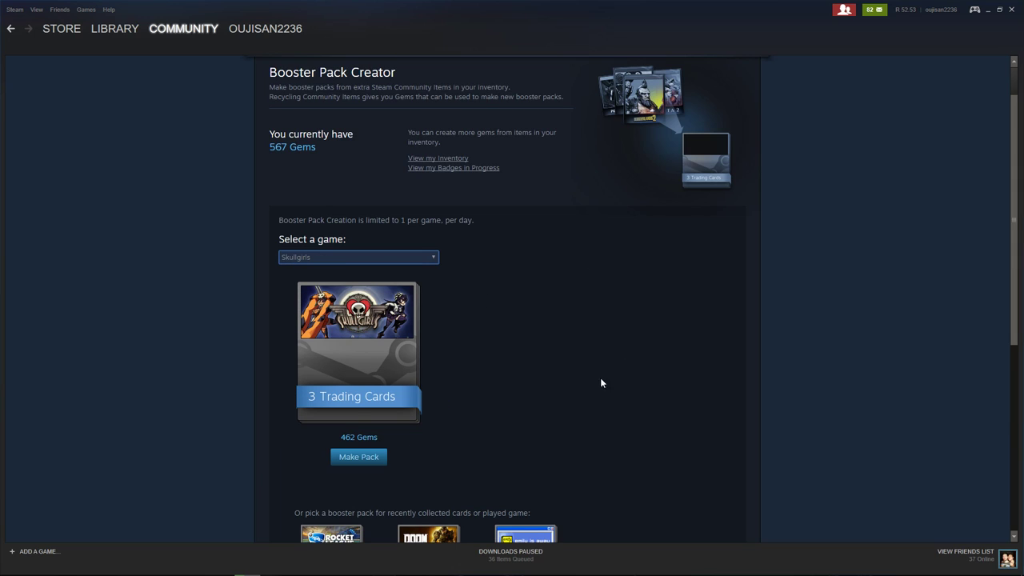
pyautogui.moveTo(637, 358)
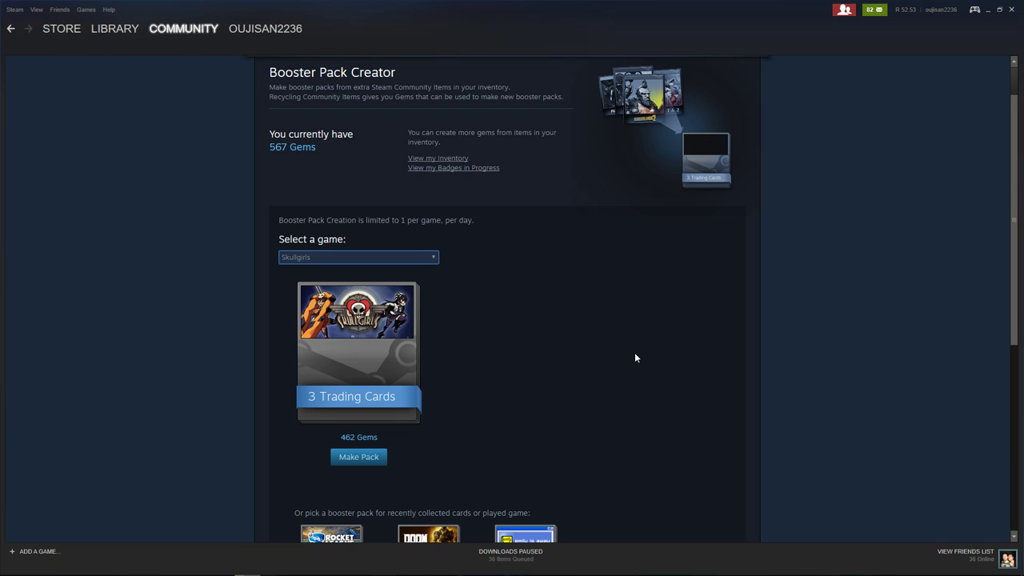
# Step: Open the item inventory from the username menu to see the newly received items
pyautogui.click(266, 29)
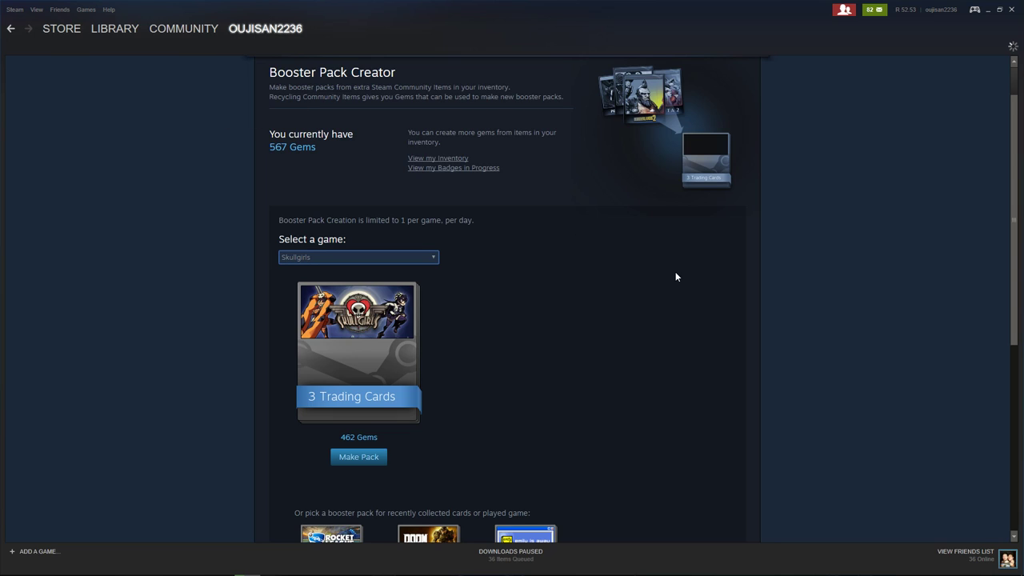
pyautogui.click(438, 158)
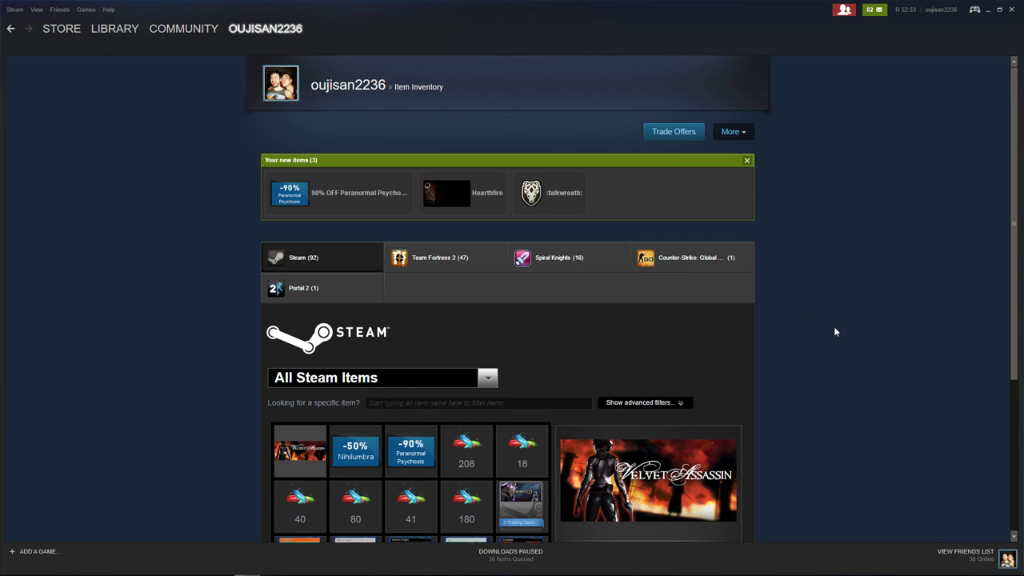
pyautogui.scroll(-3)
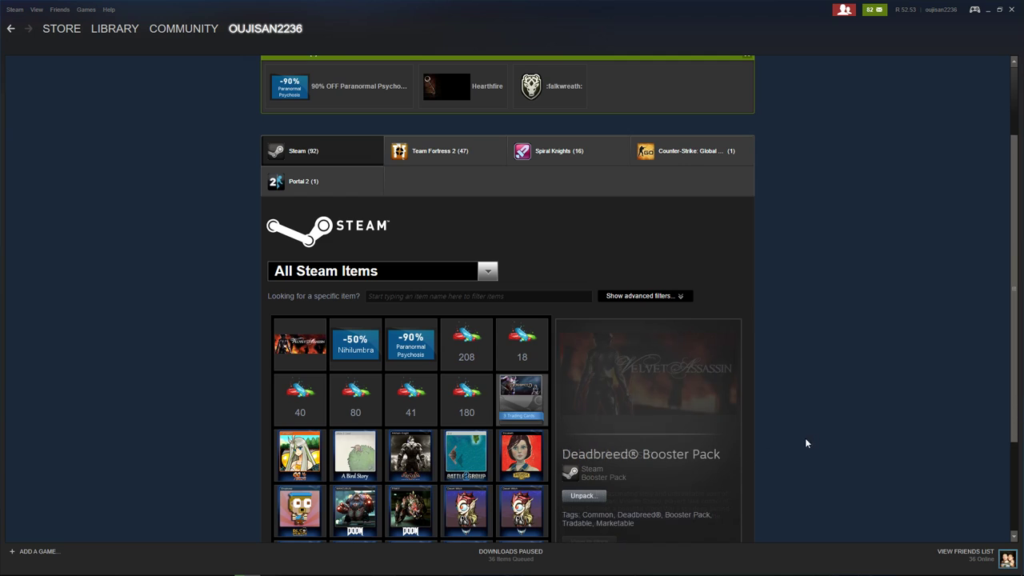
pyautogui.scroll(-3)
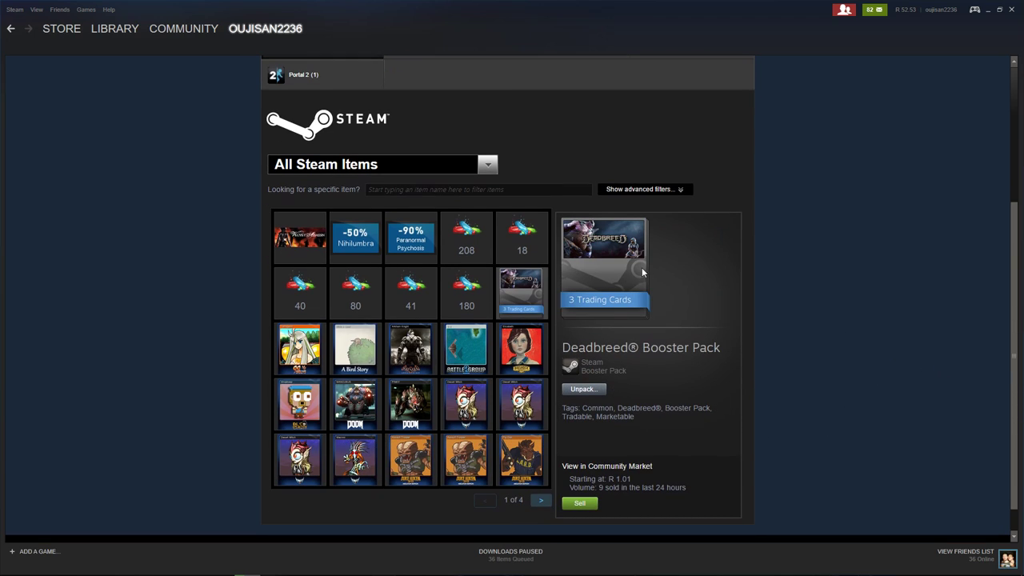
pyautogui.moveTo(835, 483)
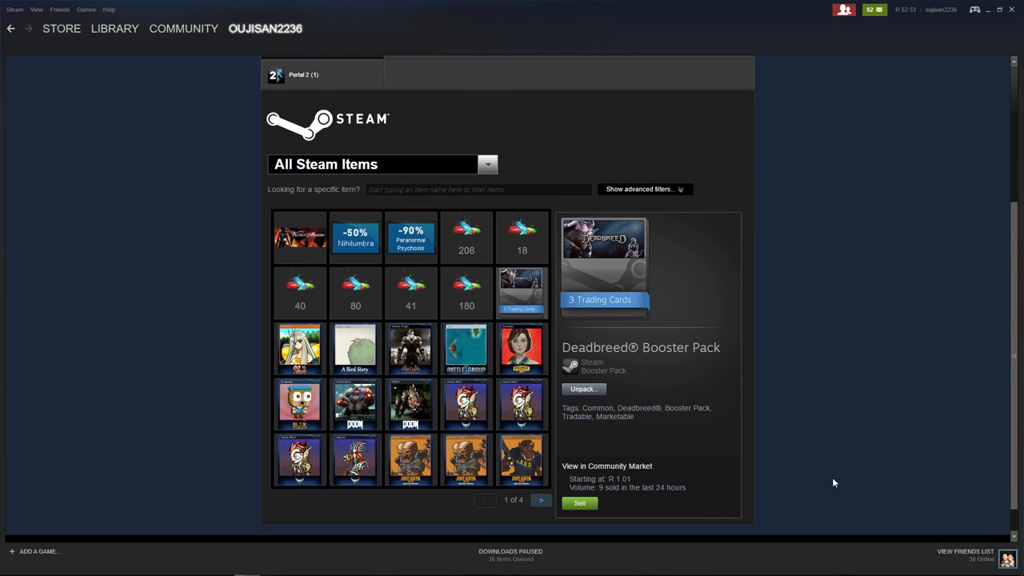
pyautogui.moveTo(667, 445)
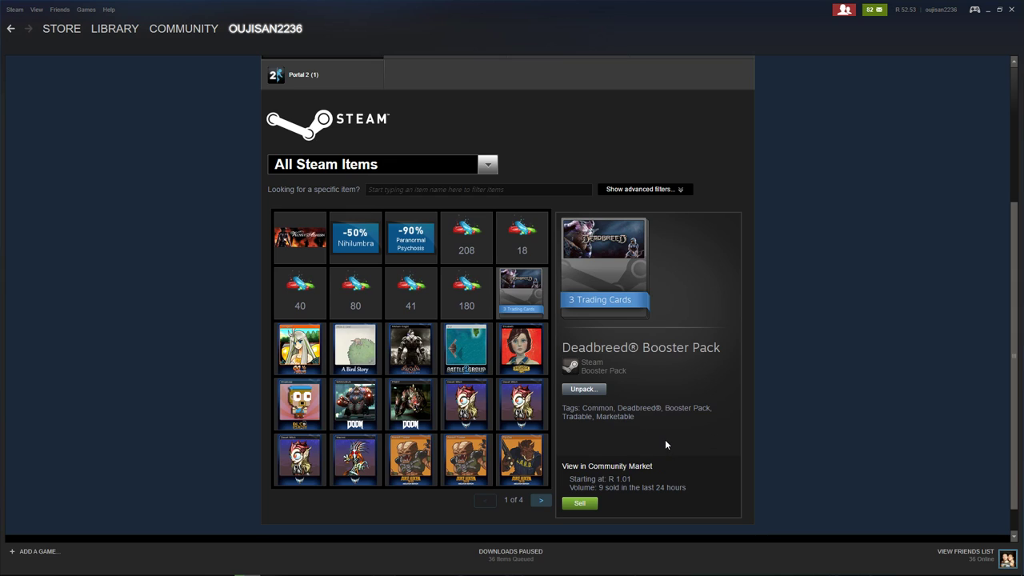
pyautogui.moveTo(886, 281)
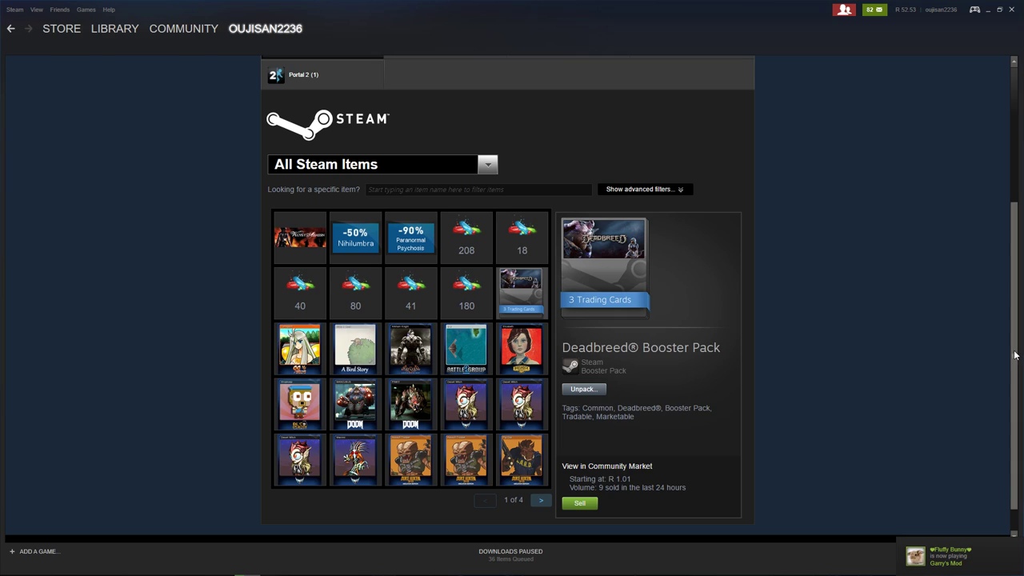
pyautogui.scroll(3)
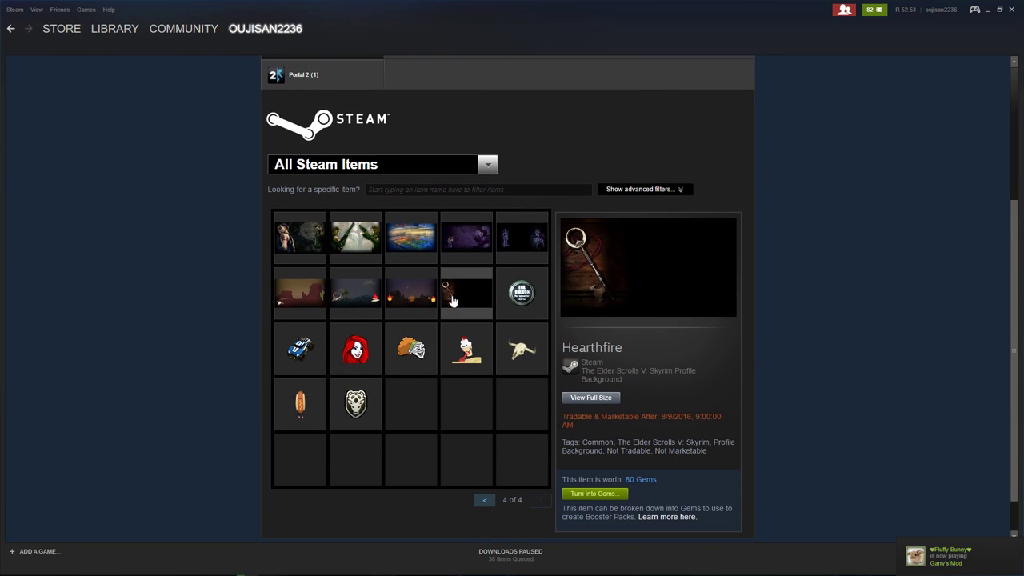
pyautogui.moveTo(790, 291)
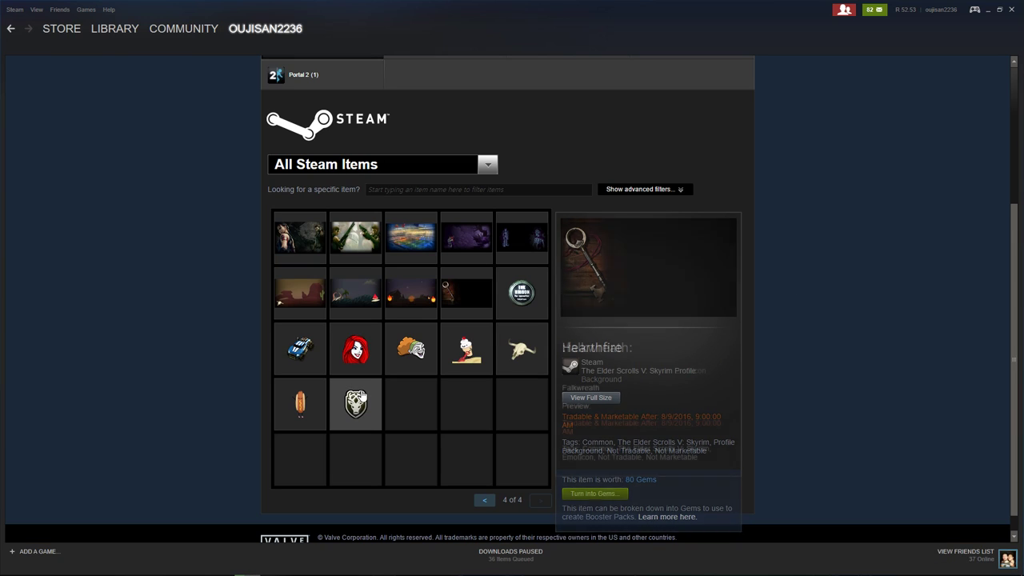
# Step: View the :DemonLady: Soul Gambler emoticon's details, worth 10 Gems
pyautogui.click(355, 349)
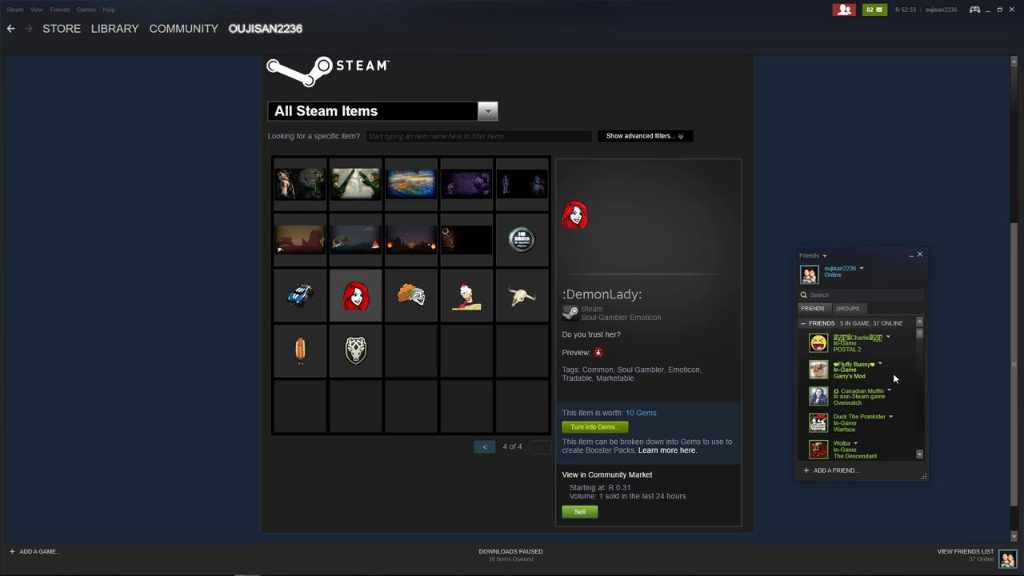
# Step: Scroll down the friends list to find the friend to chat with
pyautogui.scroll(-3)
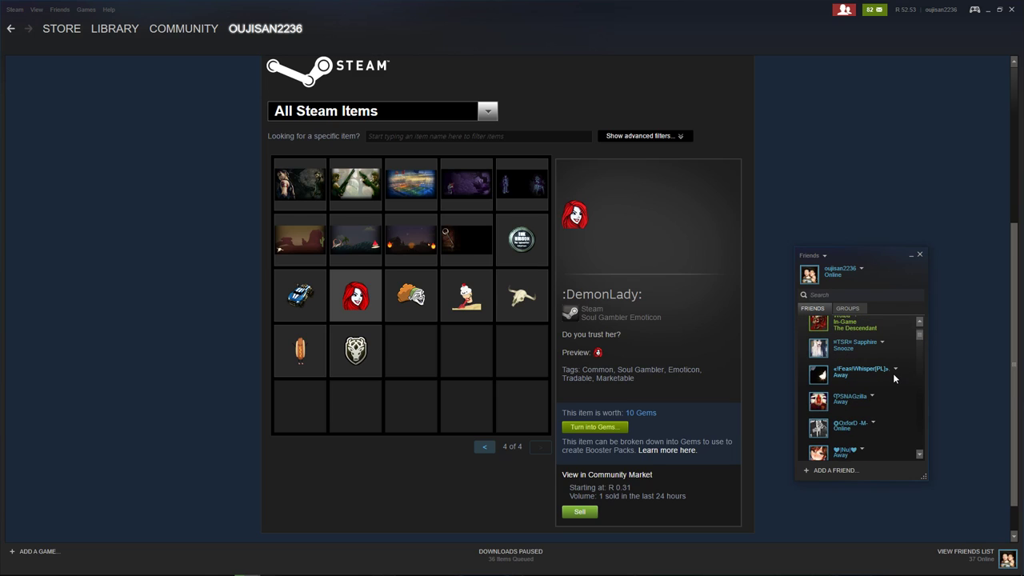
pyautogui.scroll(-3)
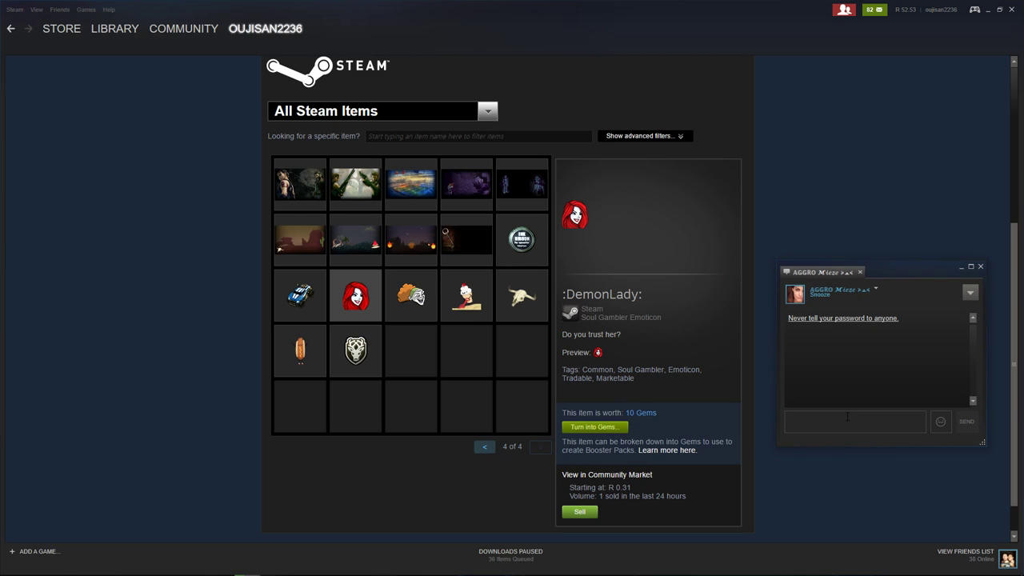
# Step: Send the friend a greeting 'howdy w... have you' with the :inkr: Ink Ribbon emoticon
pyautogui.click(521, 240)
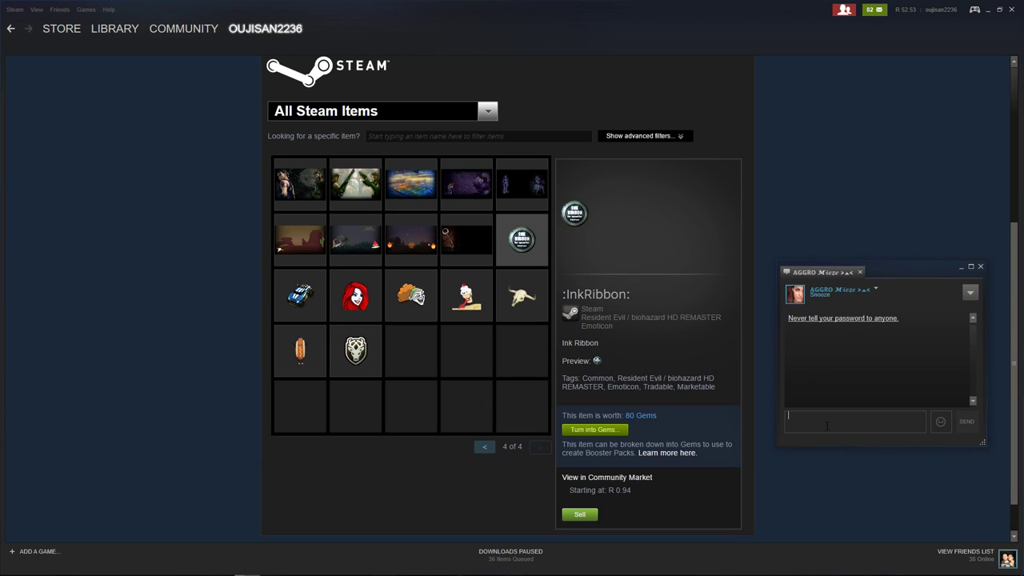
pyautogui.write(':inkribbon')
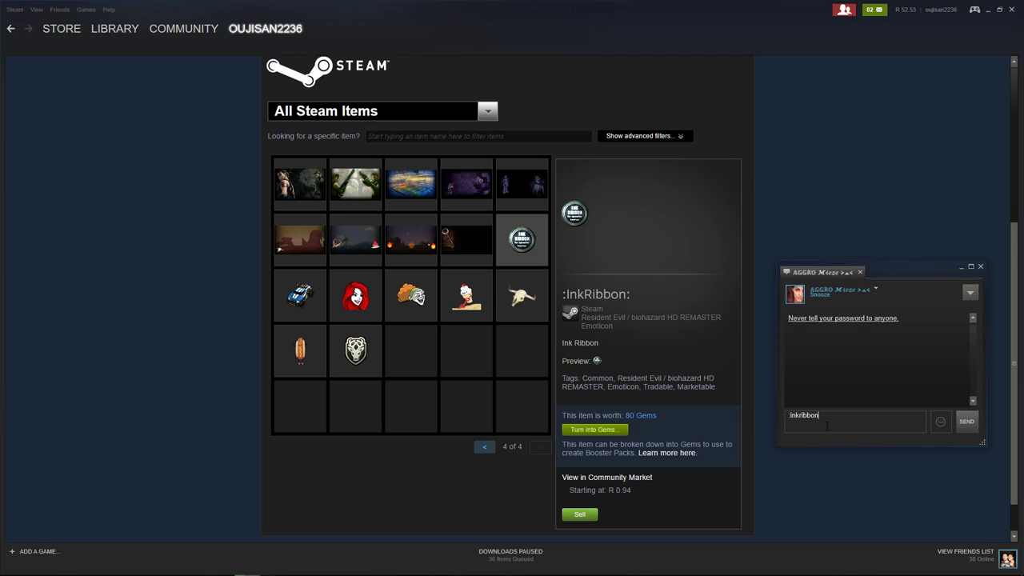
pyautogui.write(':')
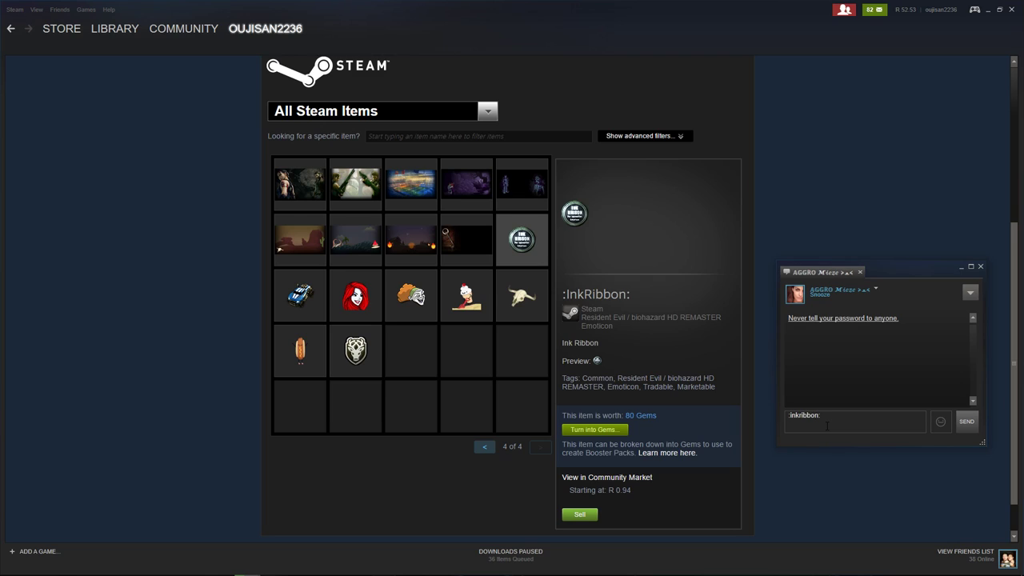
pyautogui.write('howdy w')
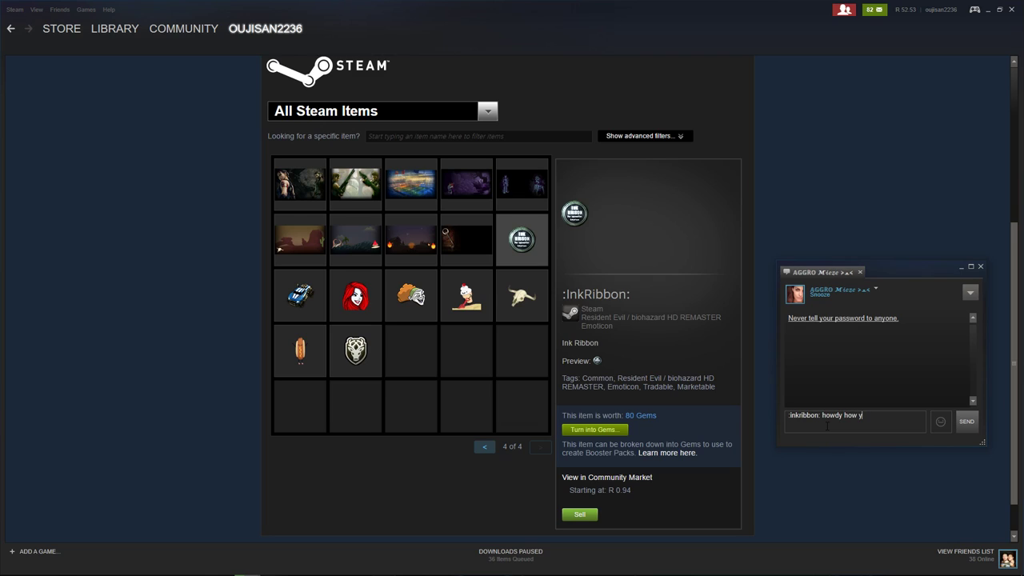
pyautogui.write('have you')
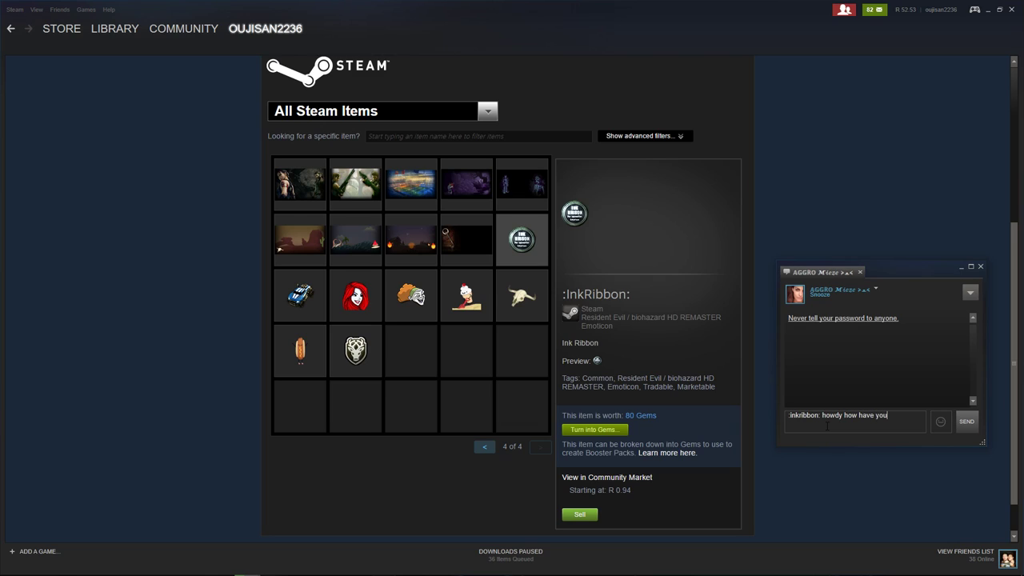
pyautogui.click(966, 421)
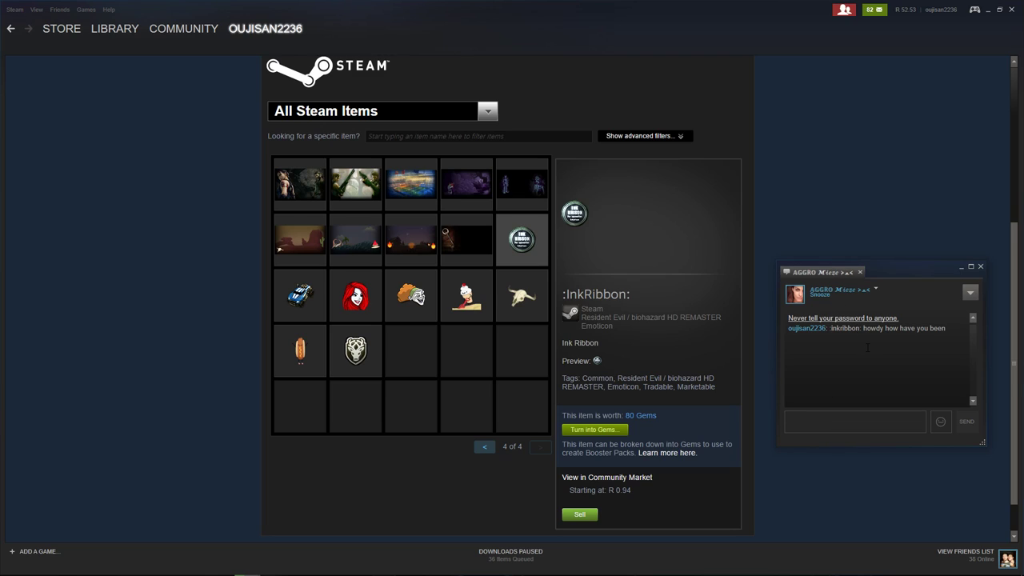
# Step: Send the Ink Ribbon emoticon on its own twice more via the emoticon picker
pyautogui.click(854, 421)
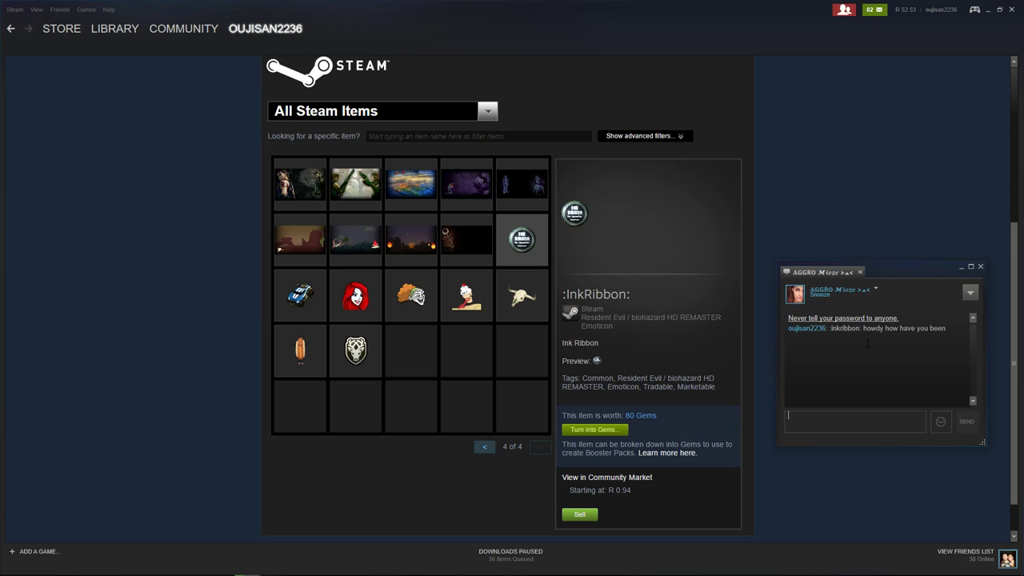
pyautogui.click(940, 422)
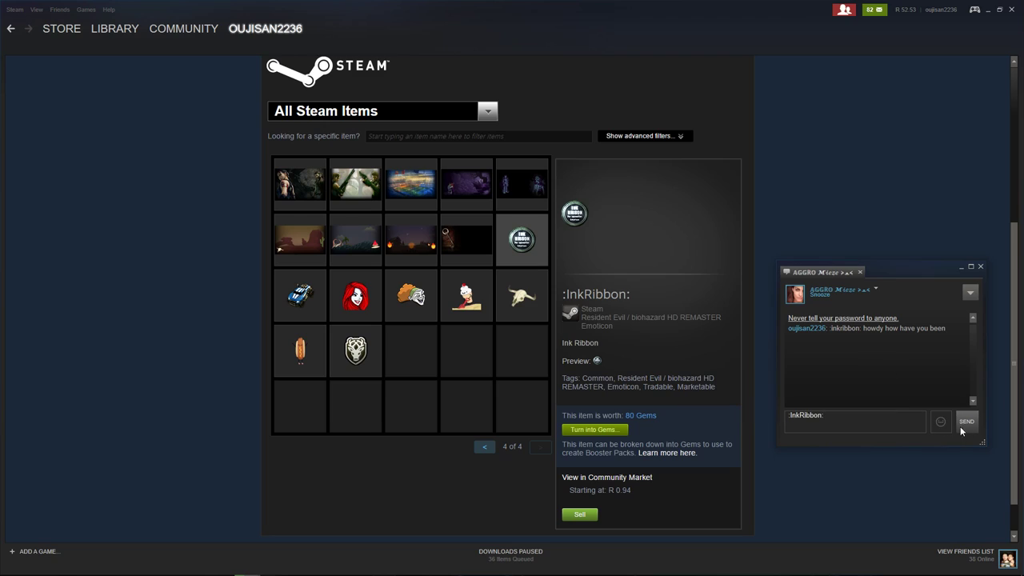
pyautogui.click(966, 422)
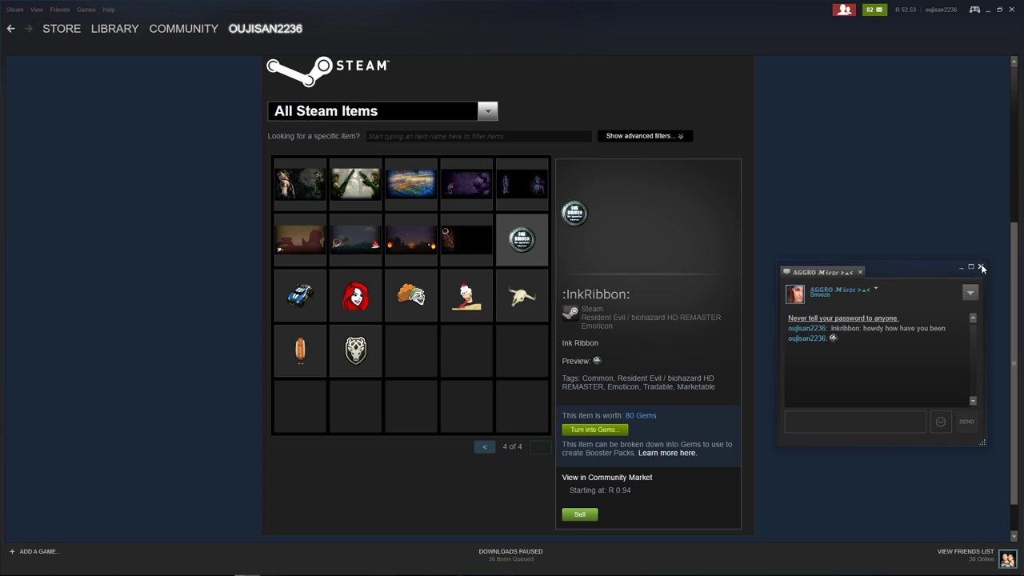
pyautogui.click(940, 422)
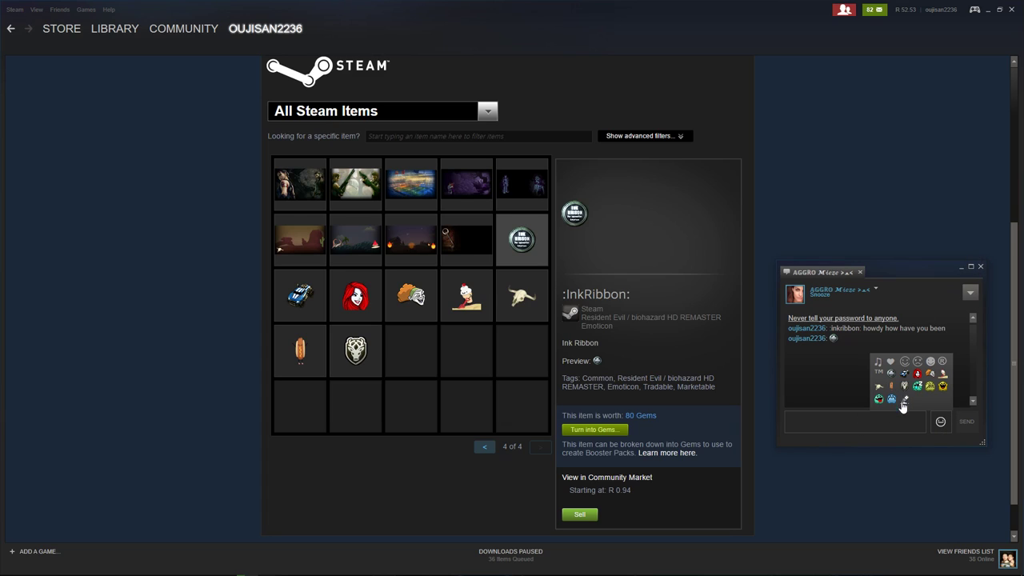
pyautogui.moveTo(905, 400)
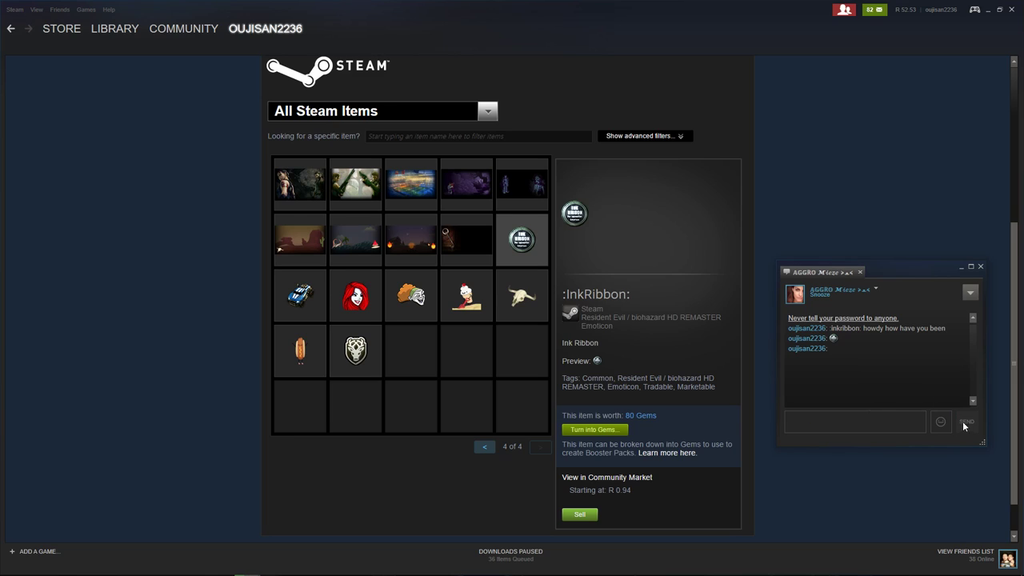
pyautogui.click(979, 266)
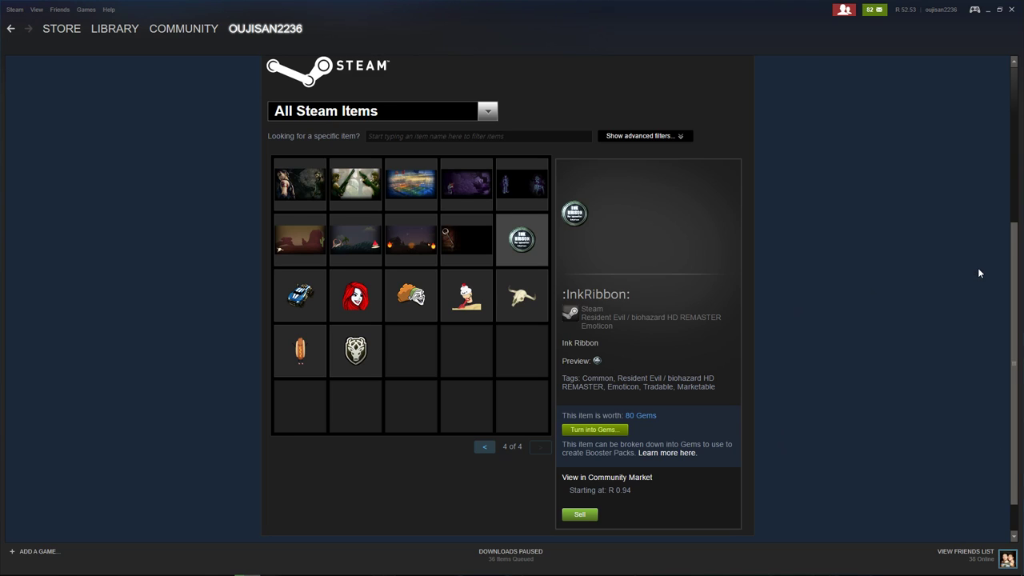
# Step: Open the Badges overview showing profile level 57 and XP toward level 58
pyautogui.scroll(3)
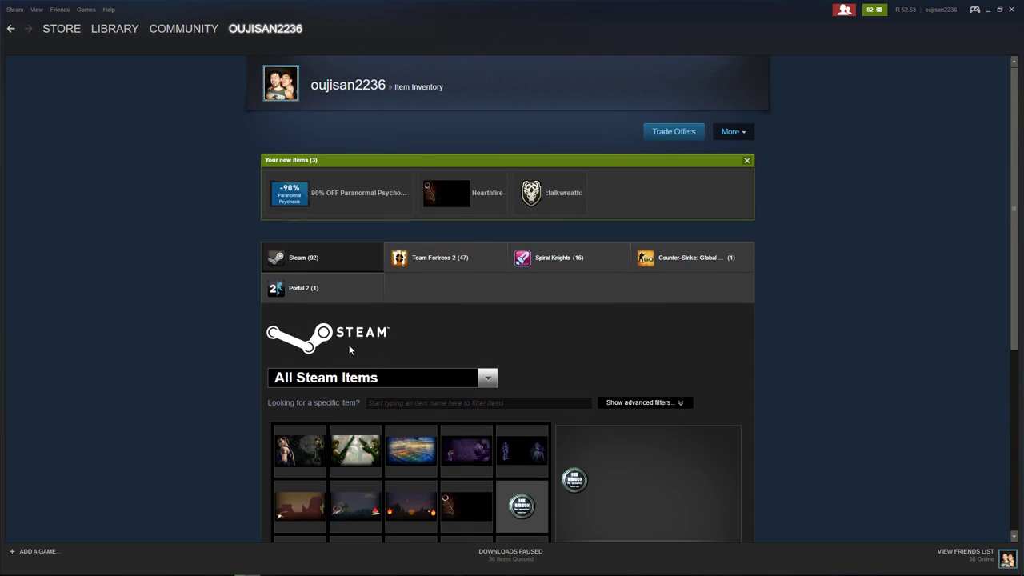
pyautogui.moveTo(879, 253)
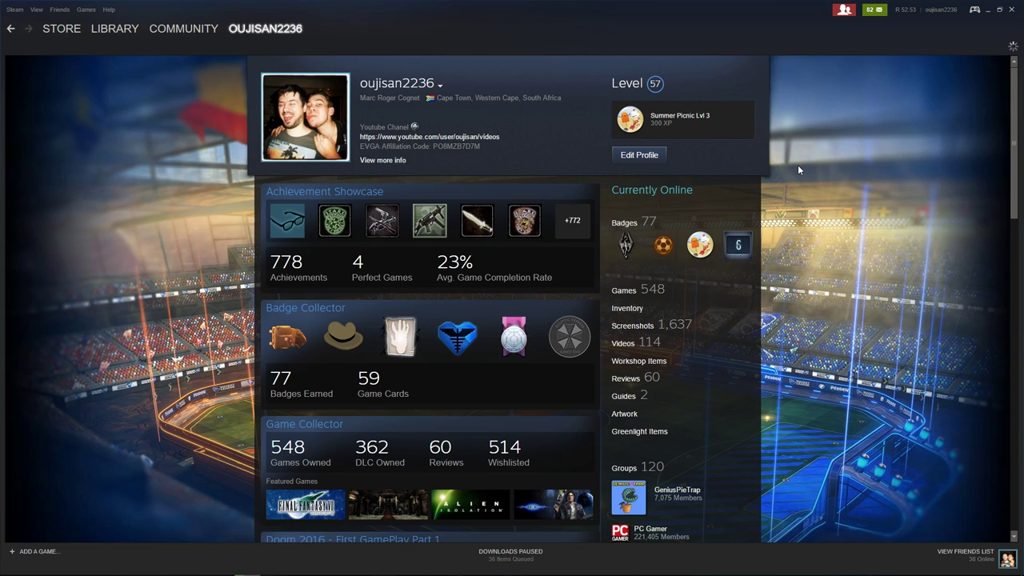
pyautogui.click(624, 223)
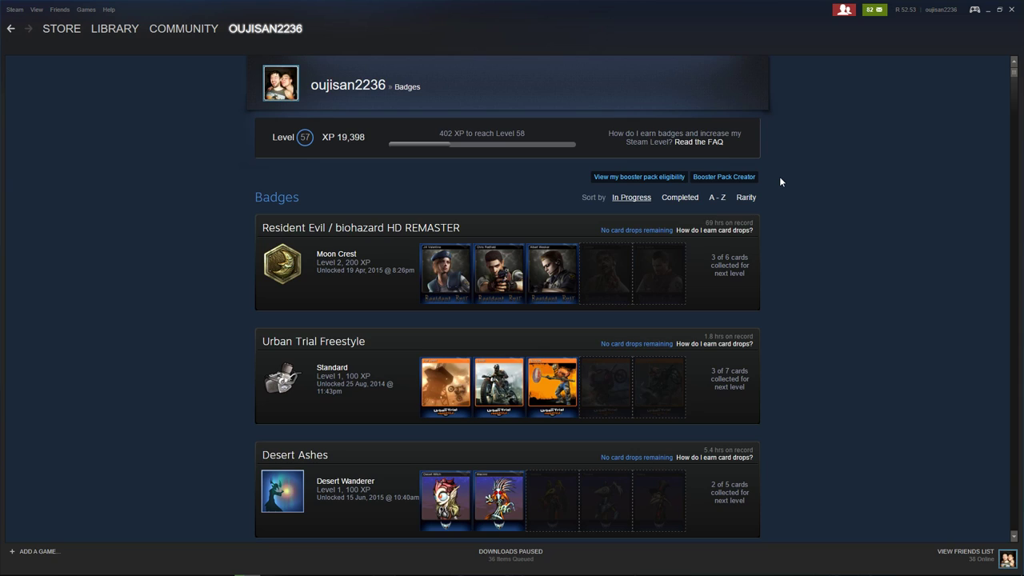
pyautogui.moveTo(782, 288)
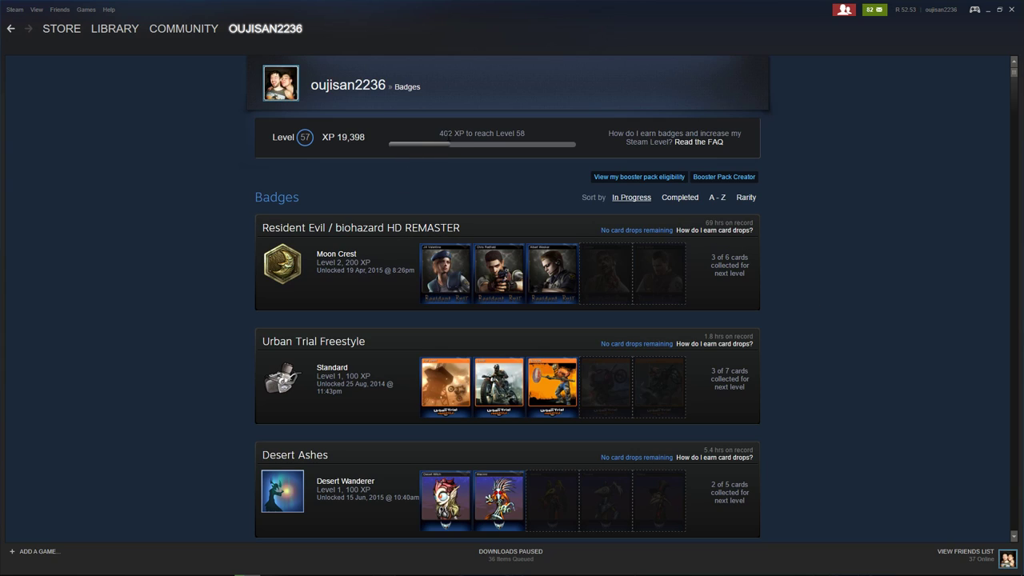
pyautogui.moveTo(470, 147)
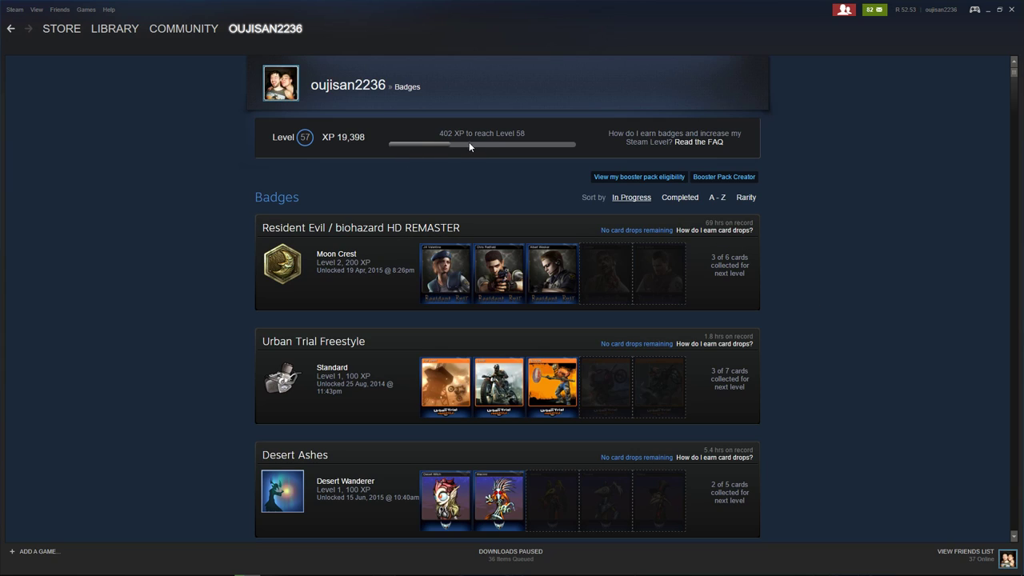
pyautogui.moveTo(700, 189)
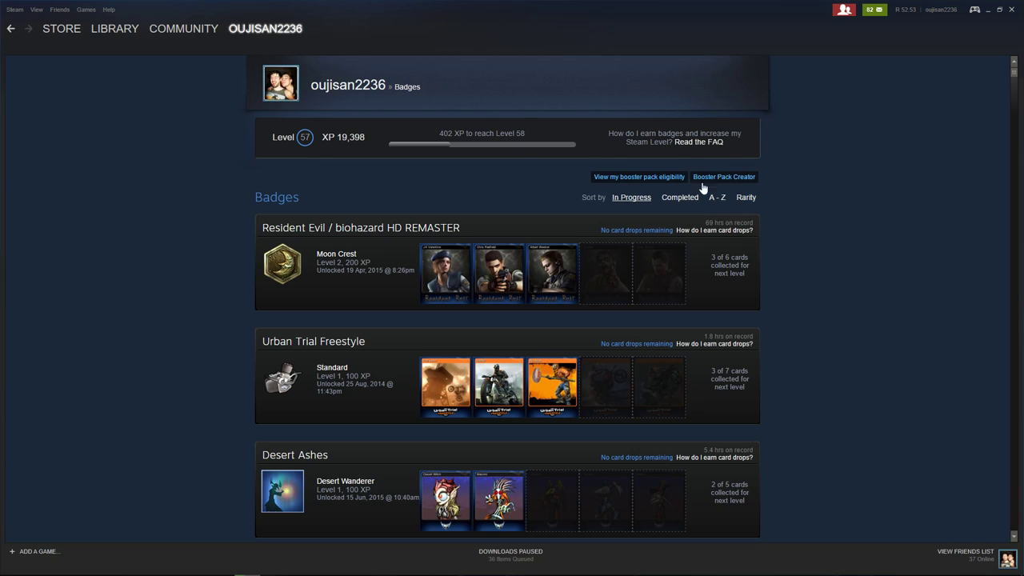
pyautogui.moveTo(829, 227)
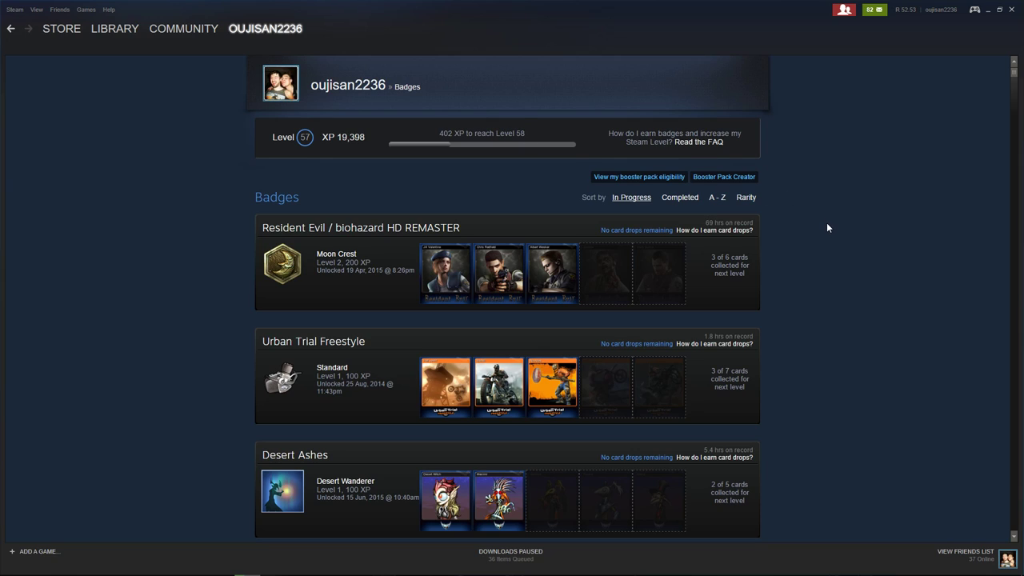
pyautogui.moveTo(828, 237)
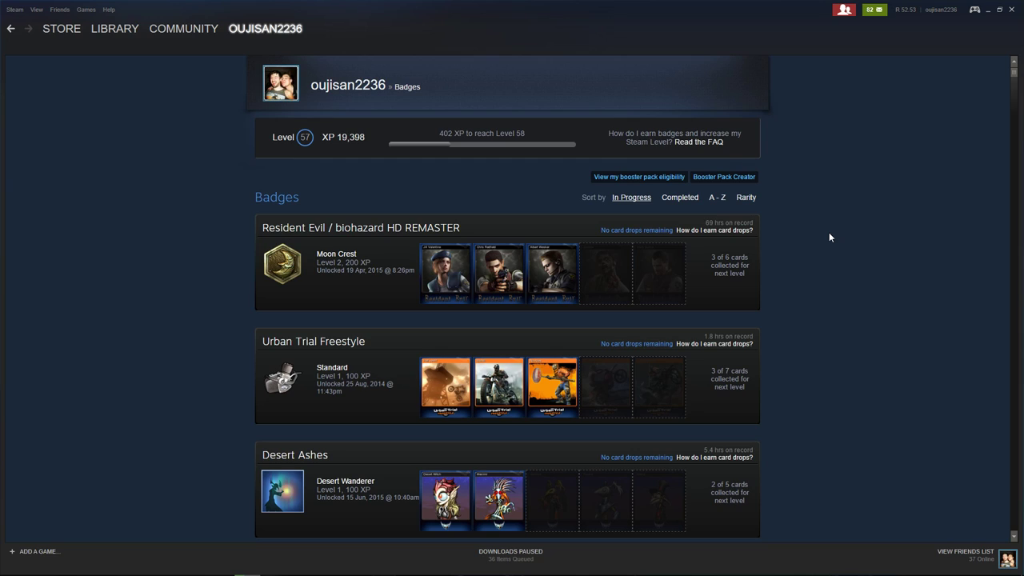
pyautogui.moveTo(812, 234)
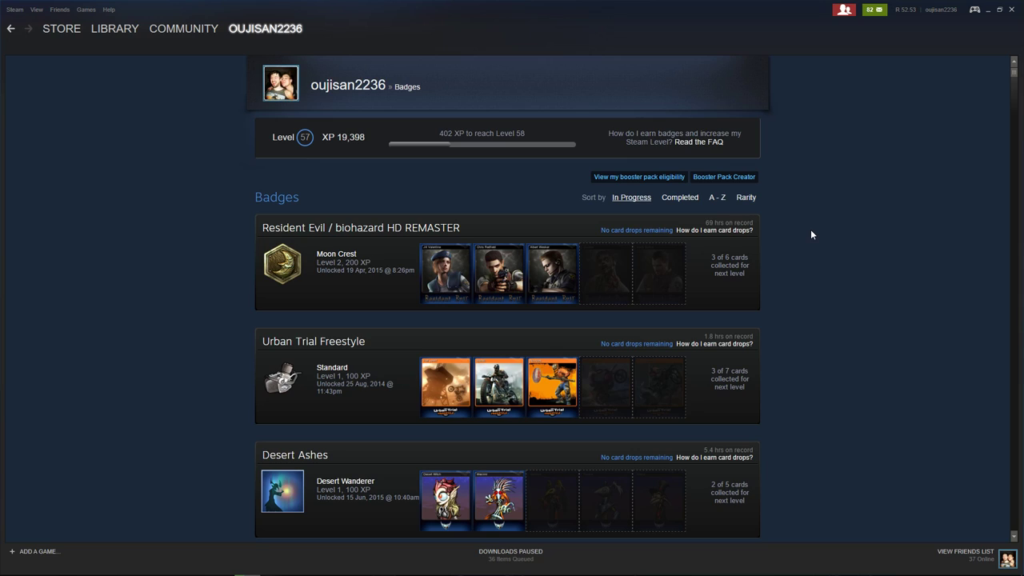
pyautogui.moveTo(823, 227)
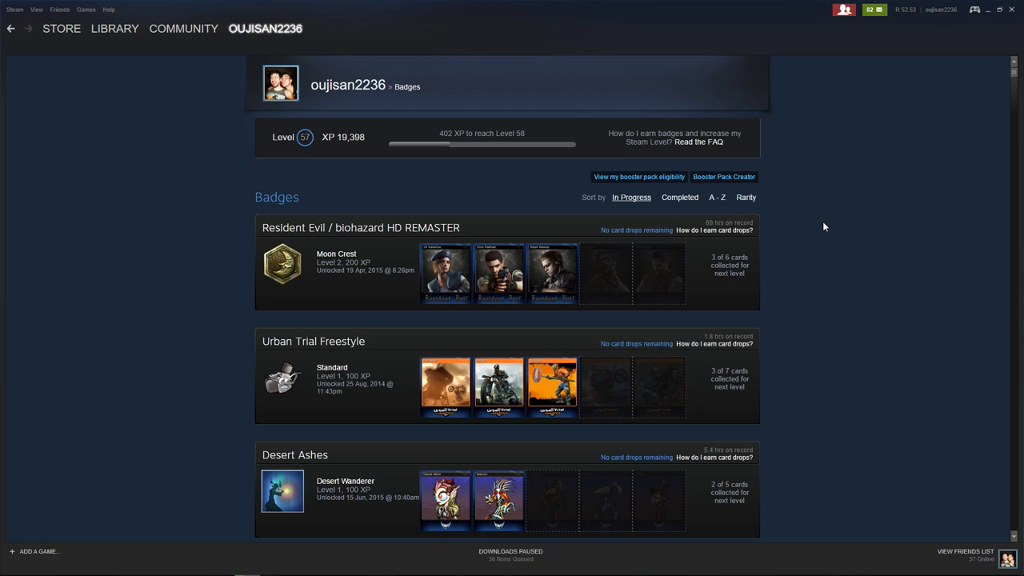
pyautogui.click(182, 29)
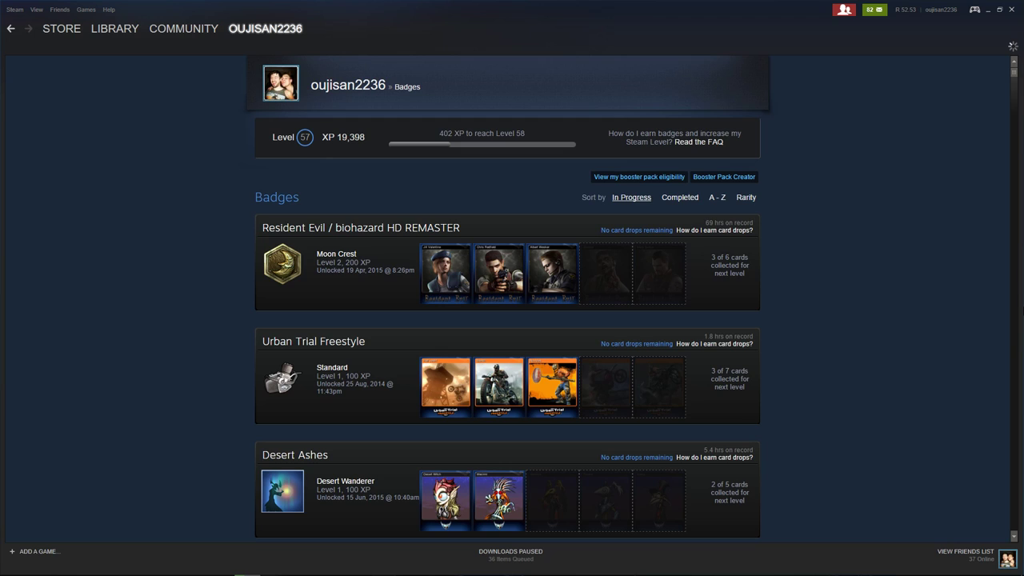
pyautogui.click(362, 228)
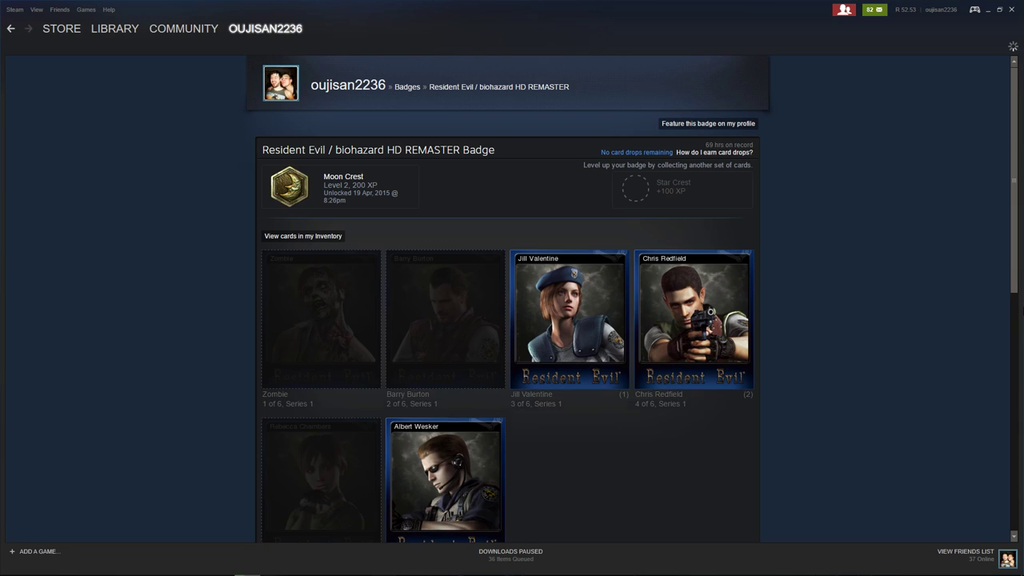
pyautogui.moveTo(880, 64)
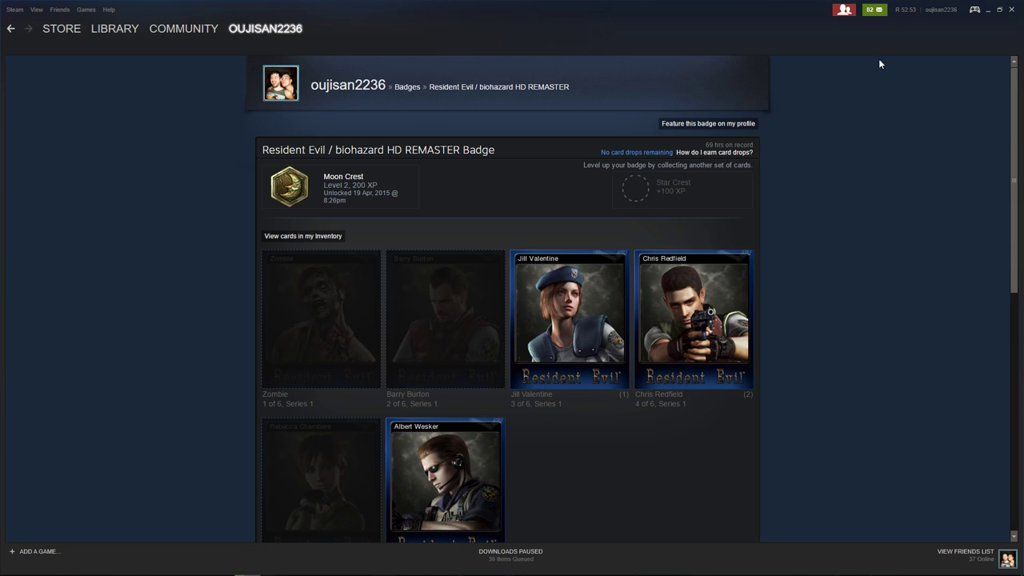
# Step: Scroll the Resident Evil HD REMASTER badge page to review collected cards and friends owning missing ones
pyautogui.scroll(-3)
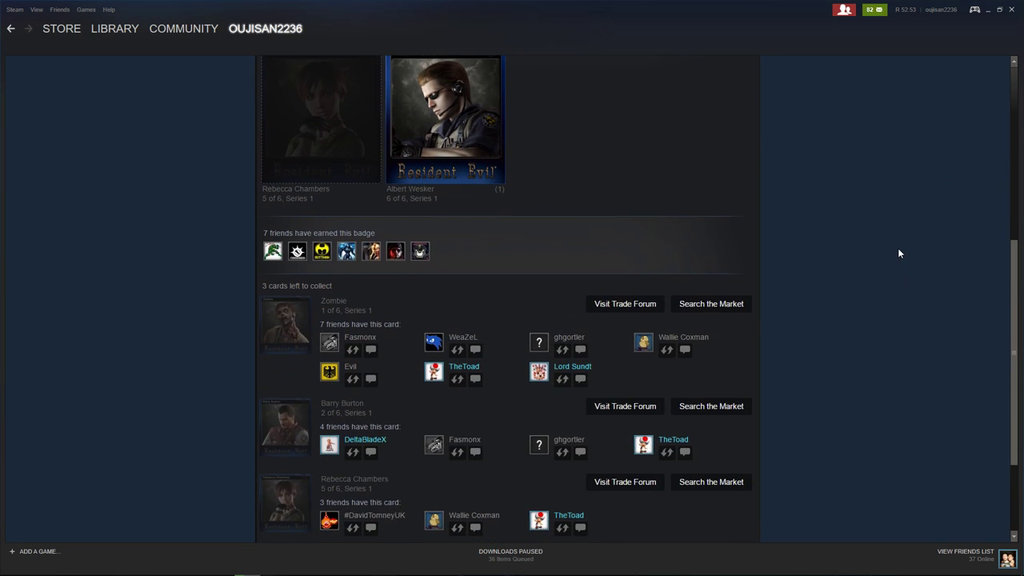
pyautogui.scroll(3)
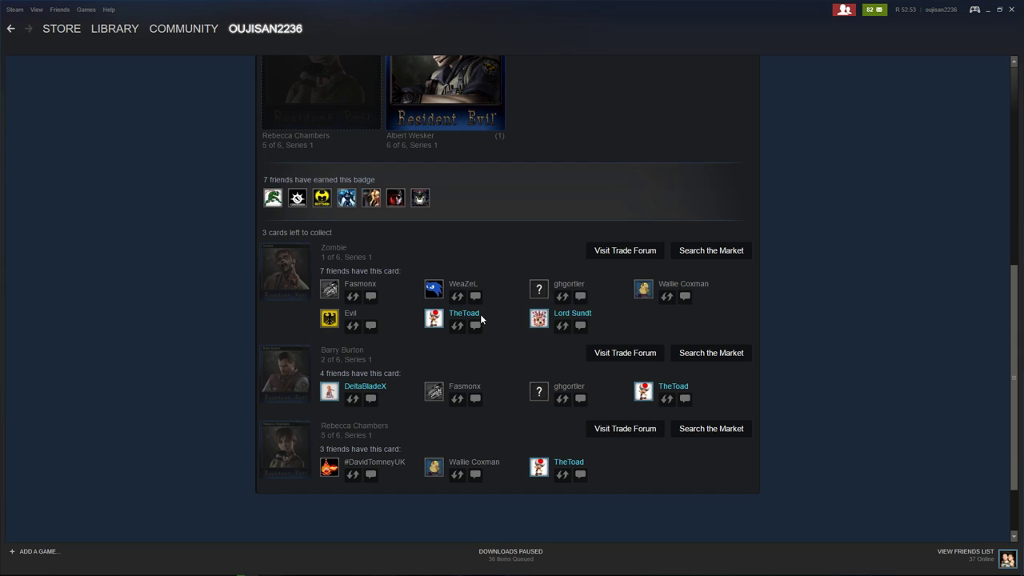
pyautogui.moveTo(457, 326)
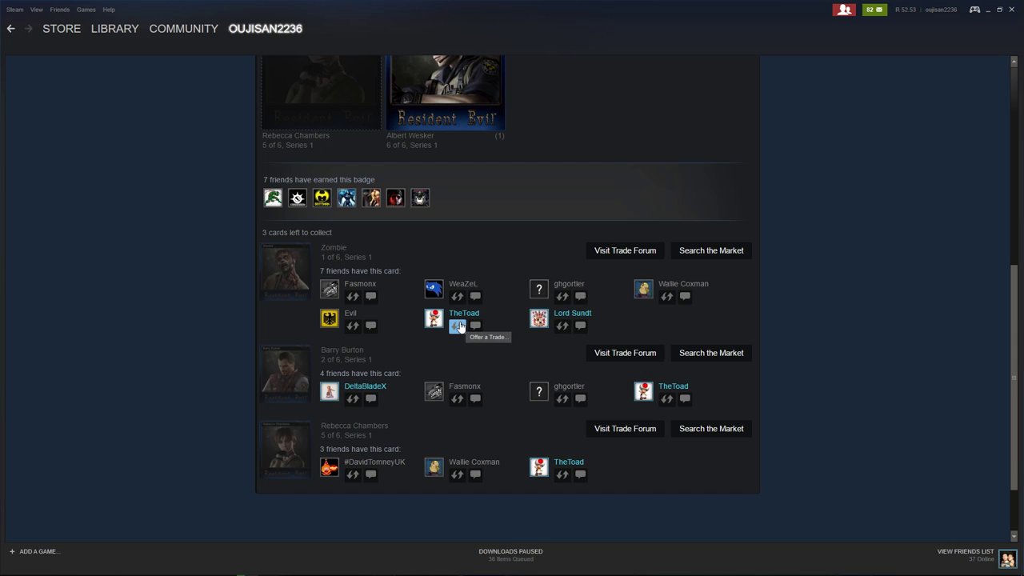
pyautogui.moveTo(928, 325)
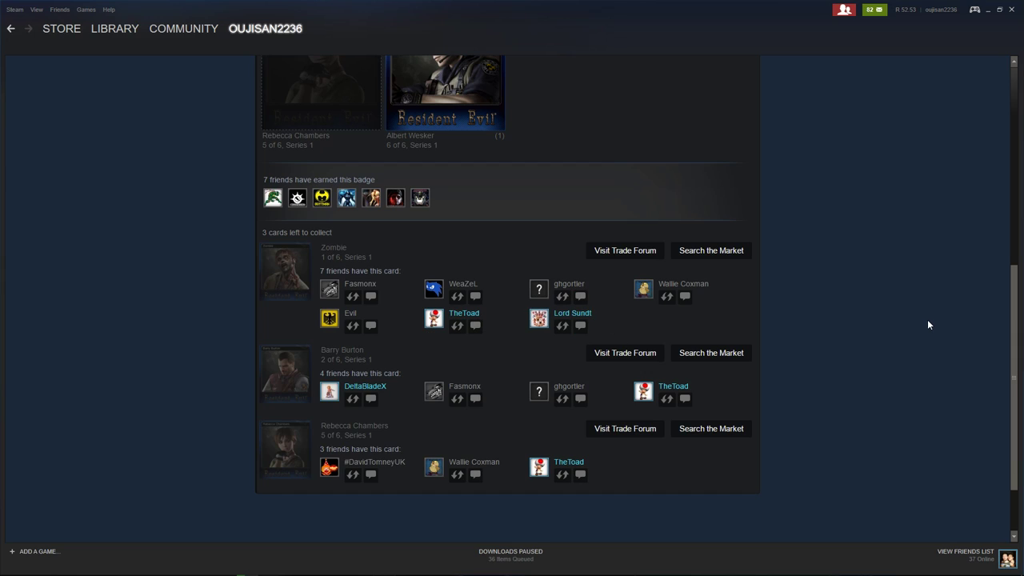
pyautogui.moveTo(925, 320)
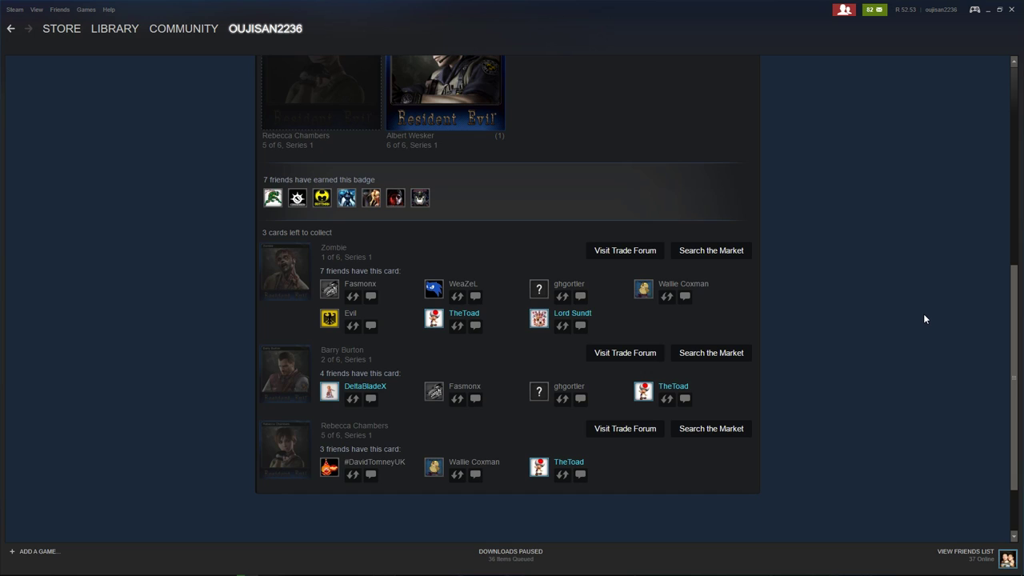
pyautogui.moveTo(918, 322)
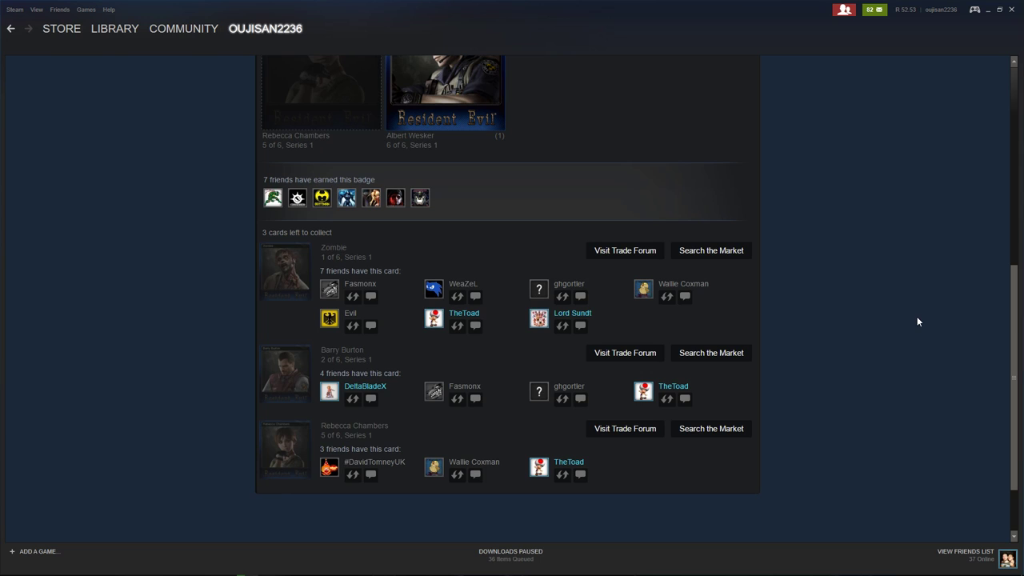
pyautogui.scroll(3)
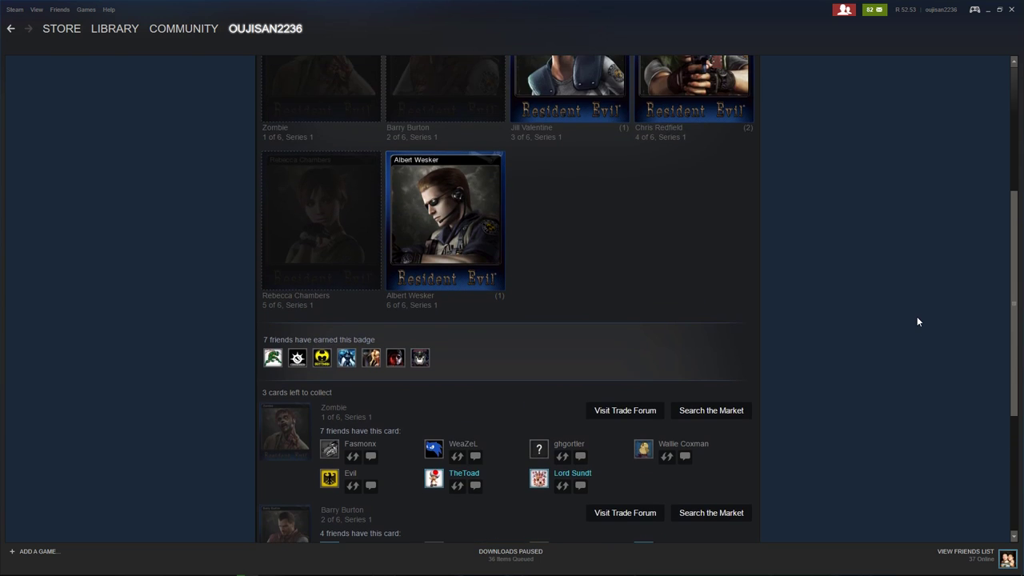
pyautogui.scroll(-3)
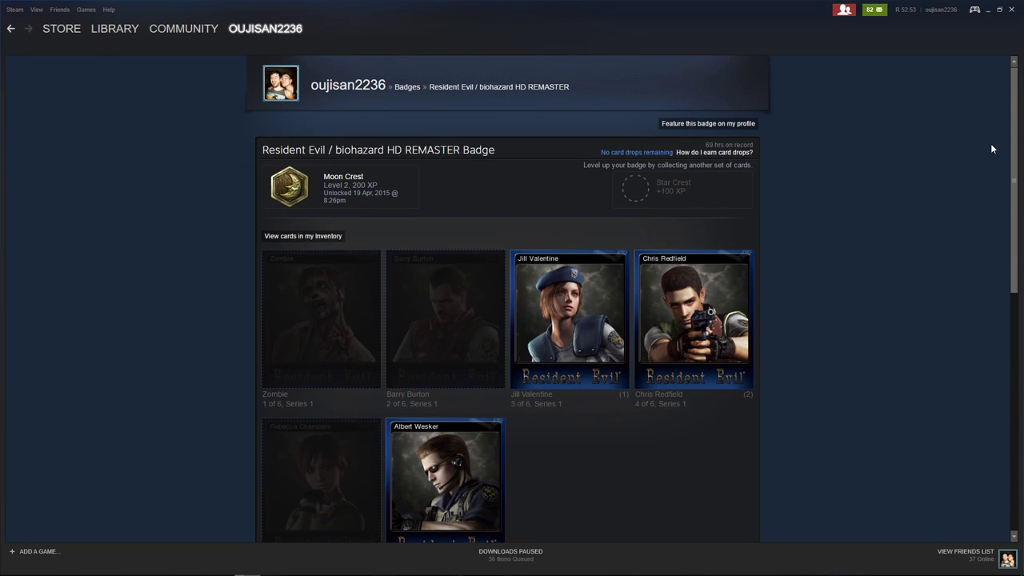
pyautogui.moveTo(873, 207)
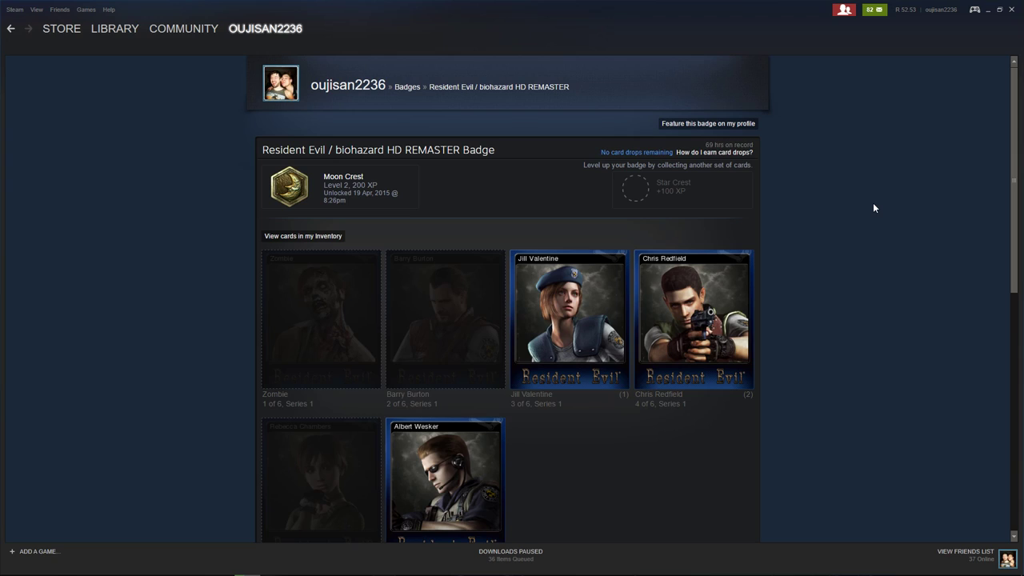
pyautogui.moveTo(839, 205)
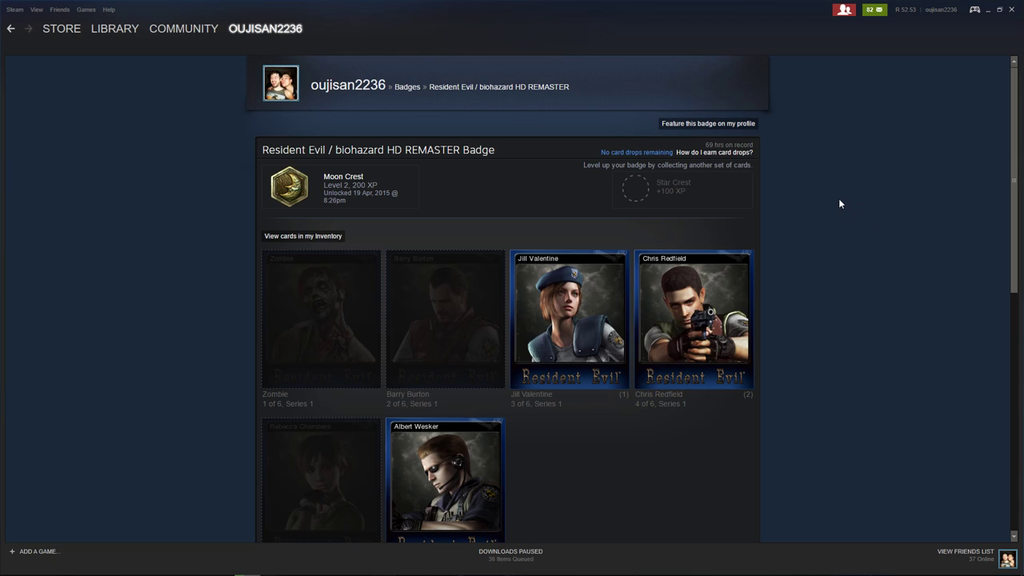
pyautogui.moveTo(840, 195)
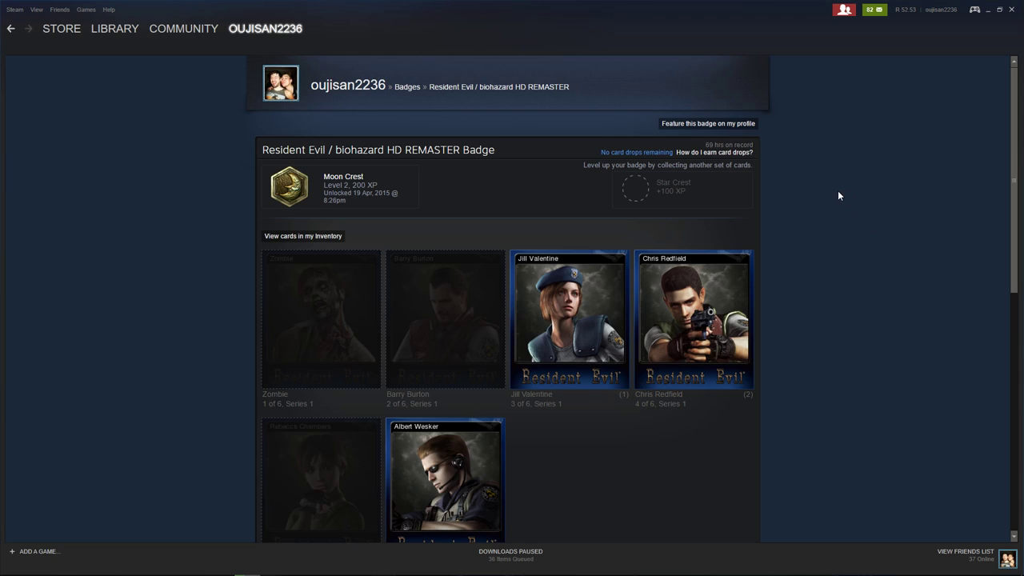